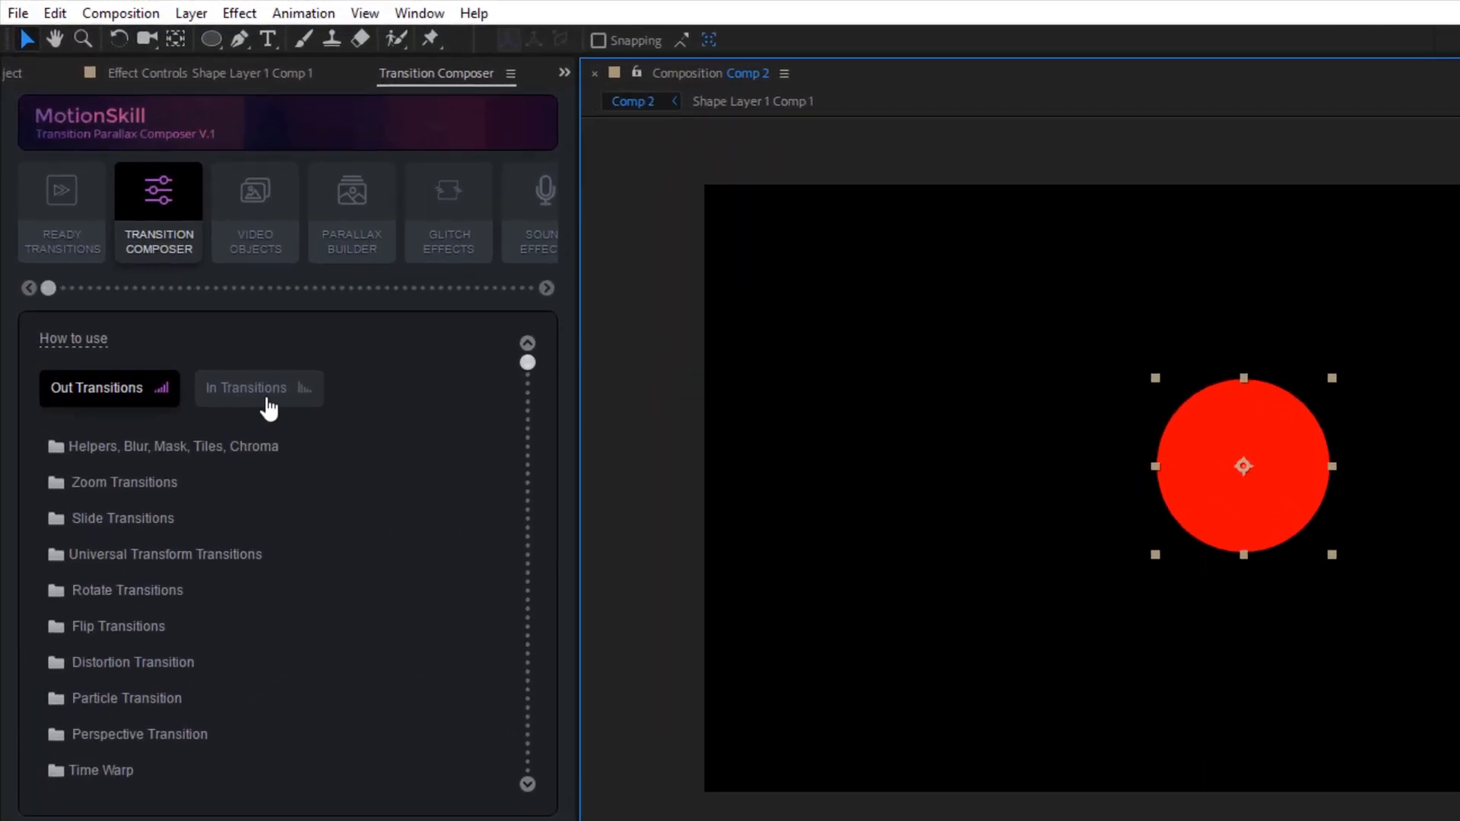
mouse_move(160, 526)
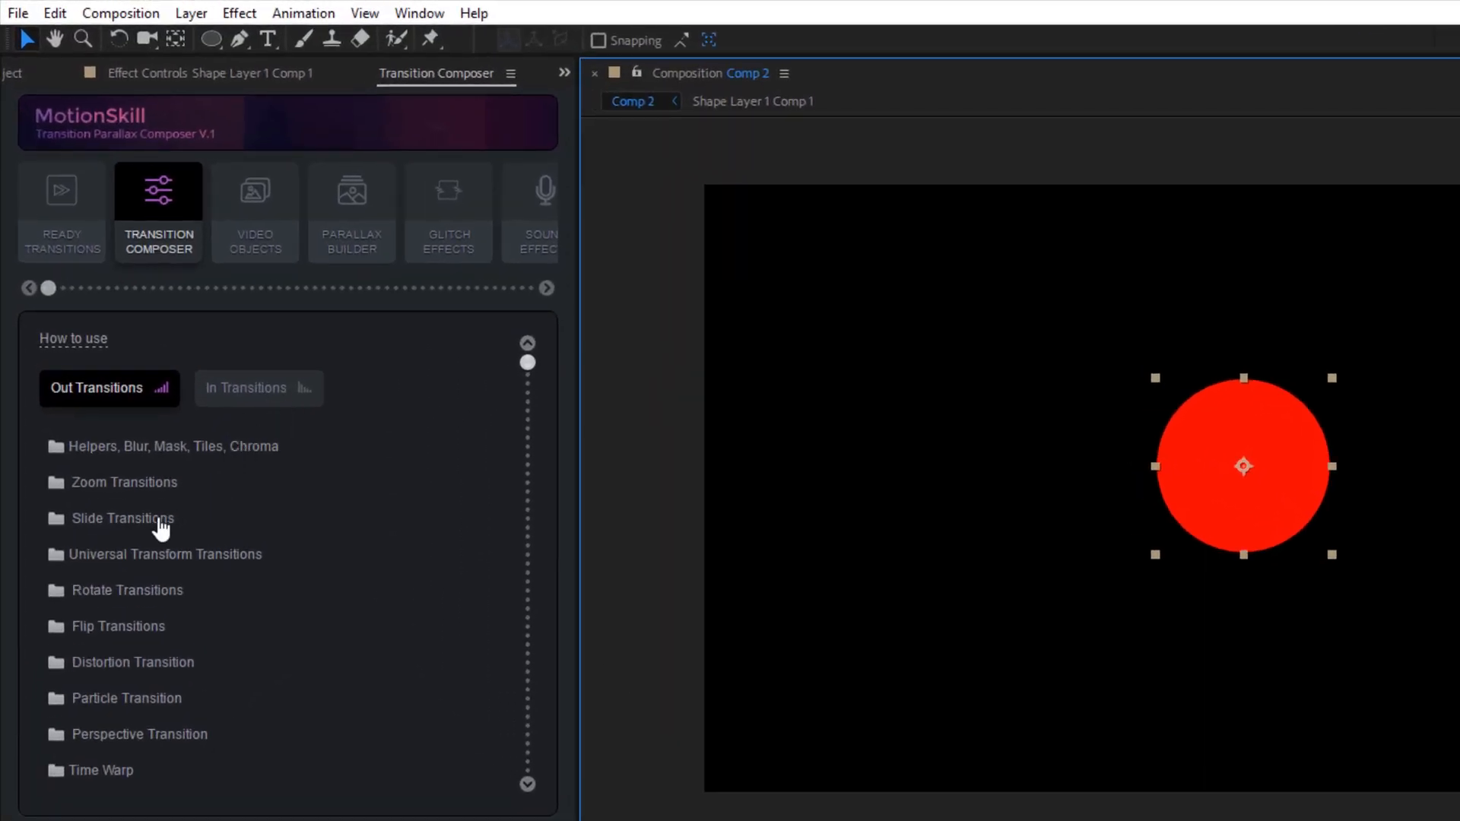
Apply the Out Slide to Top (Transform) transition to the red circle
click(122, 518)
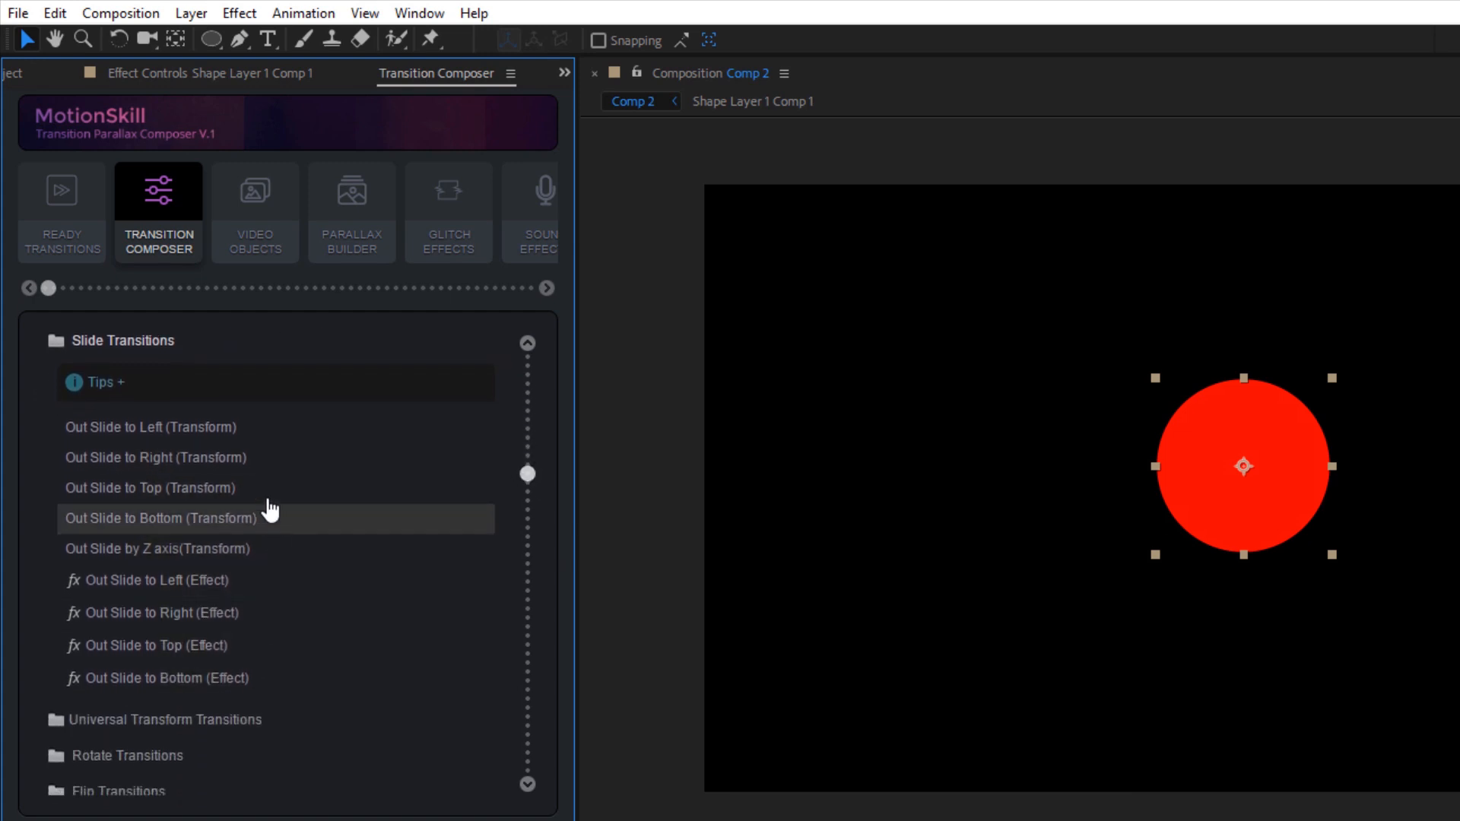
click(149, 486)
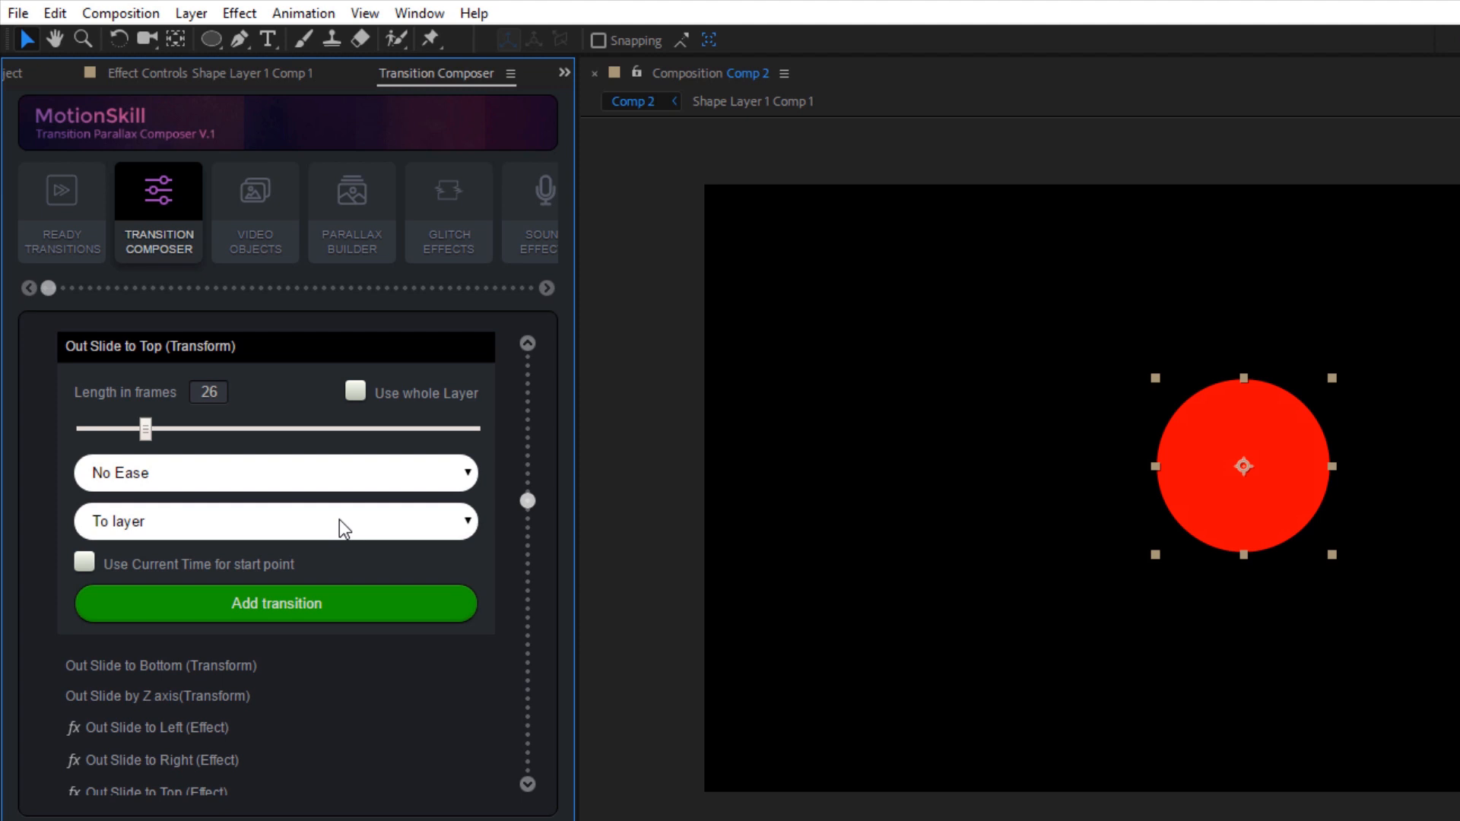
click(274, 603)
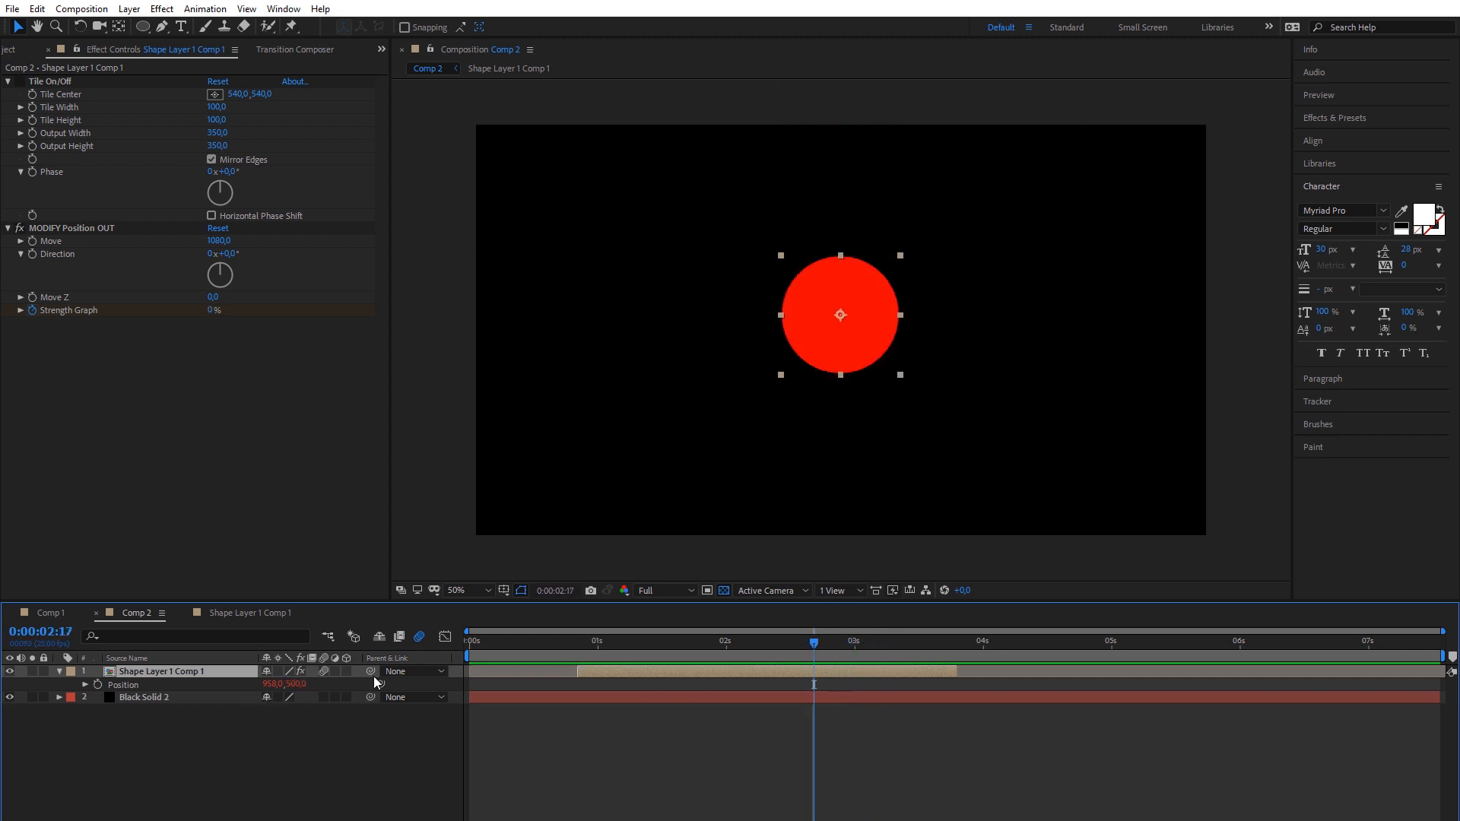
Add Out Slide to Top (Effect) to the circle with Use whole Layer ticked
click(293, 49)
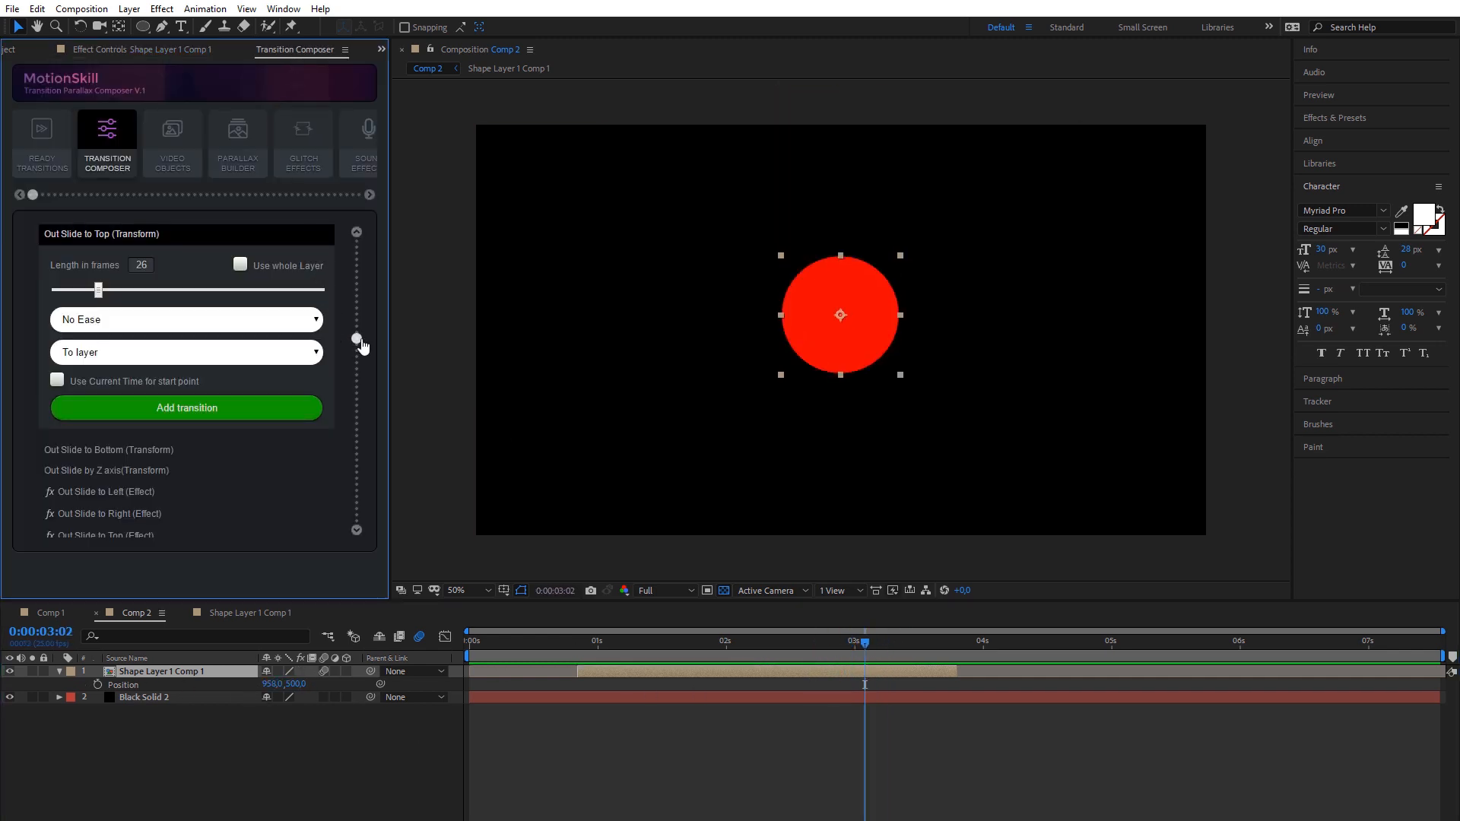
scroll(down, 3)
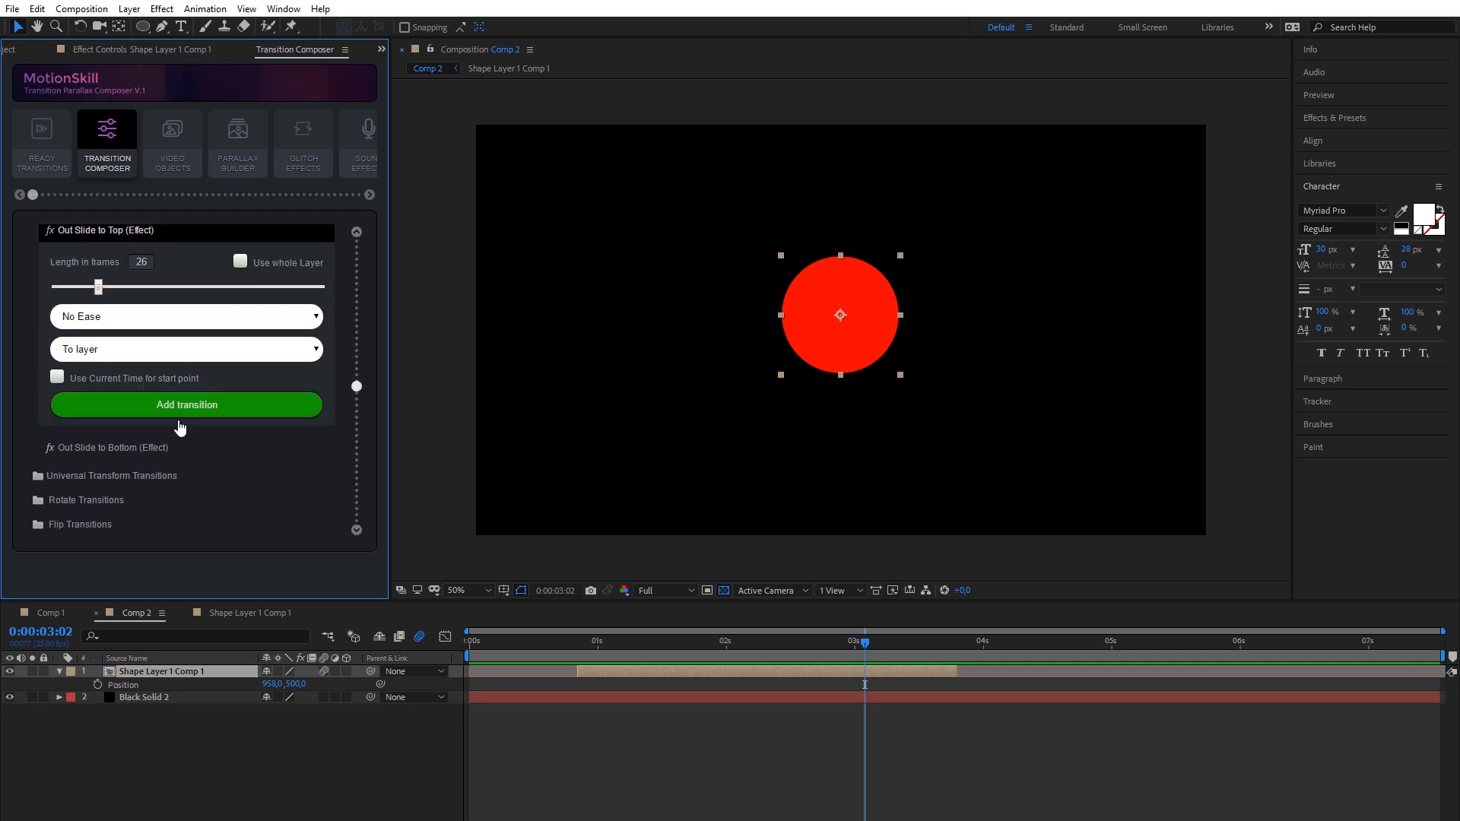
click(187, 403)
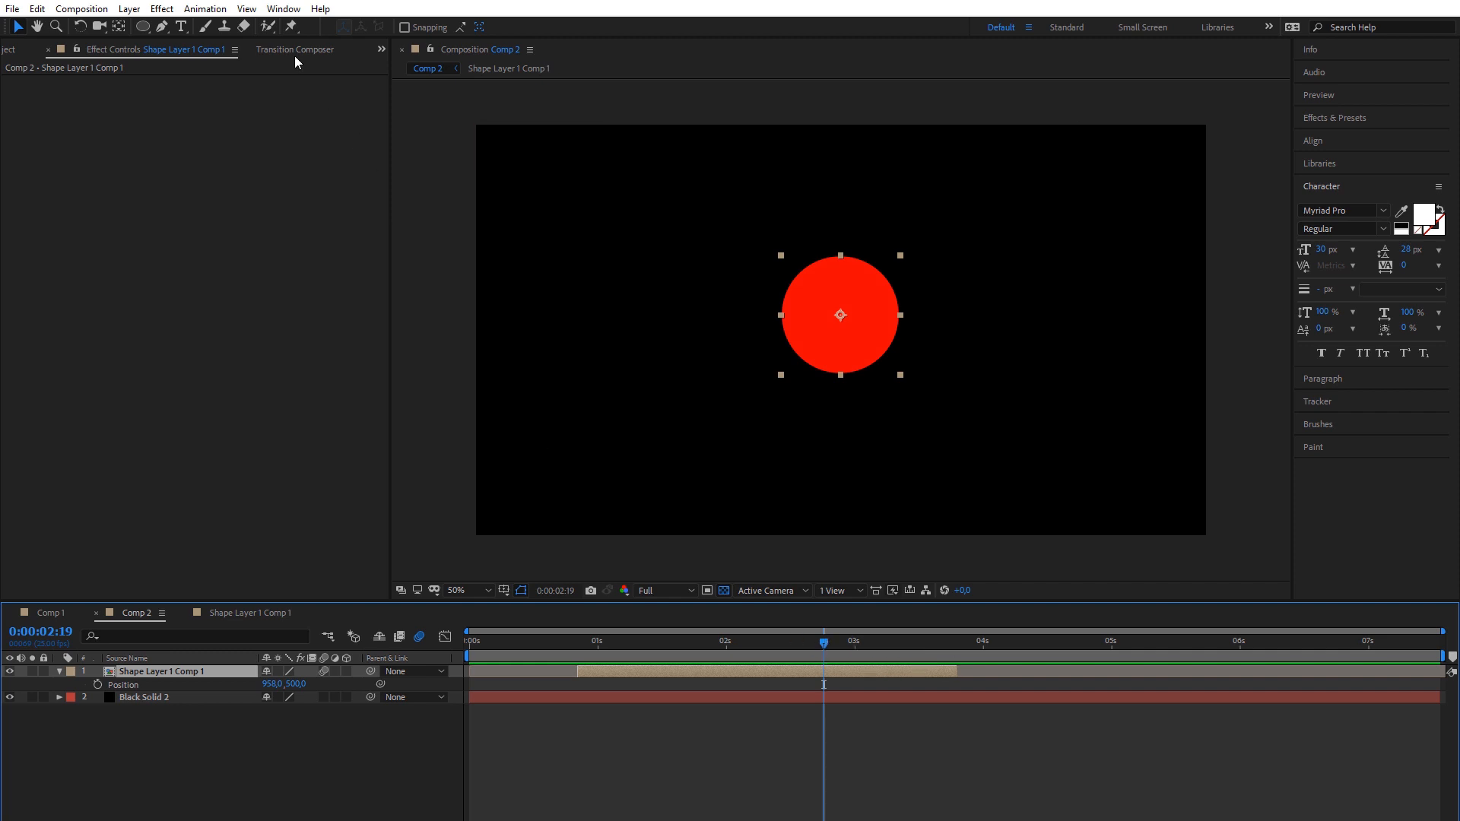
click(298, 49)
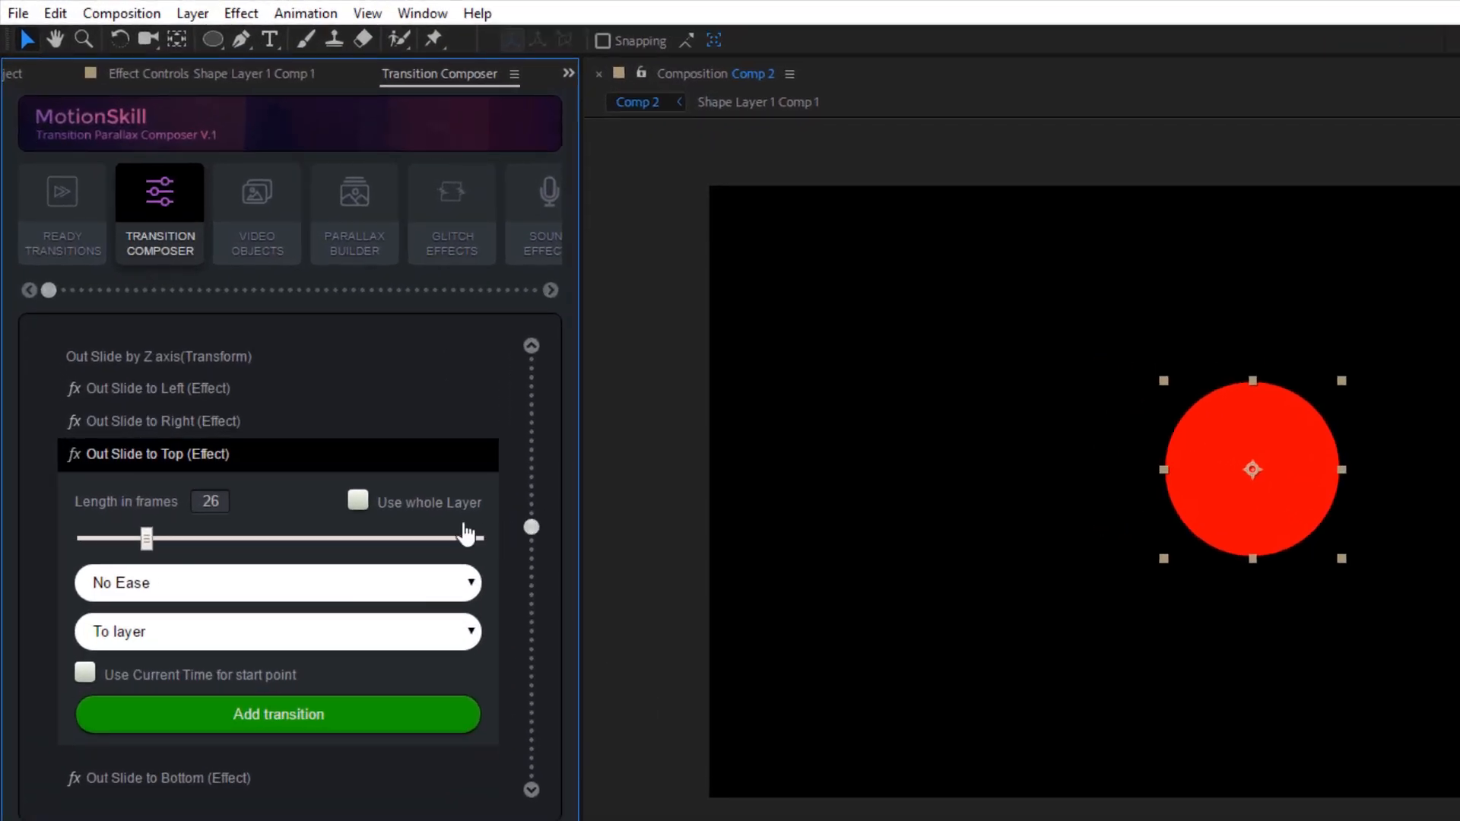
click(358, 502)
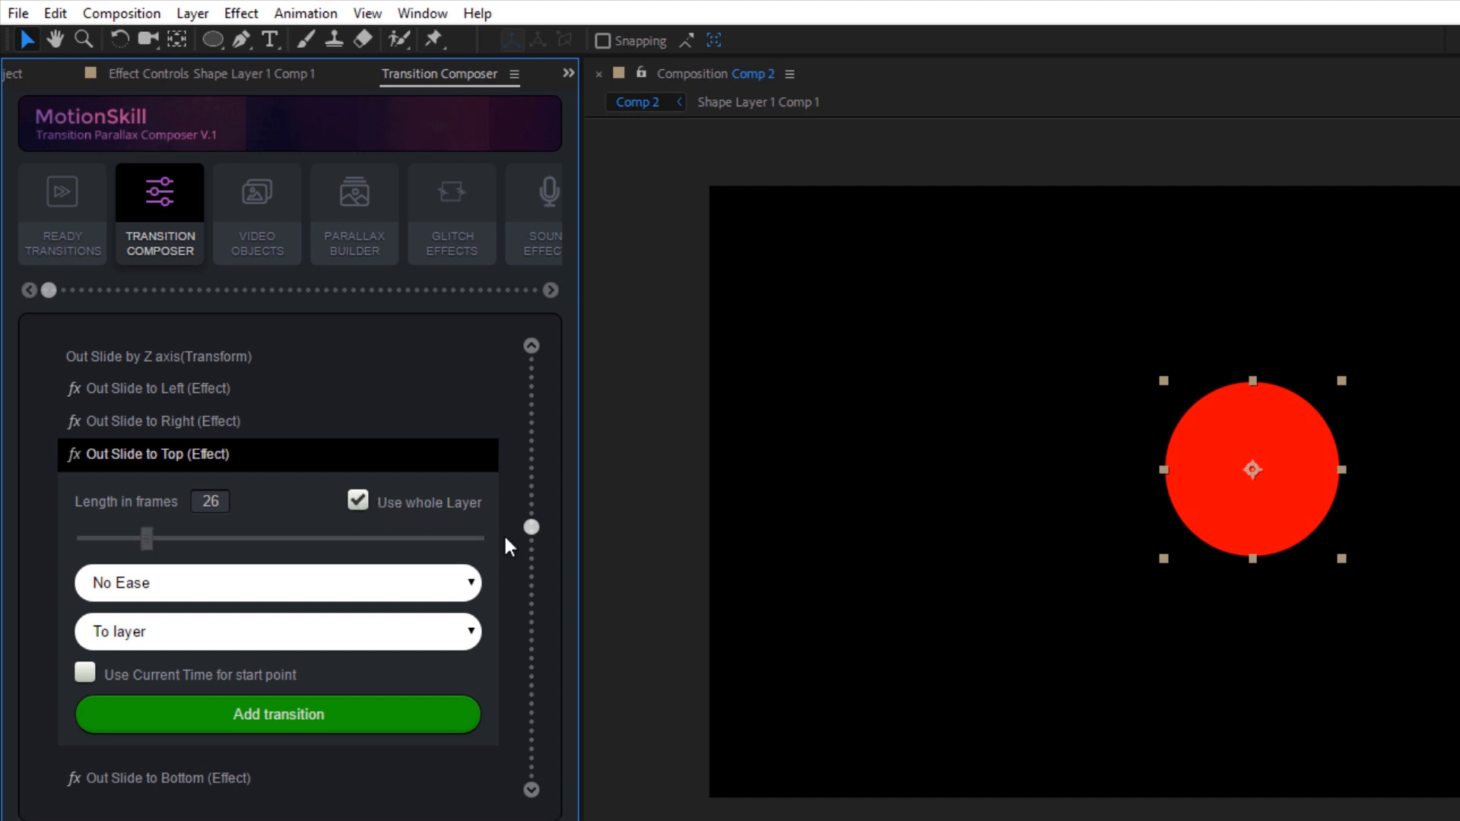
mouse_move(163, 689)
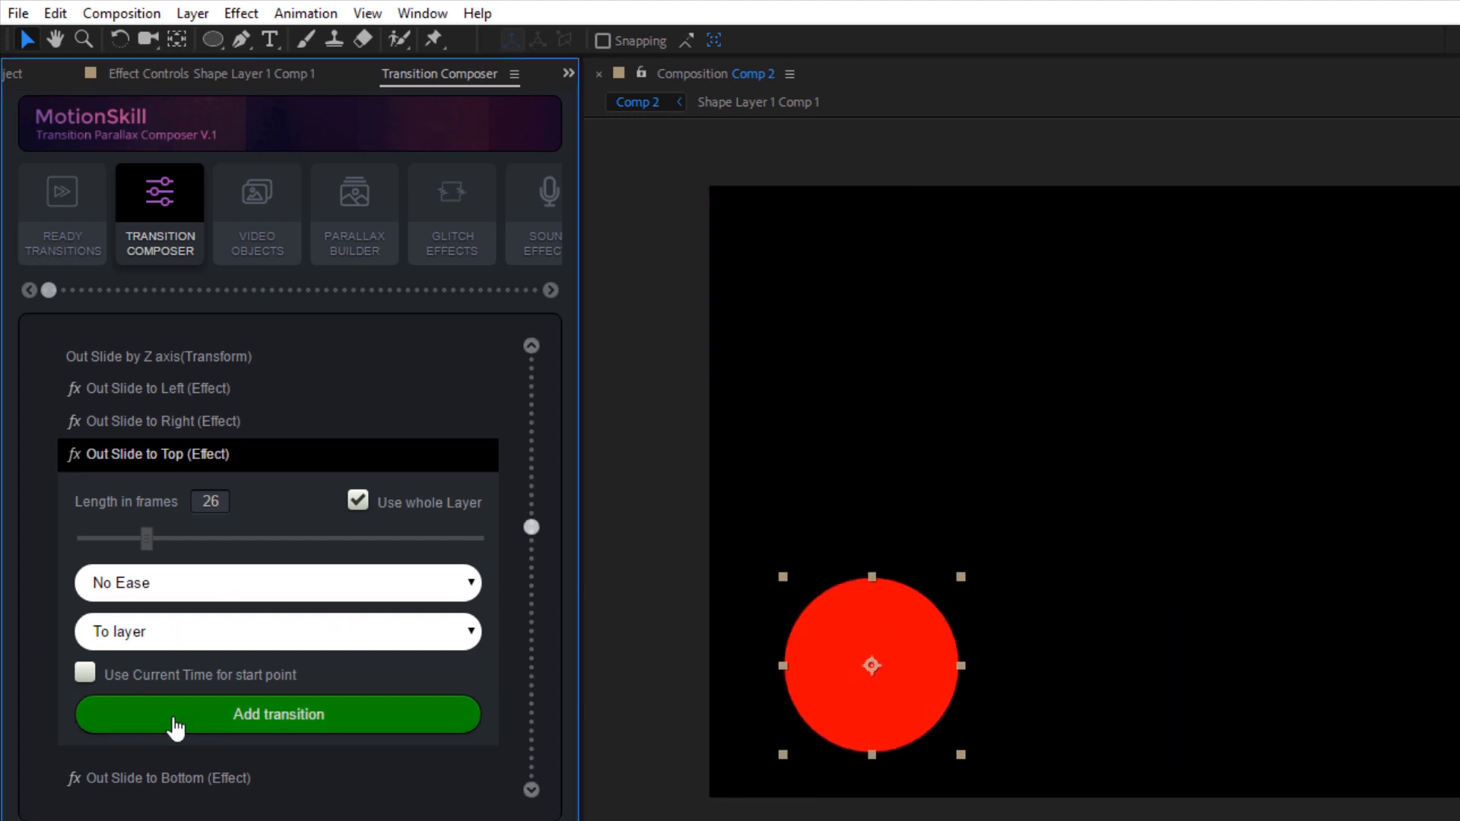
click(278, 714)
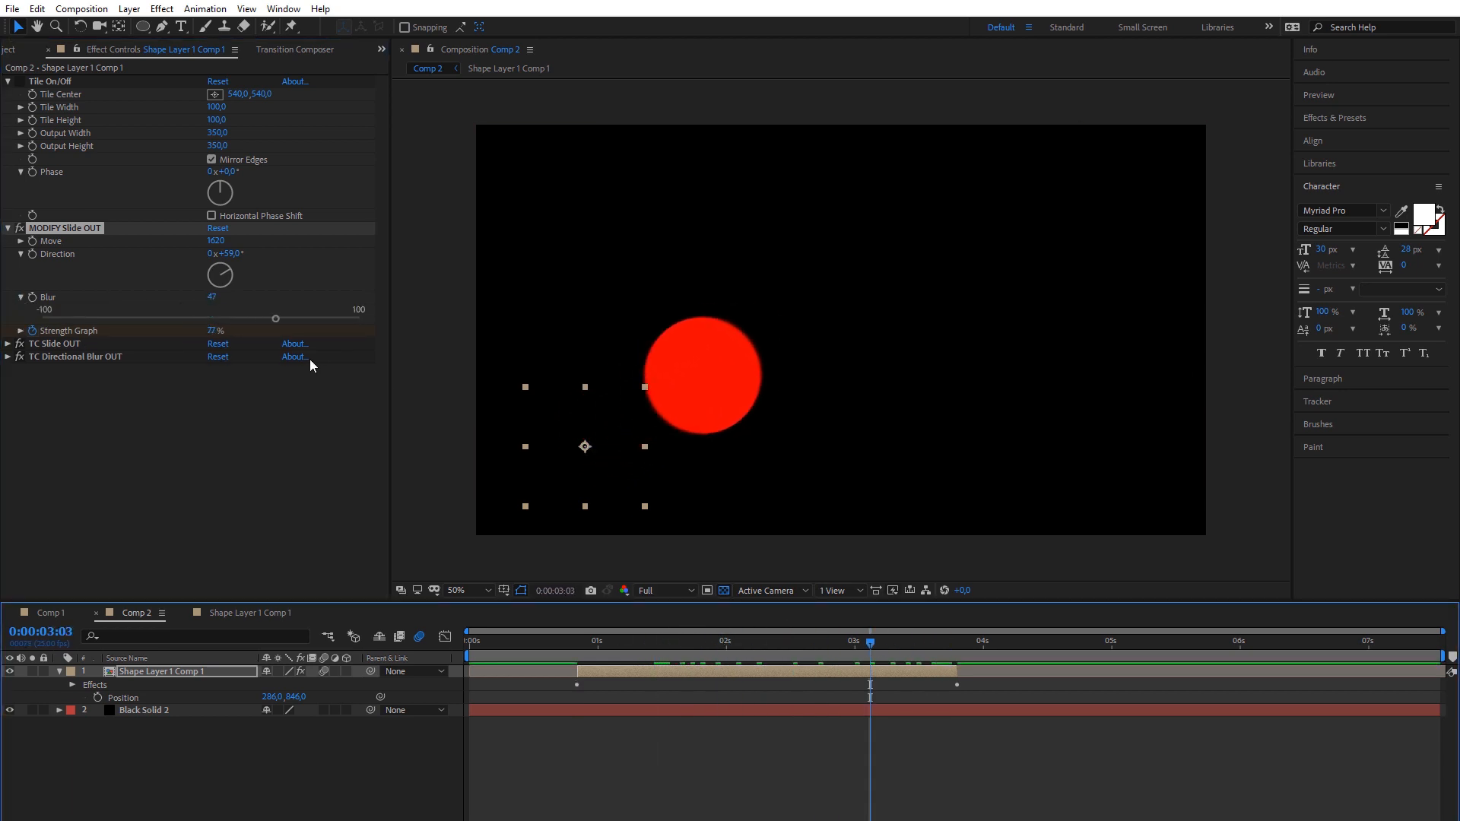
Set MODIFY Slide OUT Blur to 97 and scrub the timeline to preview the slide-out
click(607, 640)
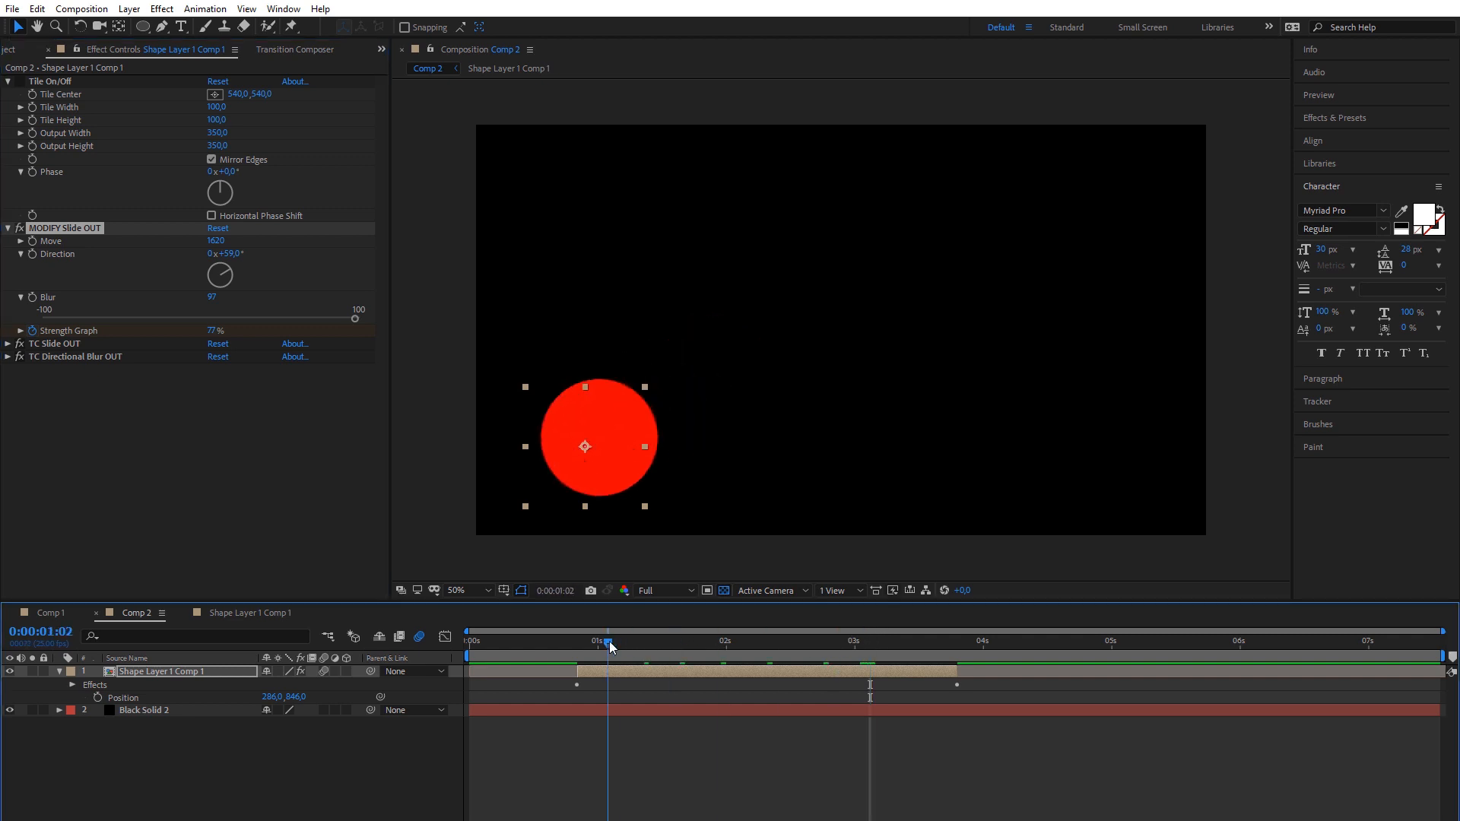
click(921, 640)
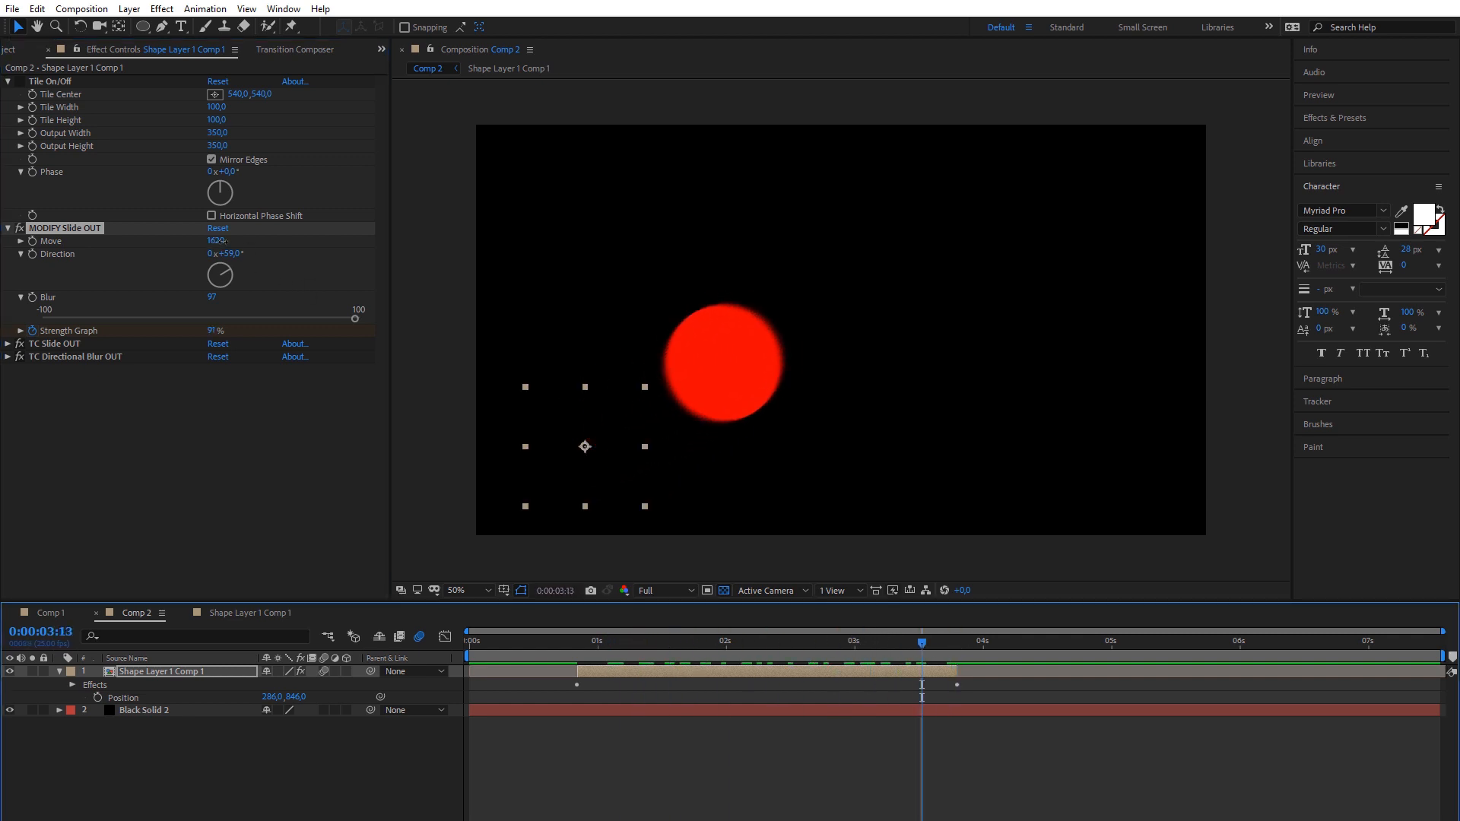
click(908, 641)
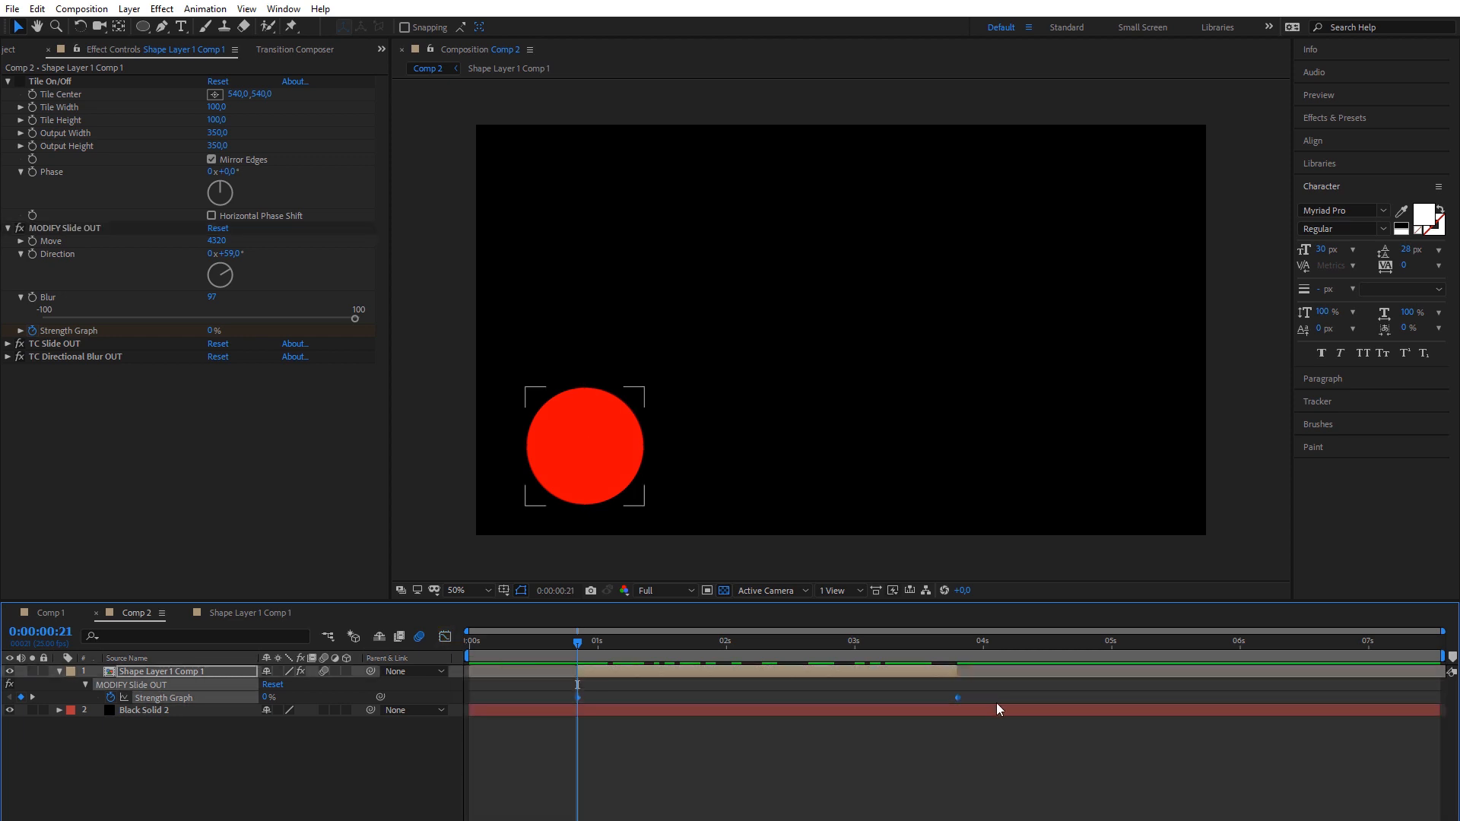
click(889, 641)
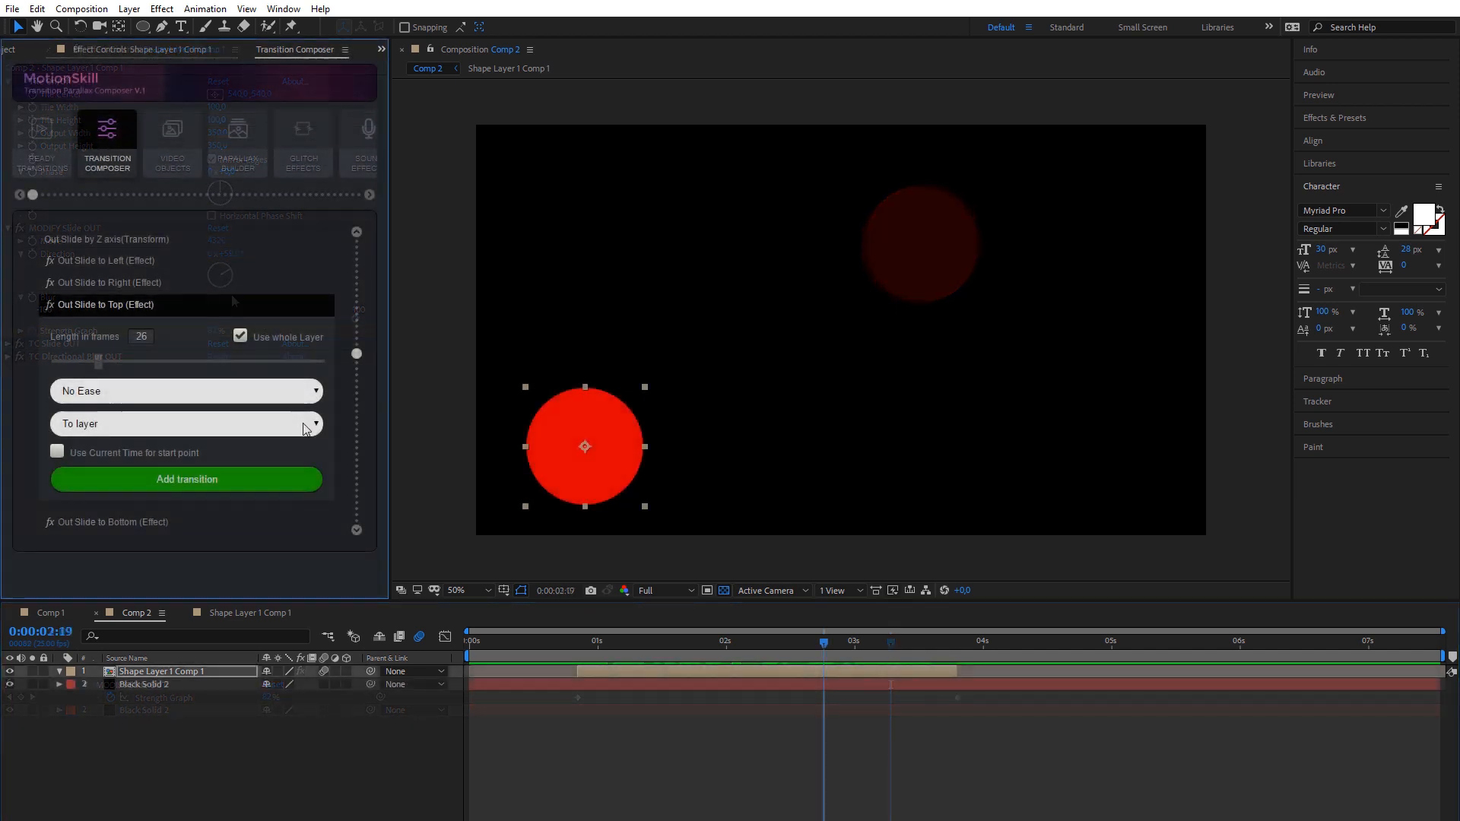
Start the transition at the current time and scrub earlier to check its start
click(240, 337)
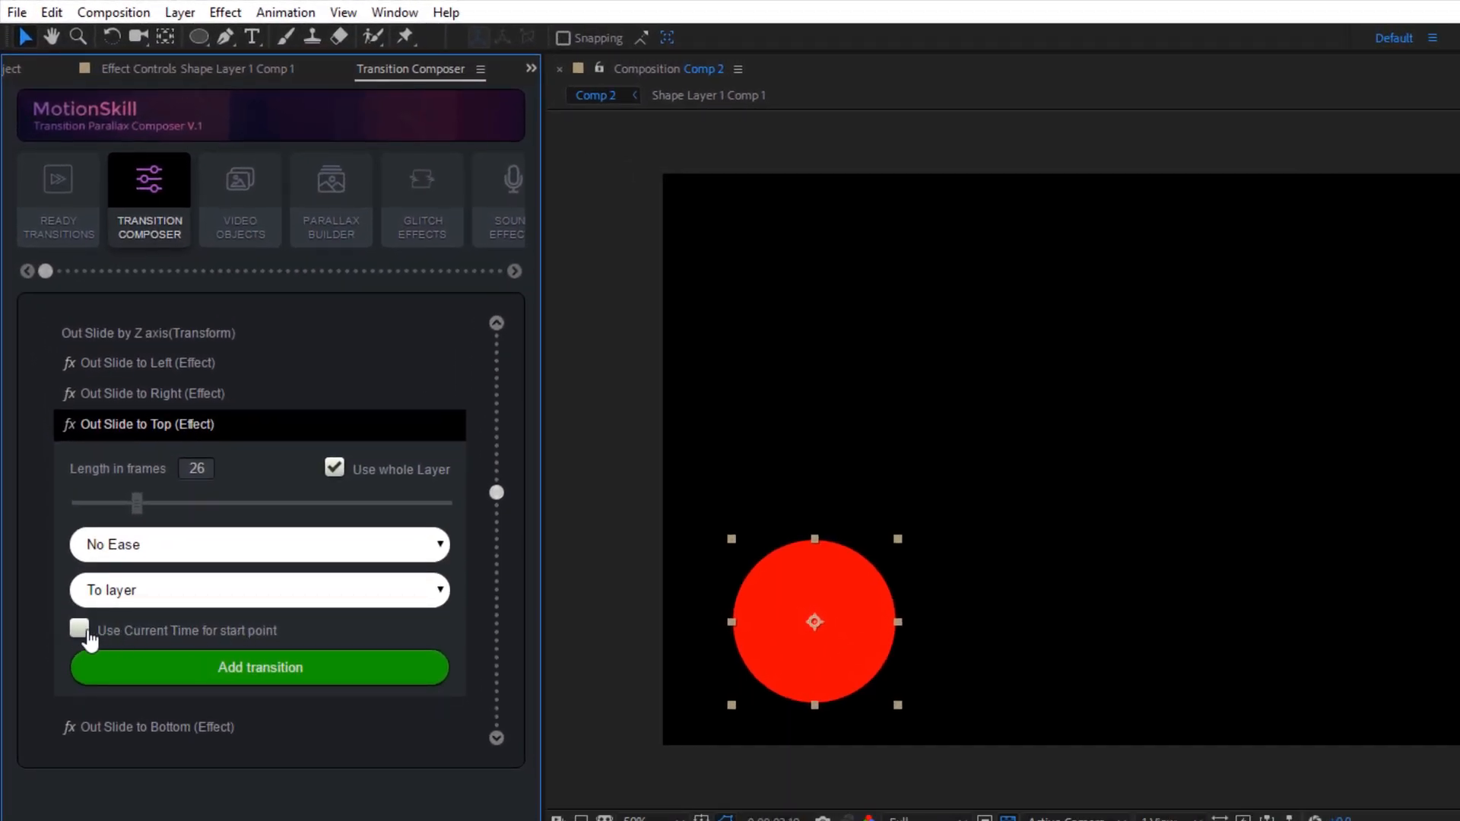
click(78, 630)
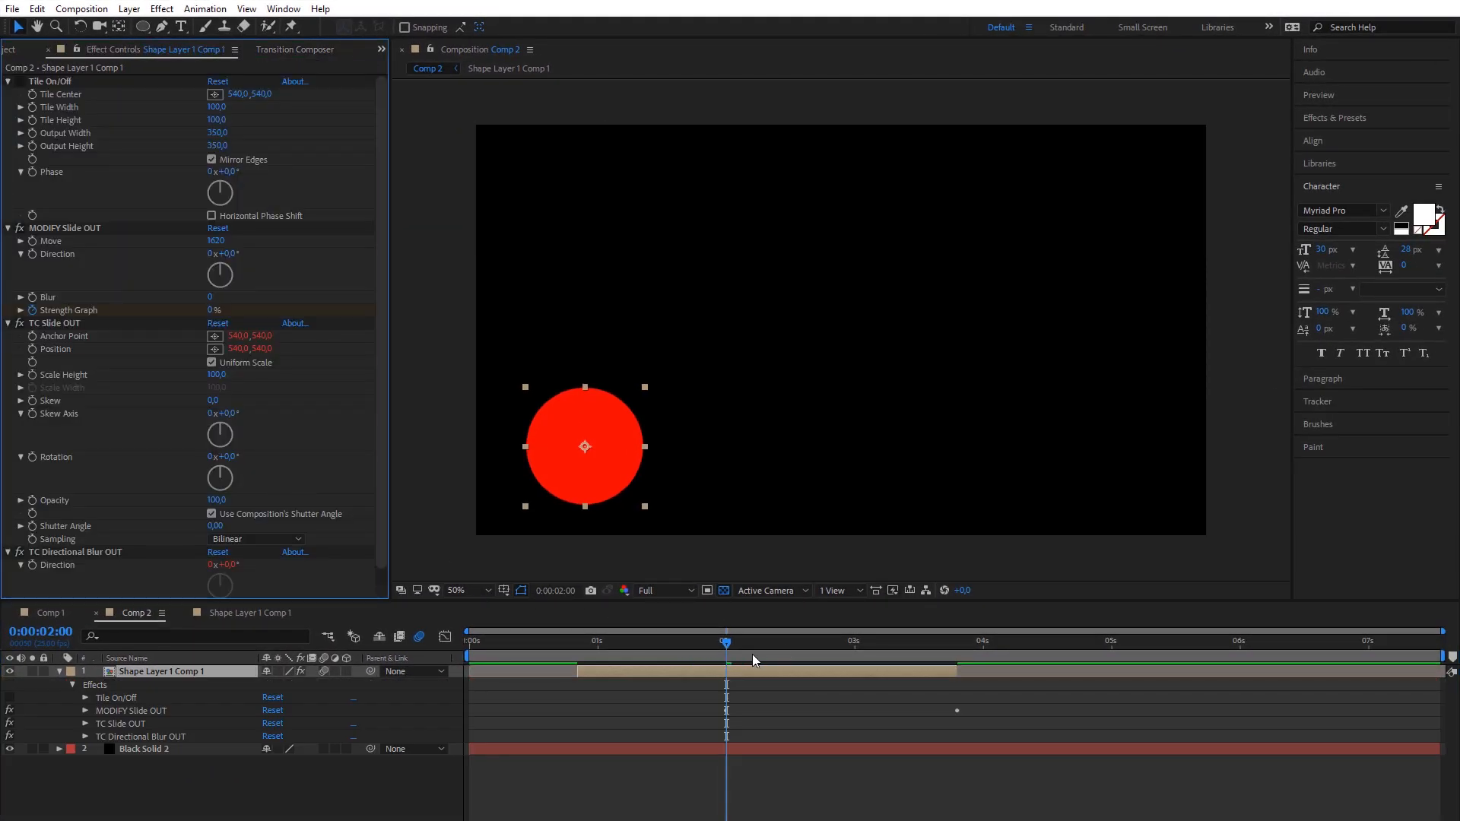
click(610, 640)
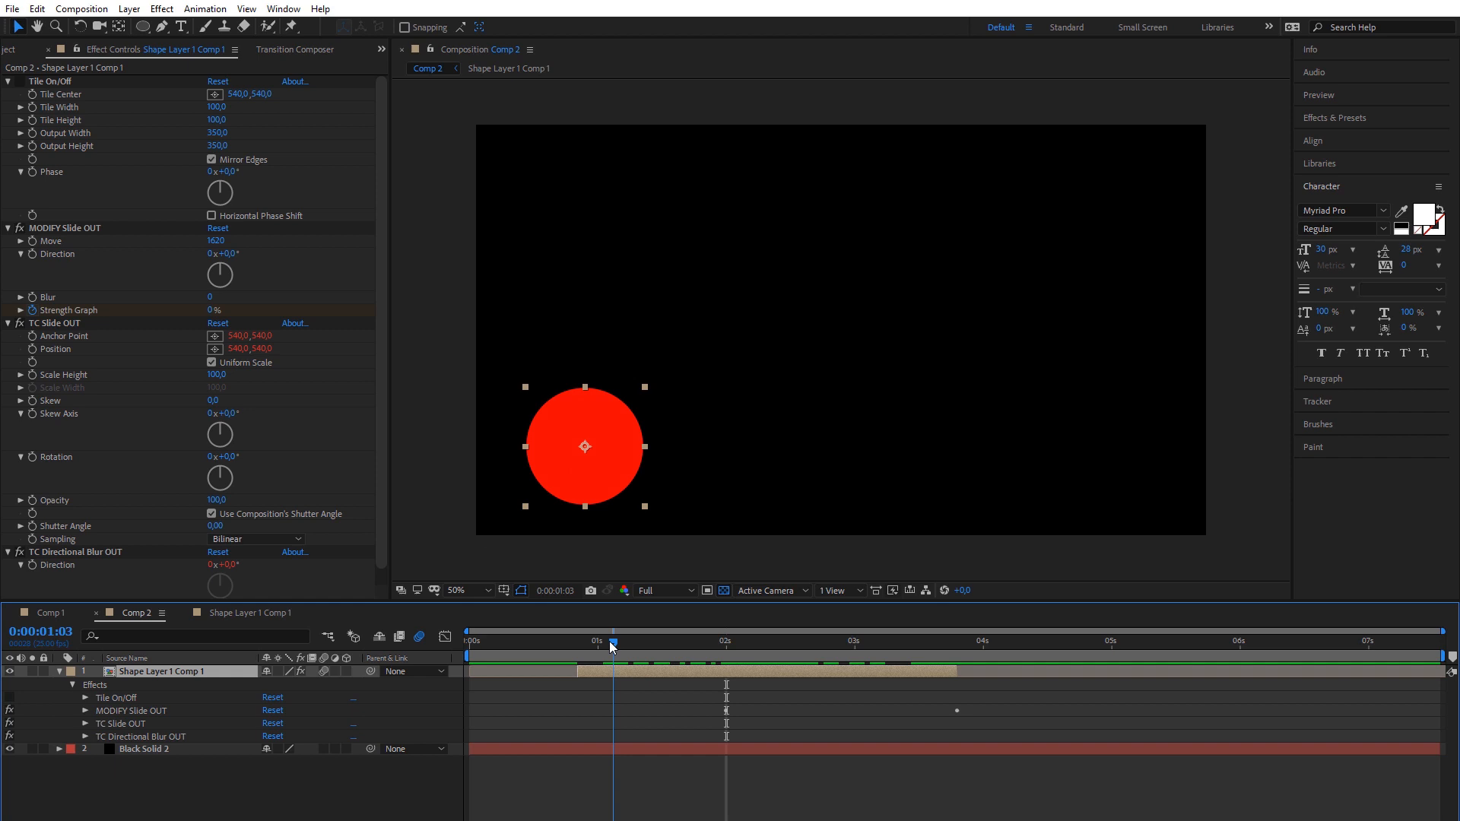
Add the transition via Create Adjustment with Use Current Time off, then select the new layer
click(296, 50)
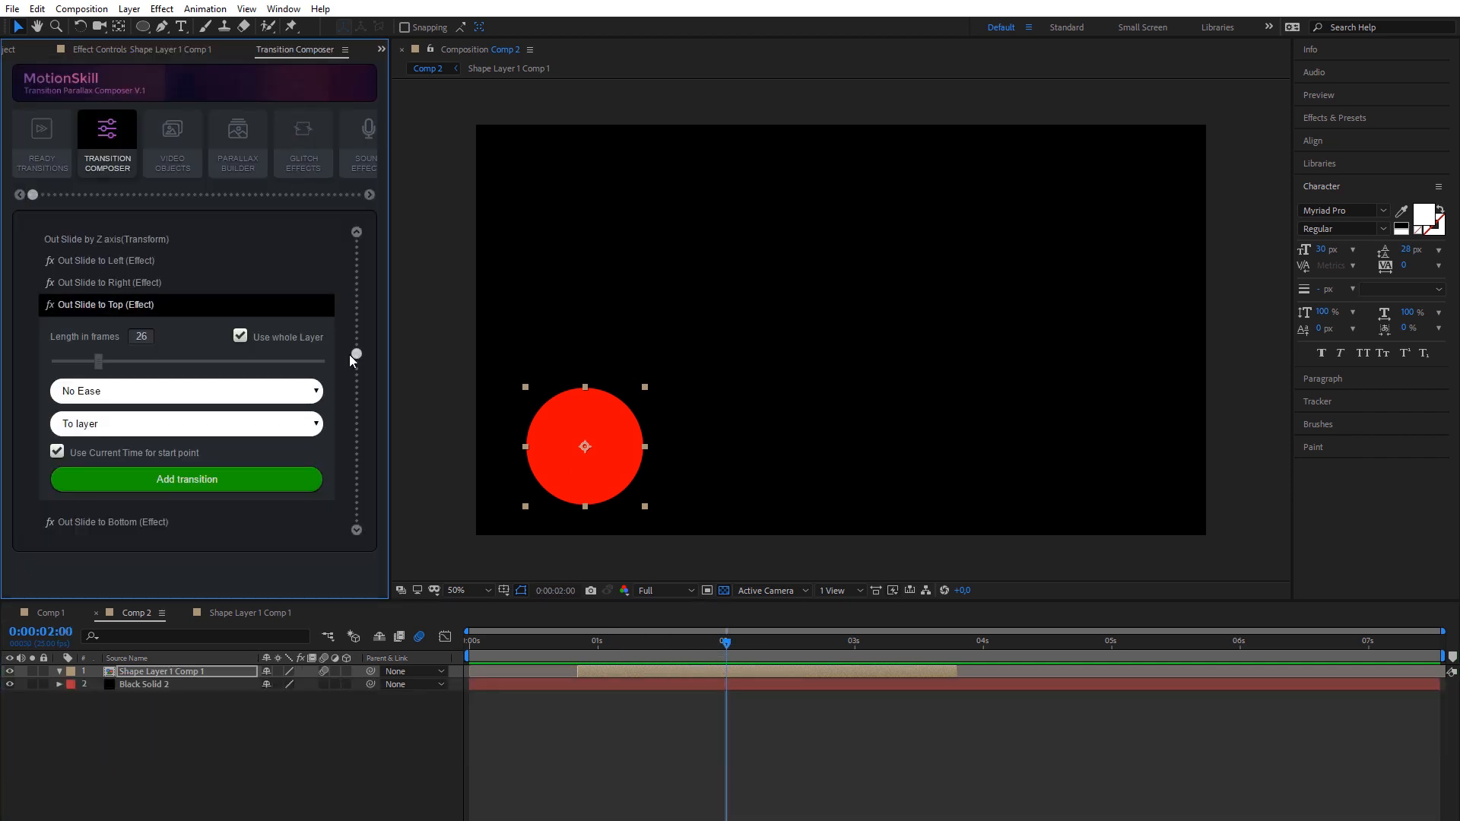
click(185, 424)
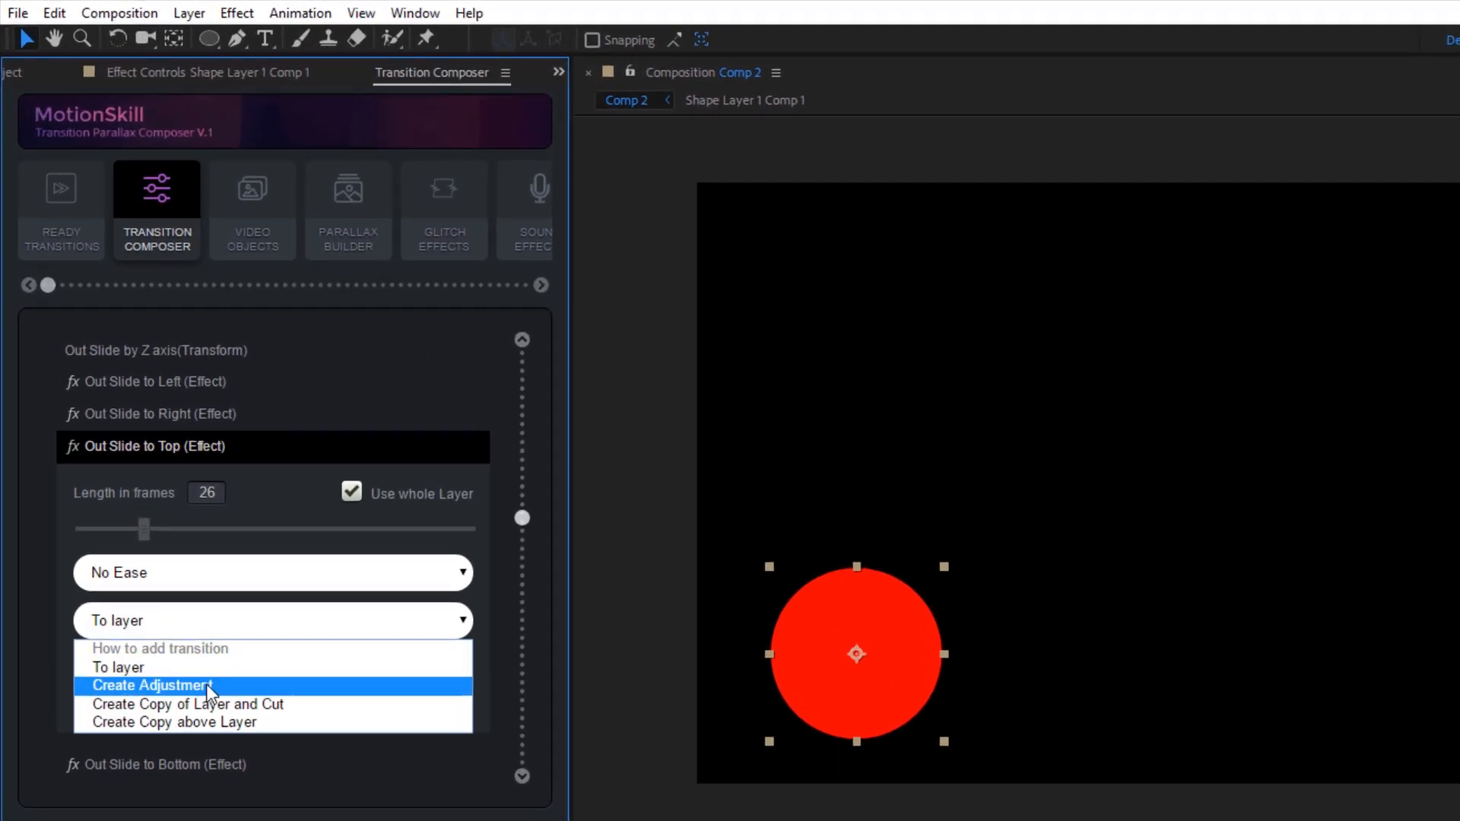
click(151, 685)
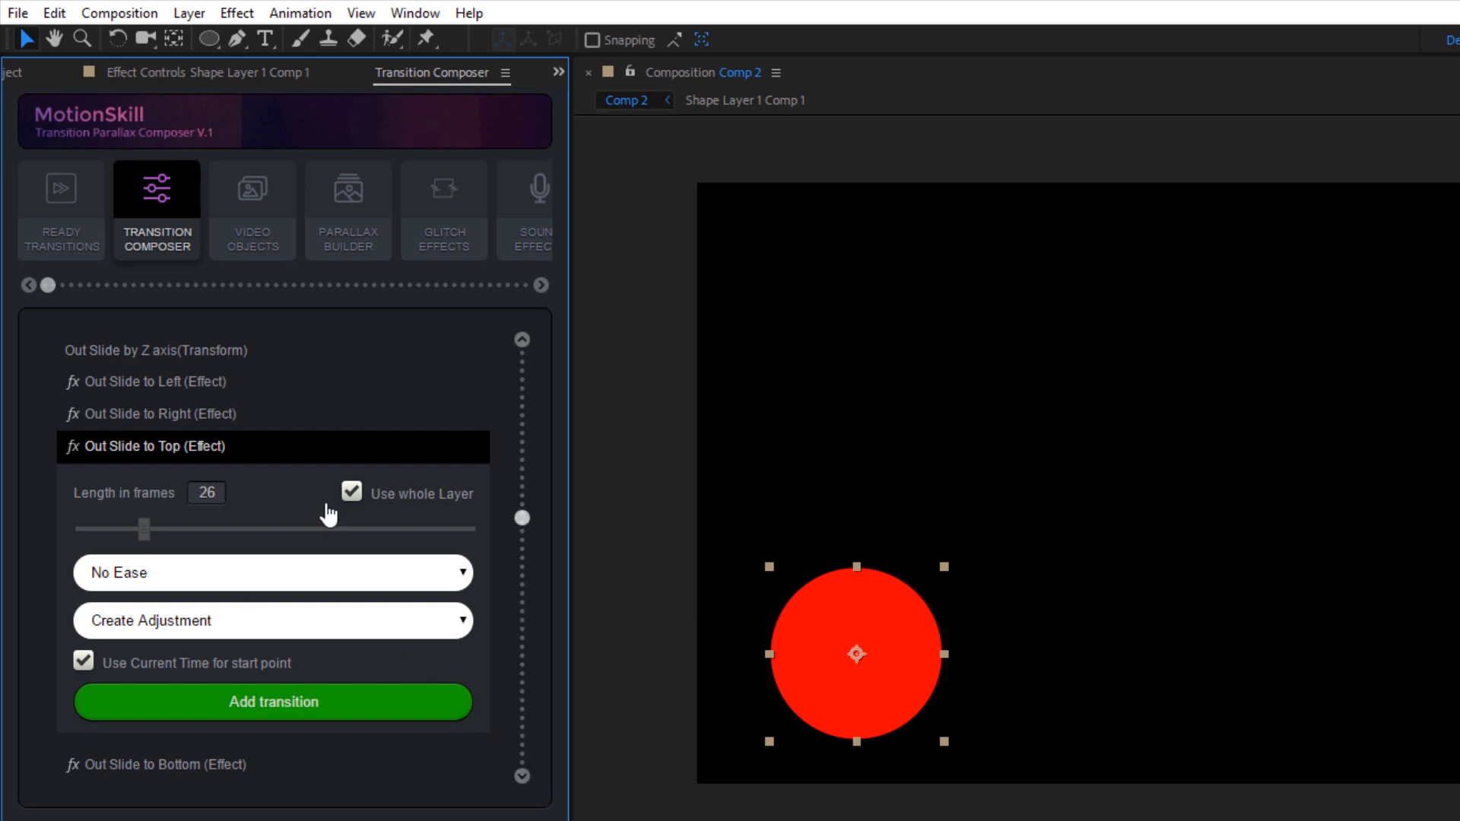
click(82, 662)
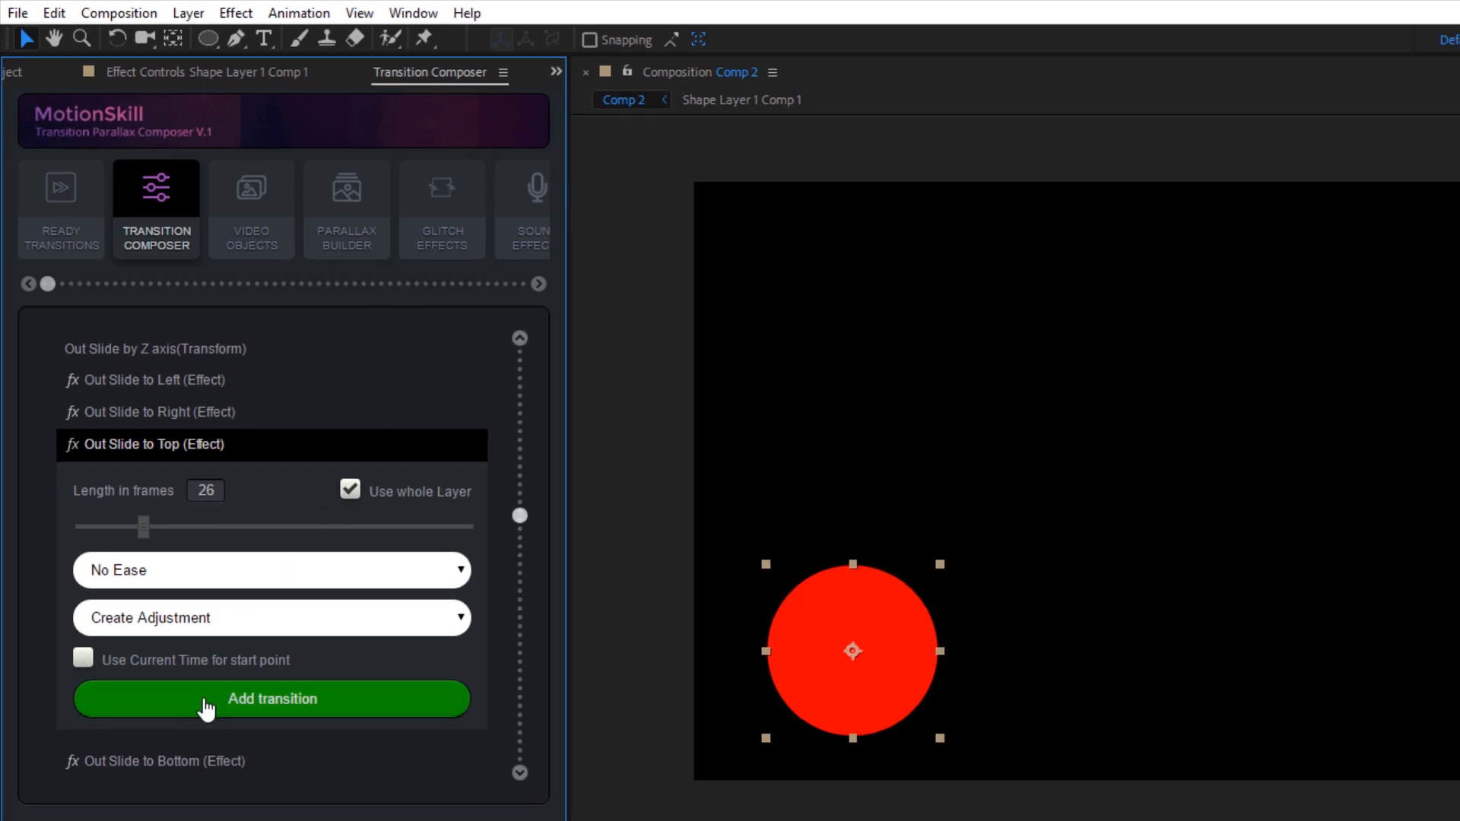
click(272, 698)
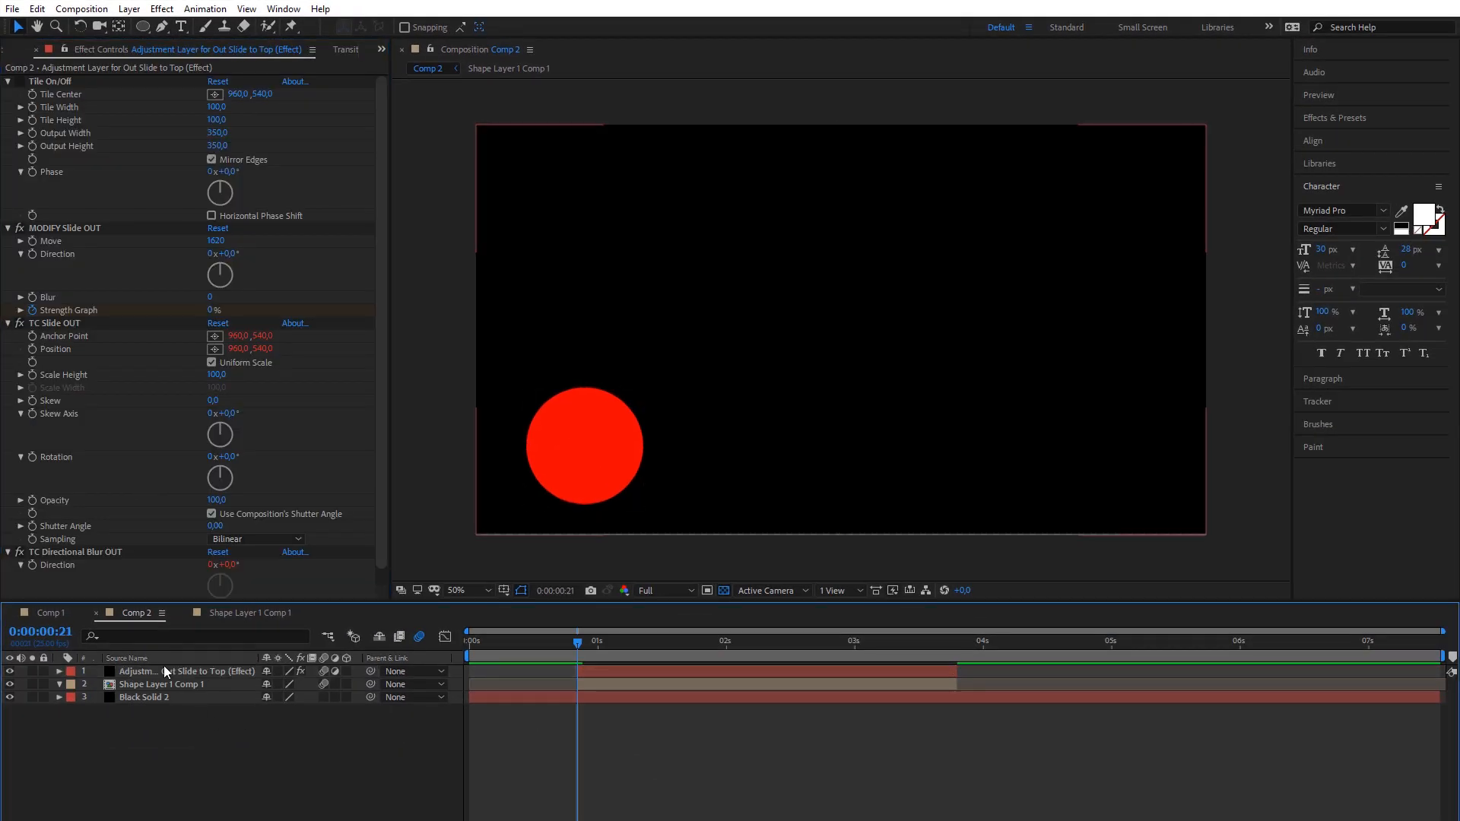
click(731, 640)
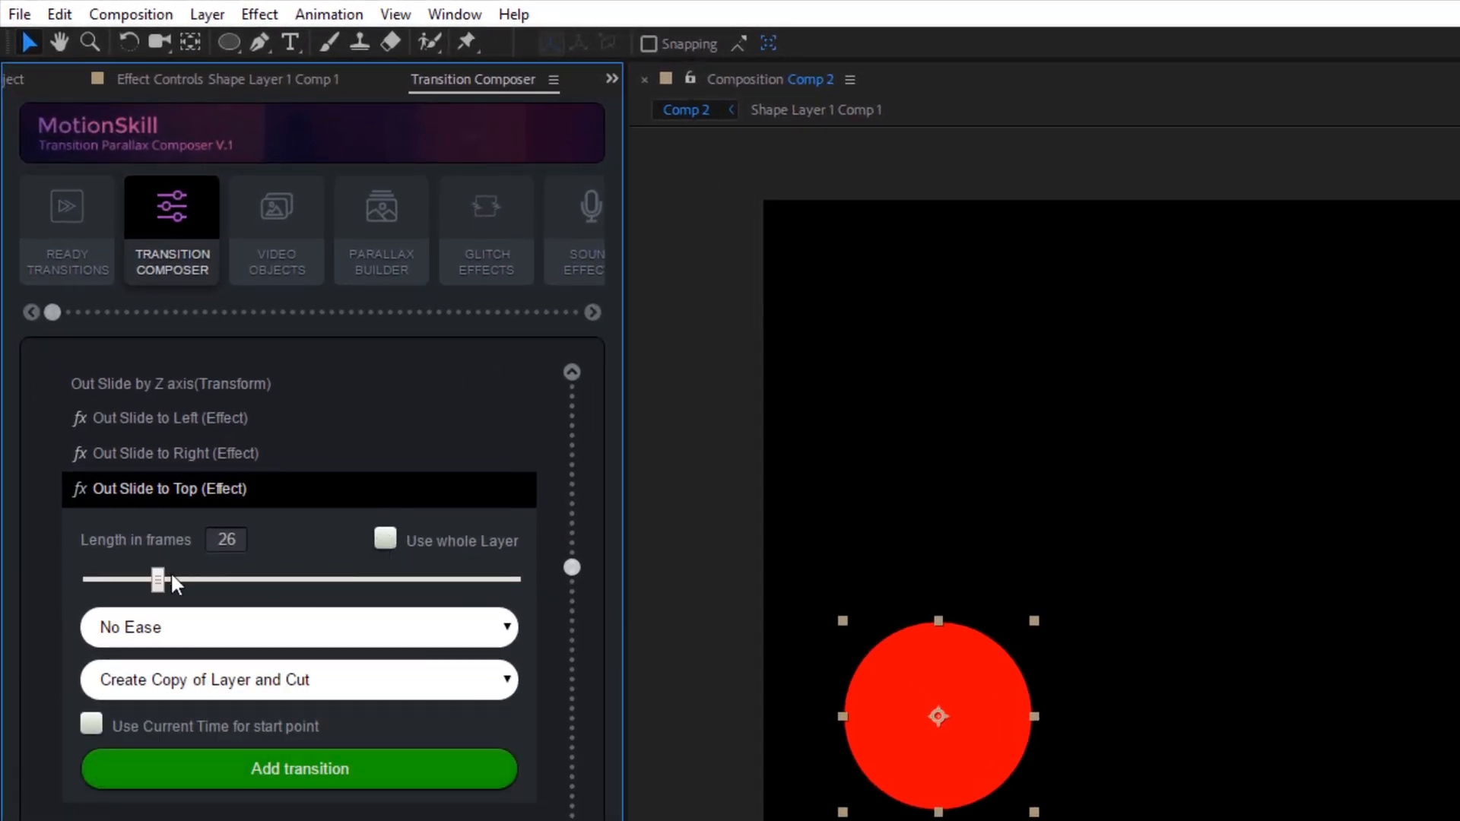
Add the transition with Create Copy of Layer and Cut, splitting the circle at 0:00:02:13
click(299, 769)
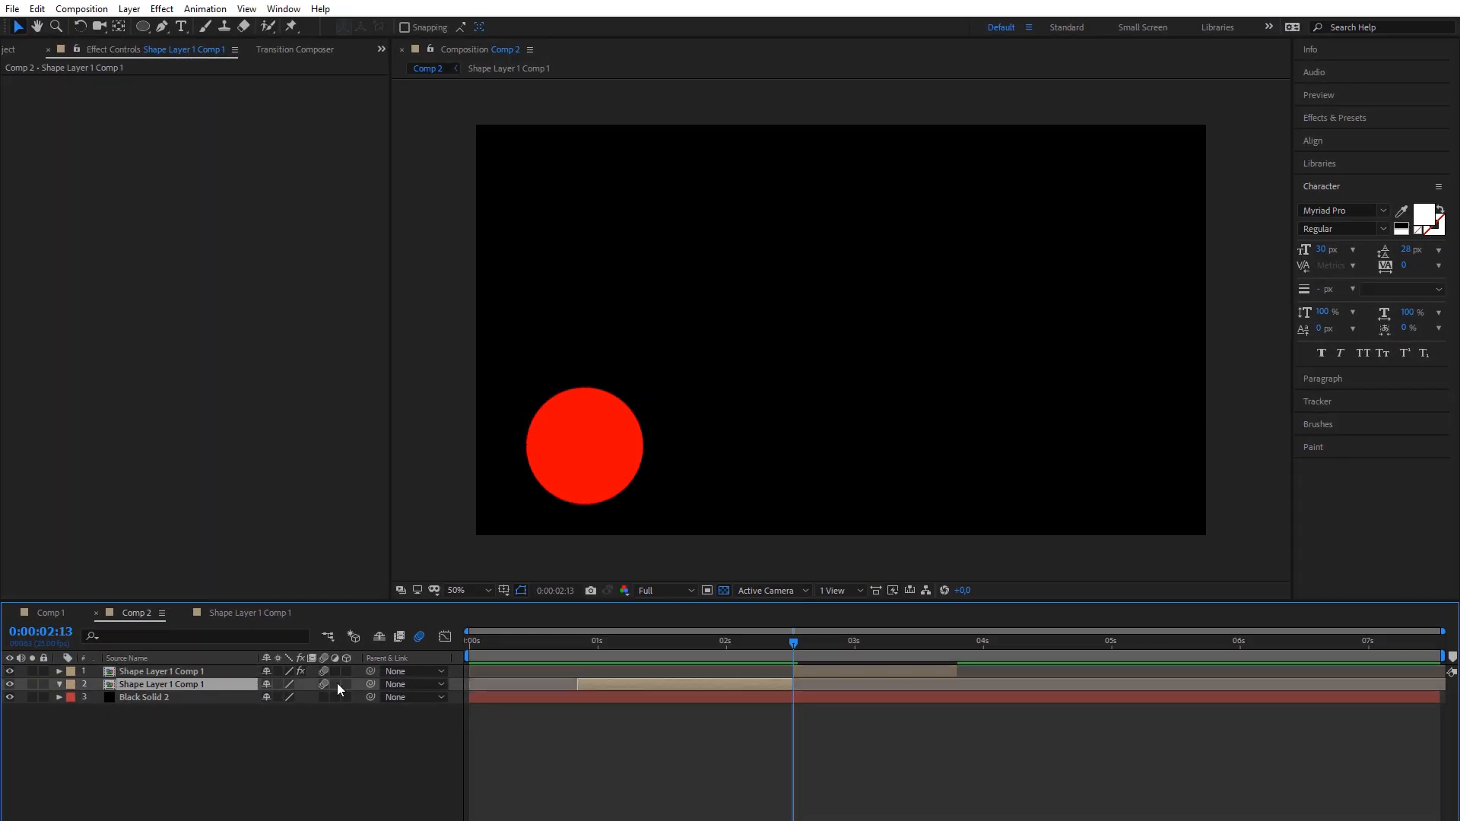
click(946, 640)
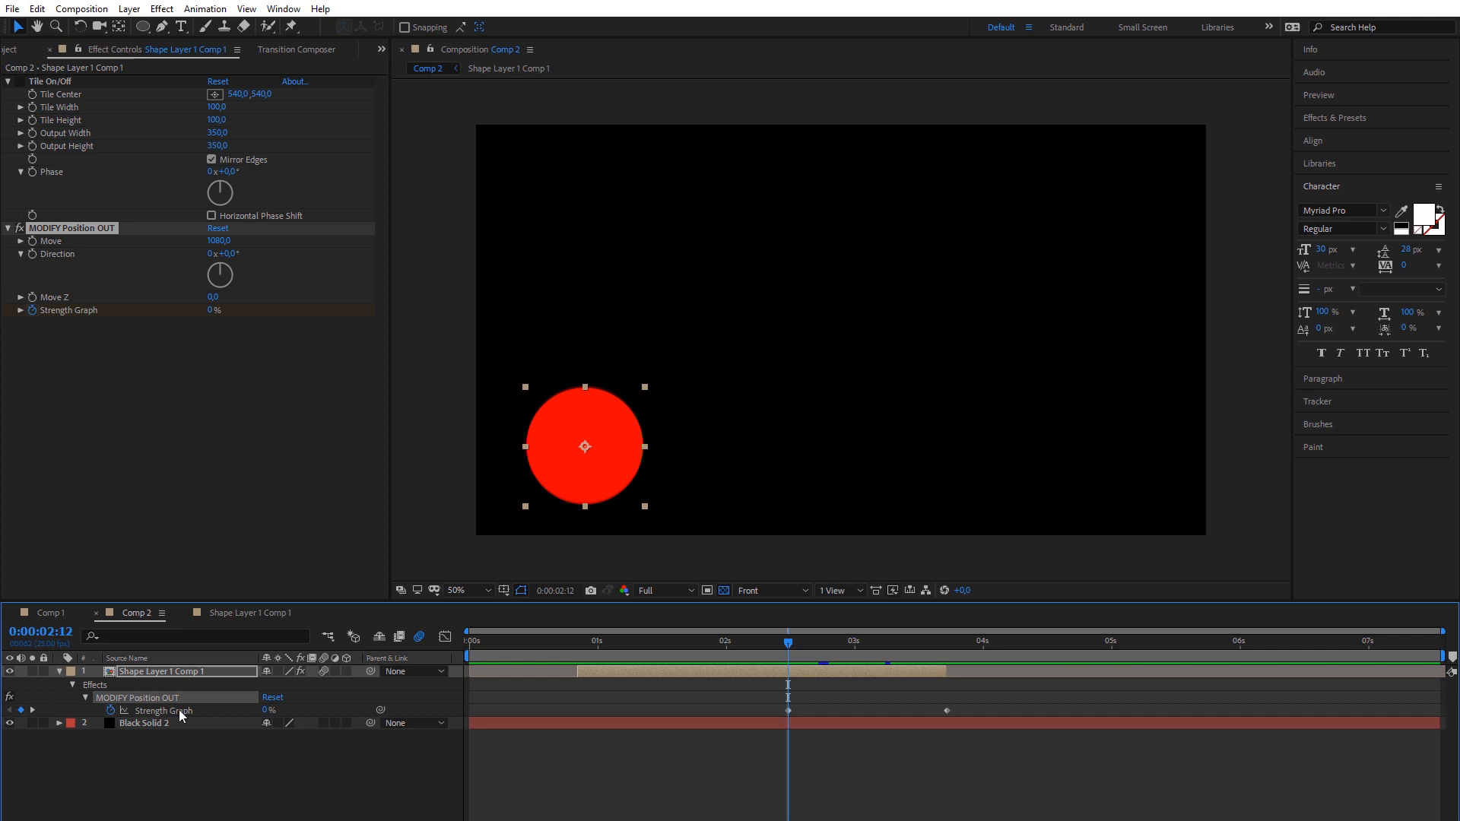
Add Elastic With Control Slider to Strength Graph, set period to 26, and preview the bounce
click(296, 49)
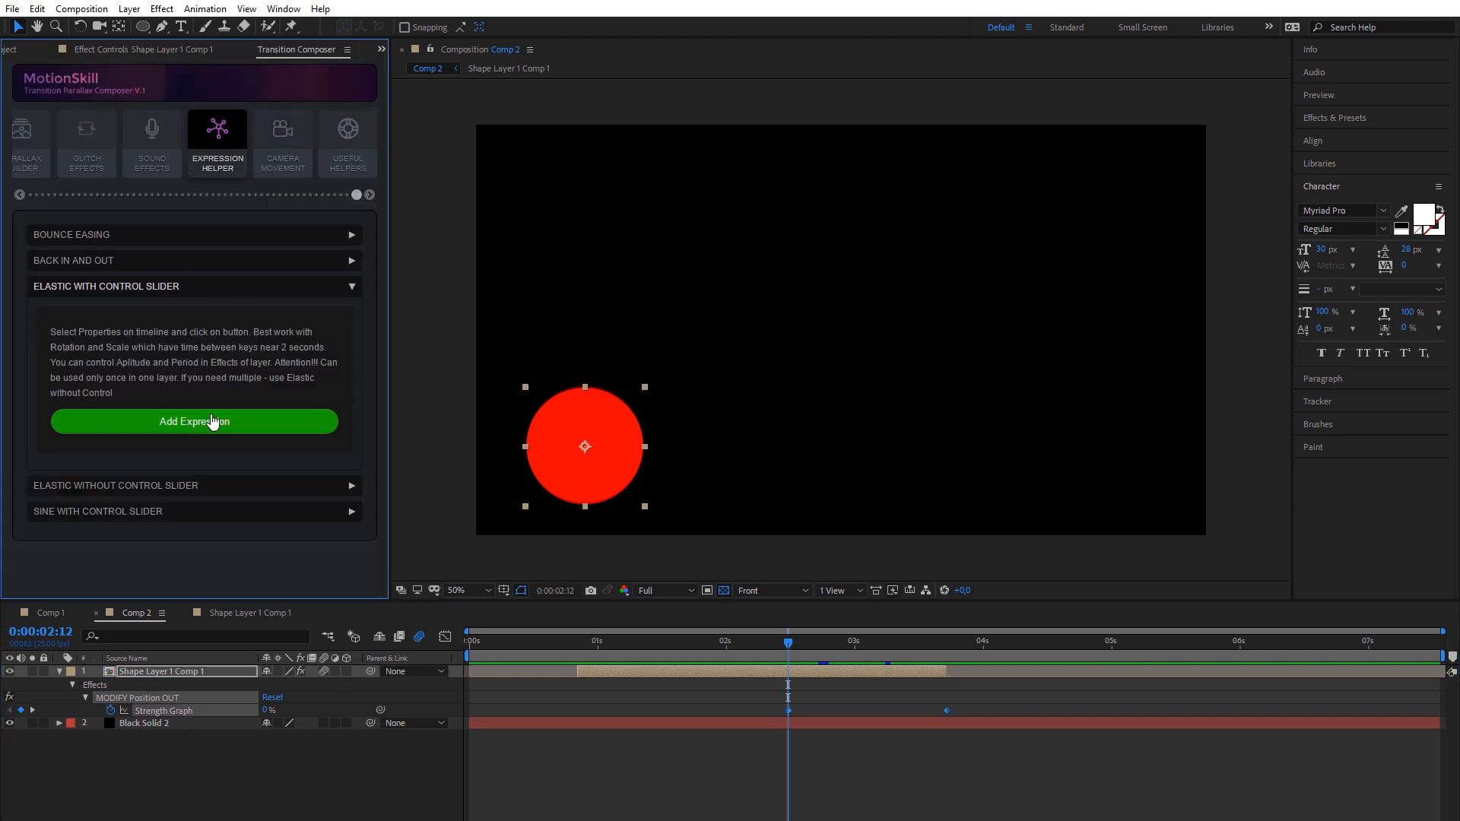
click(192, 420)
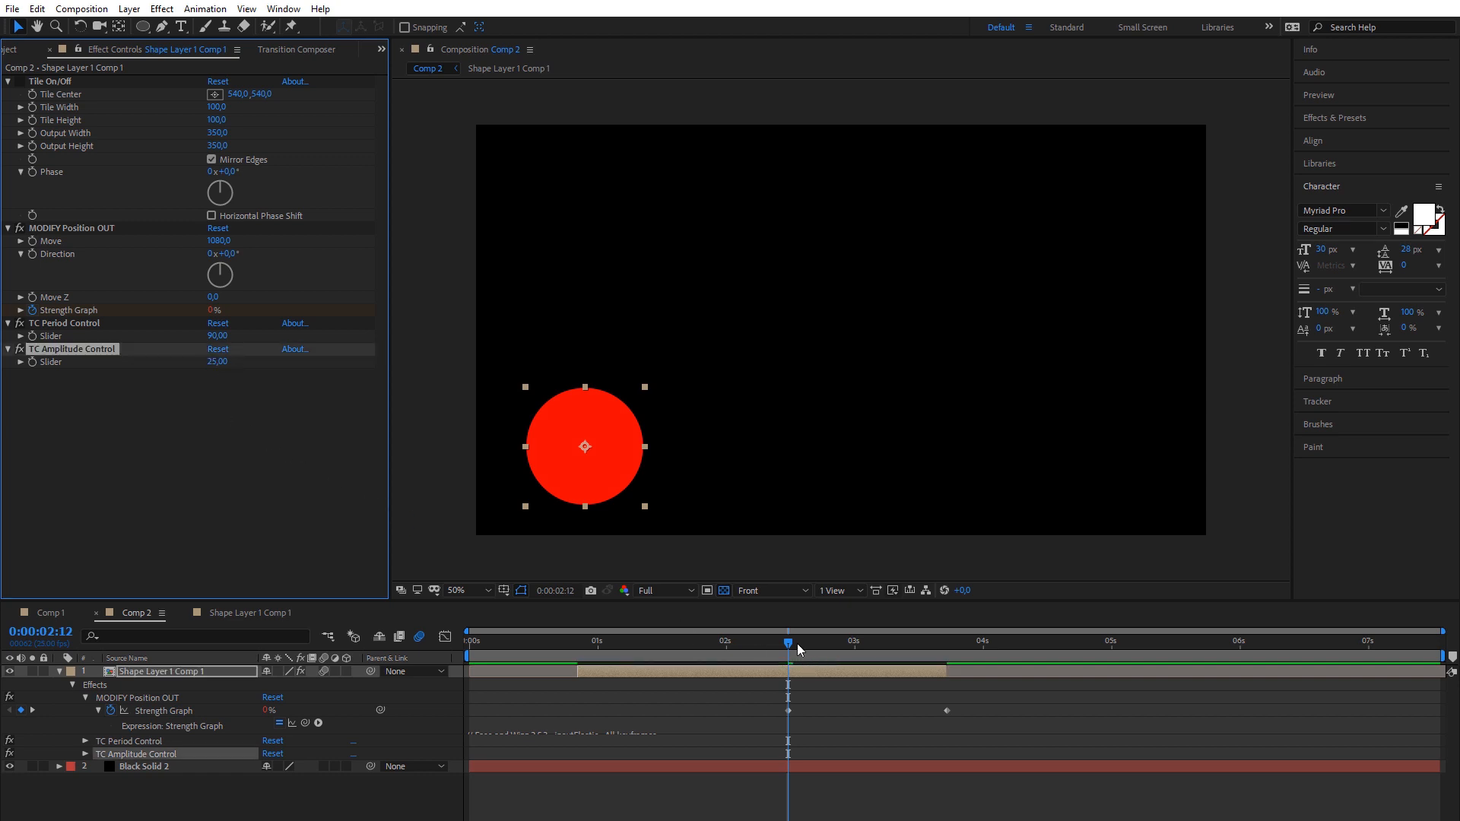
click(925, 640)
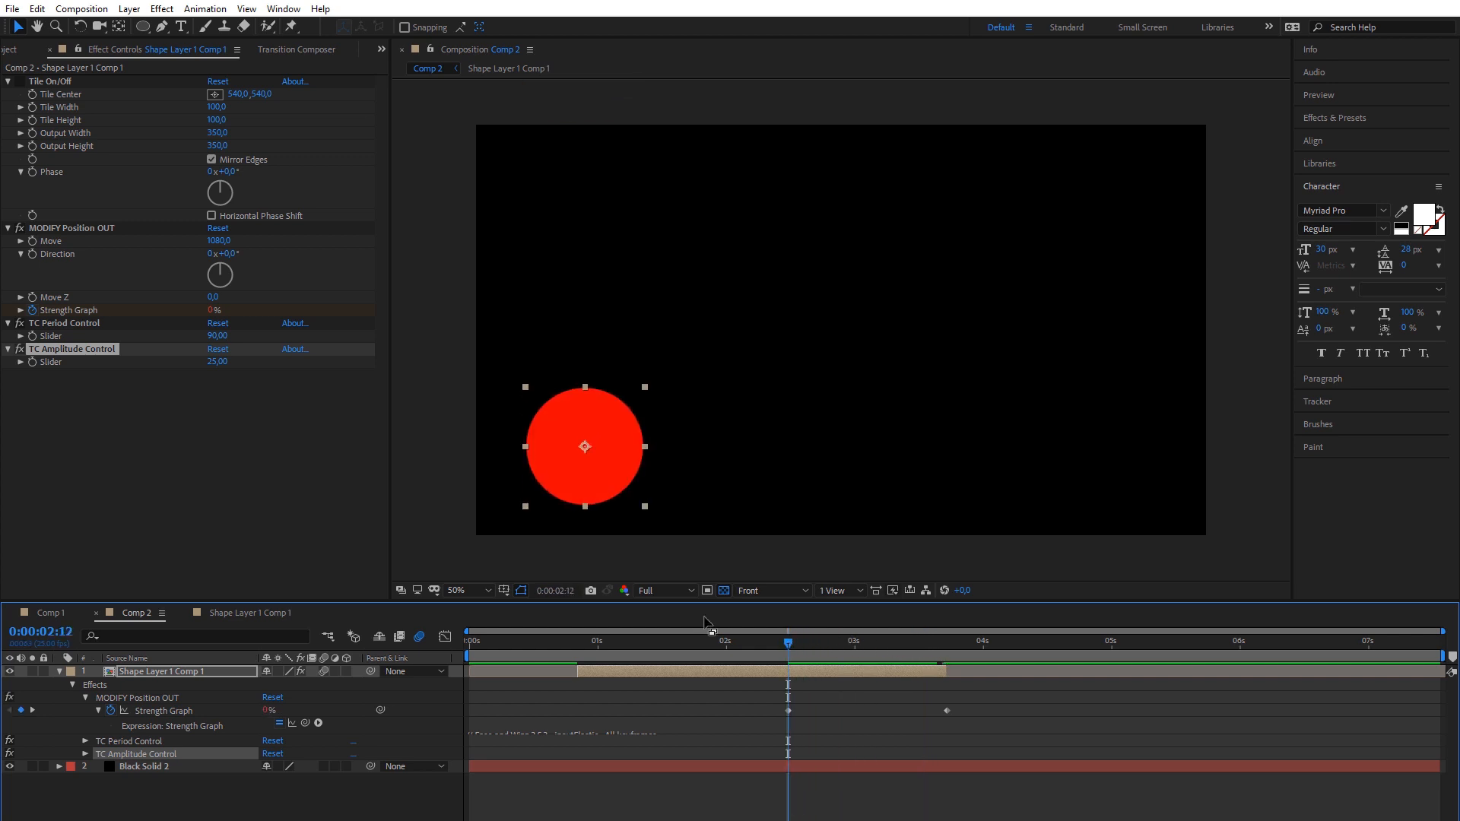
click(606, 640)
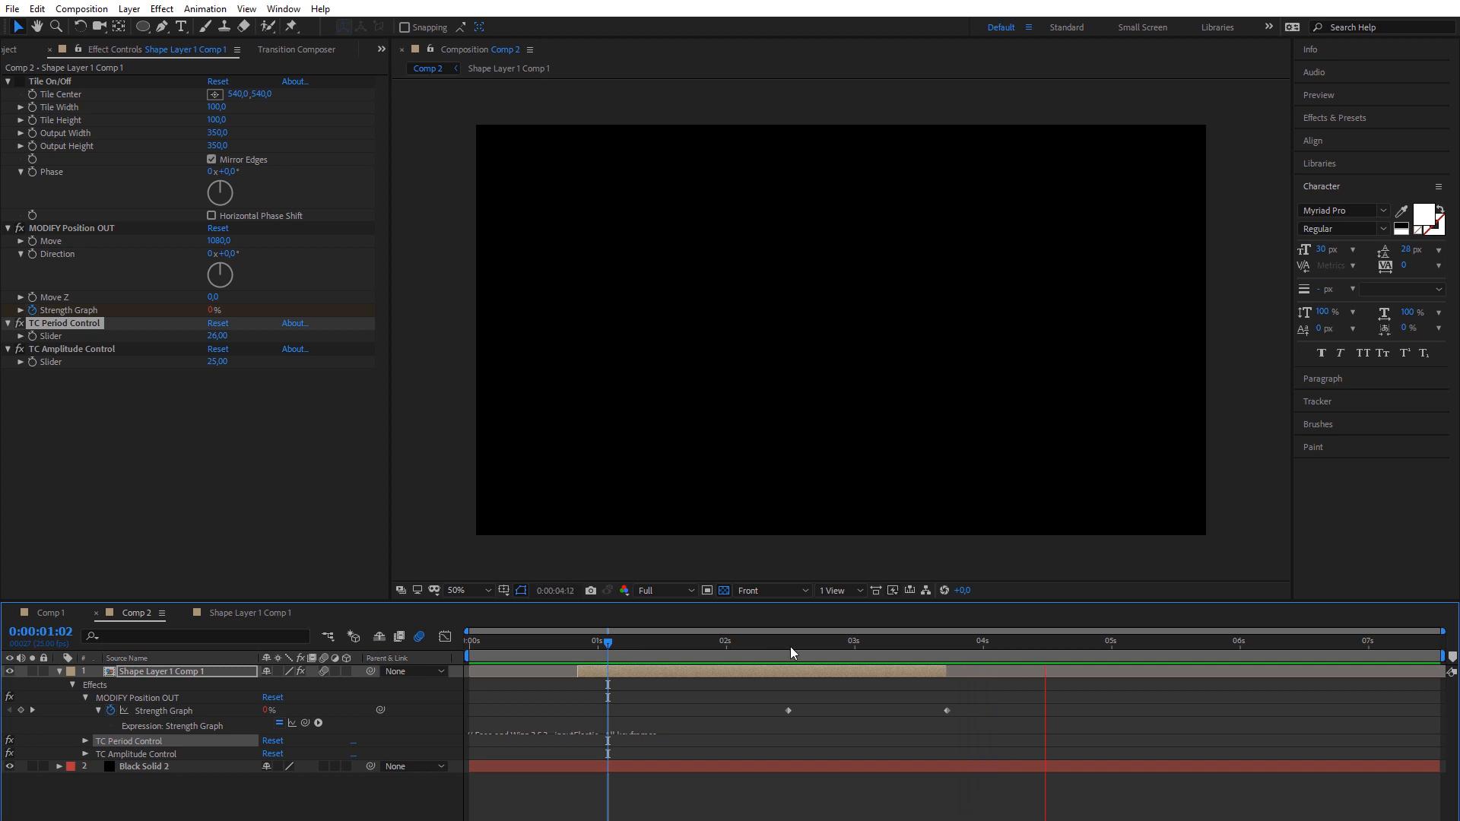
click(697, 640)
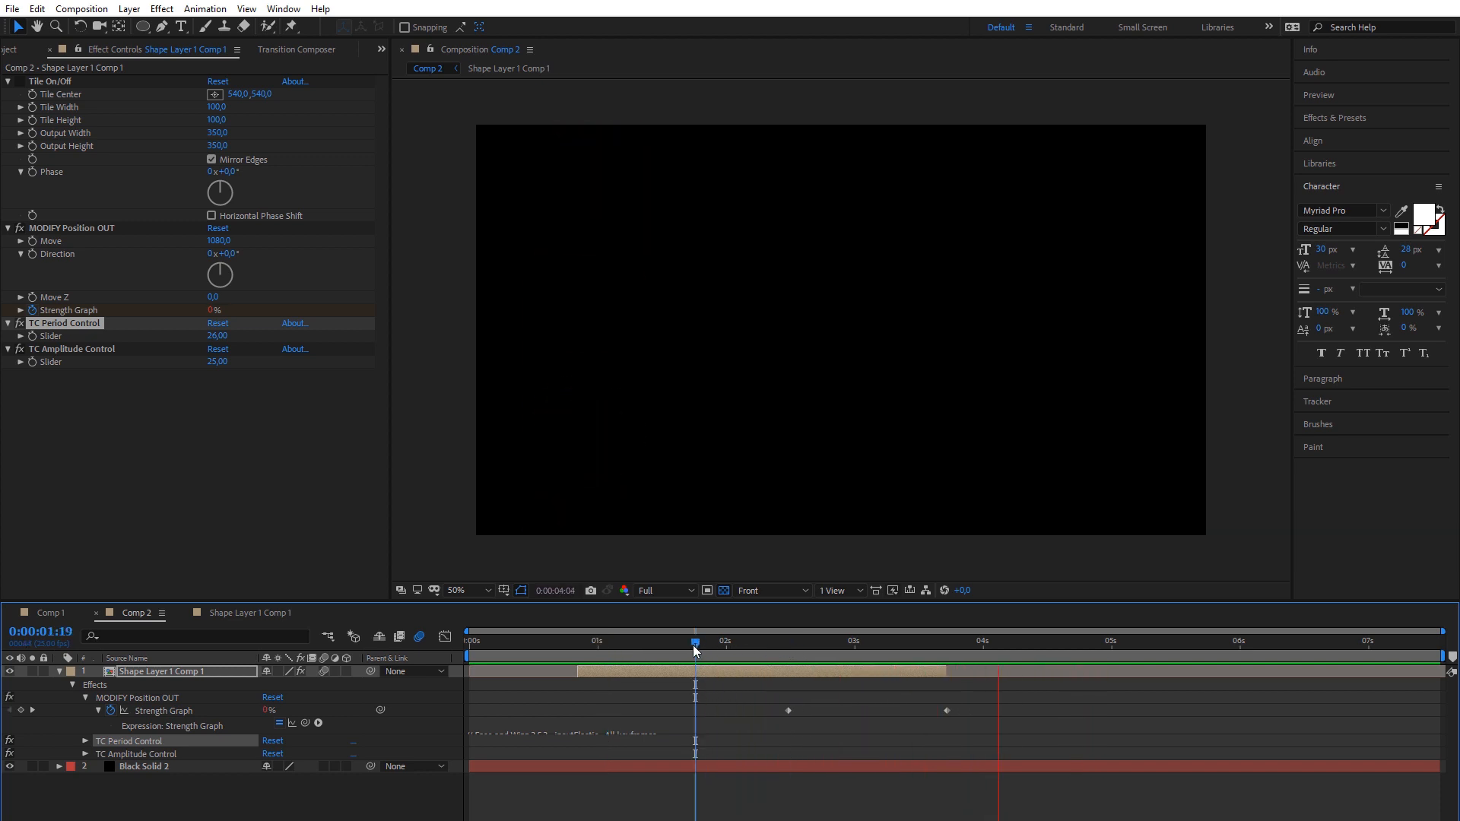
click(45, 613)
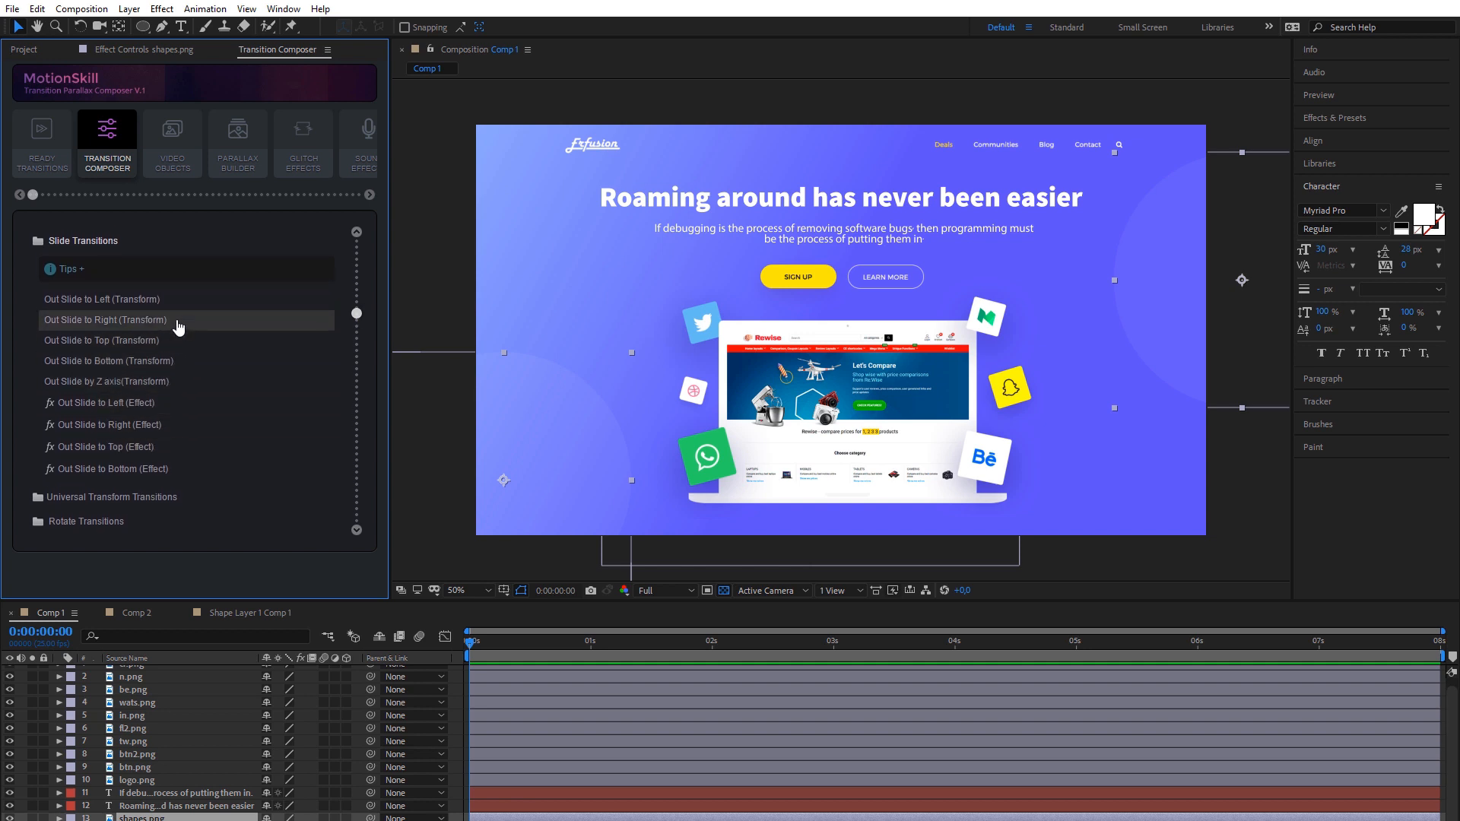
Apply Out Slide to Top (Transform) to shapes.png with Use whole Layer and To layer
click(103, 340)
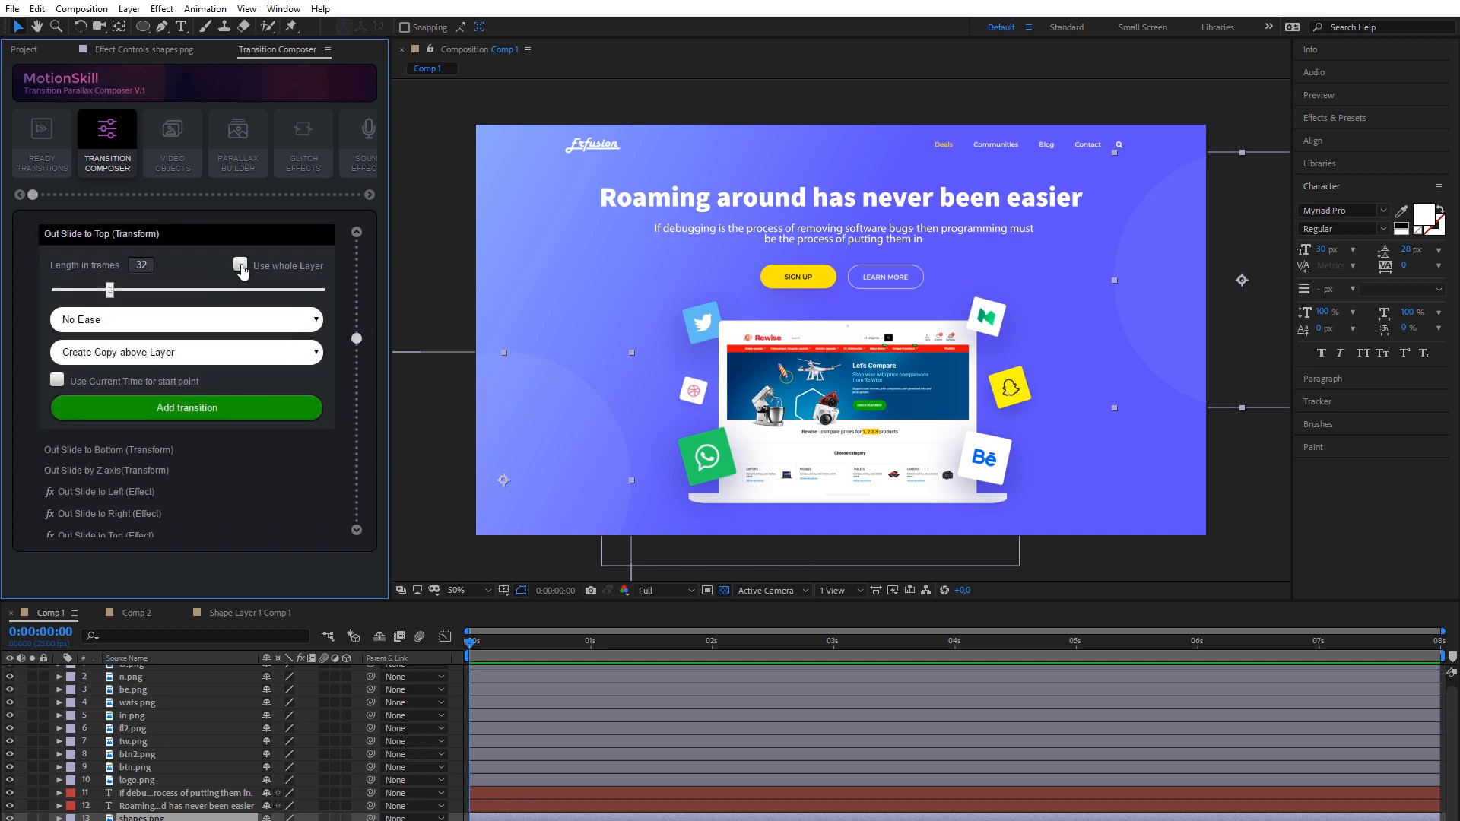
click(240, 265)
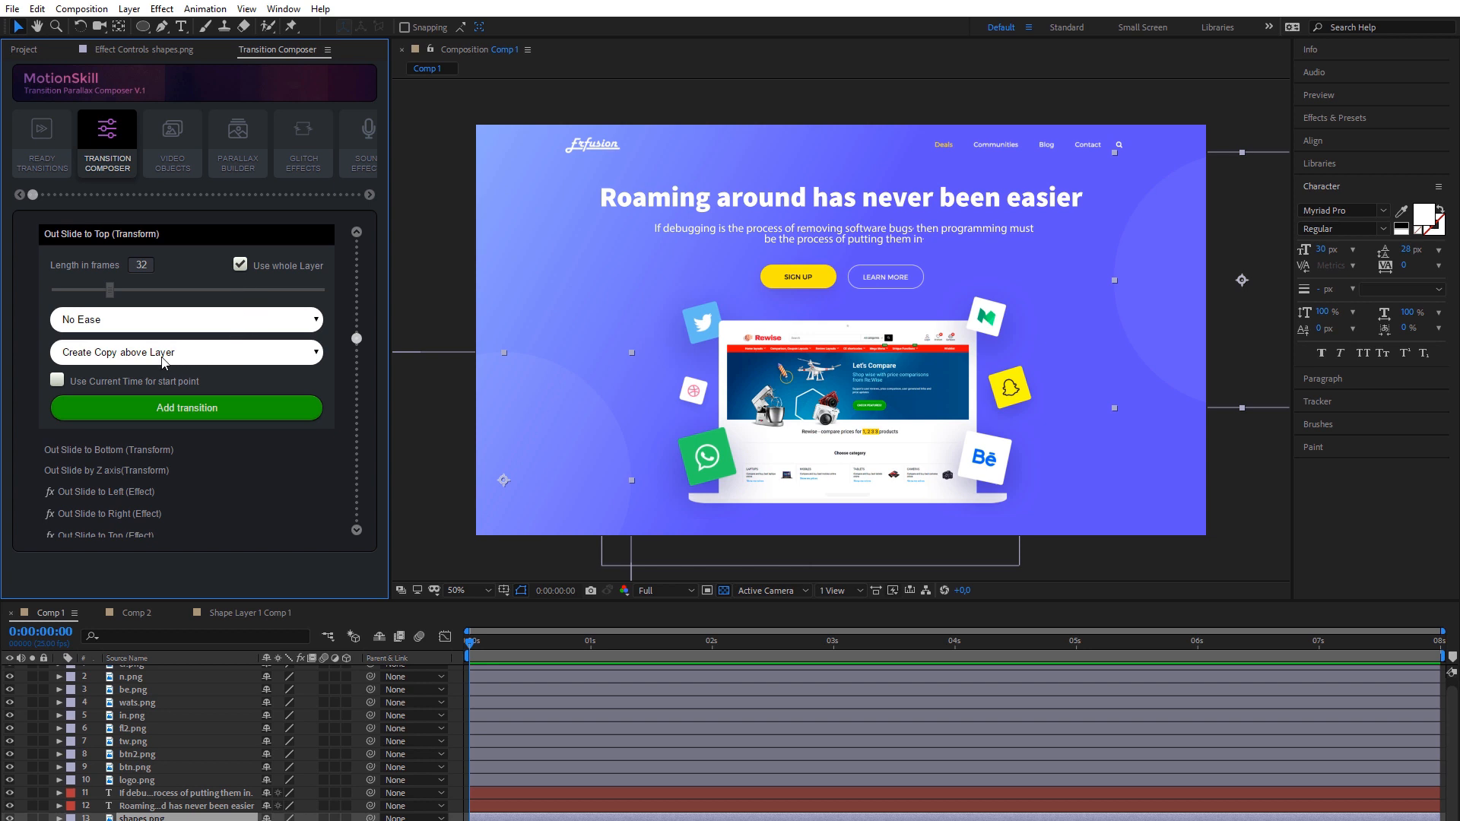
click(185, 352)
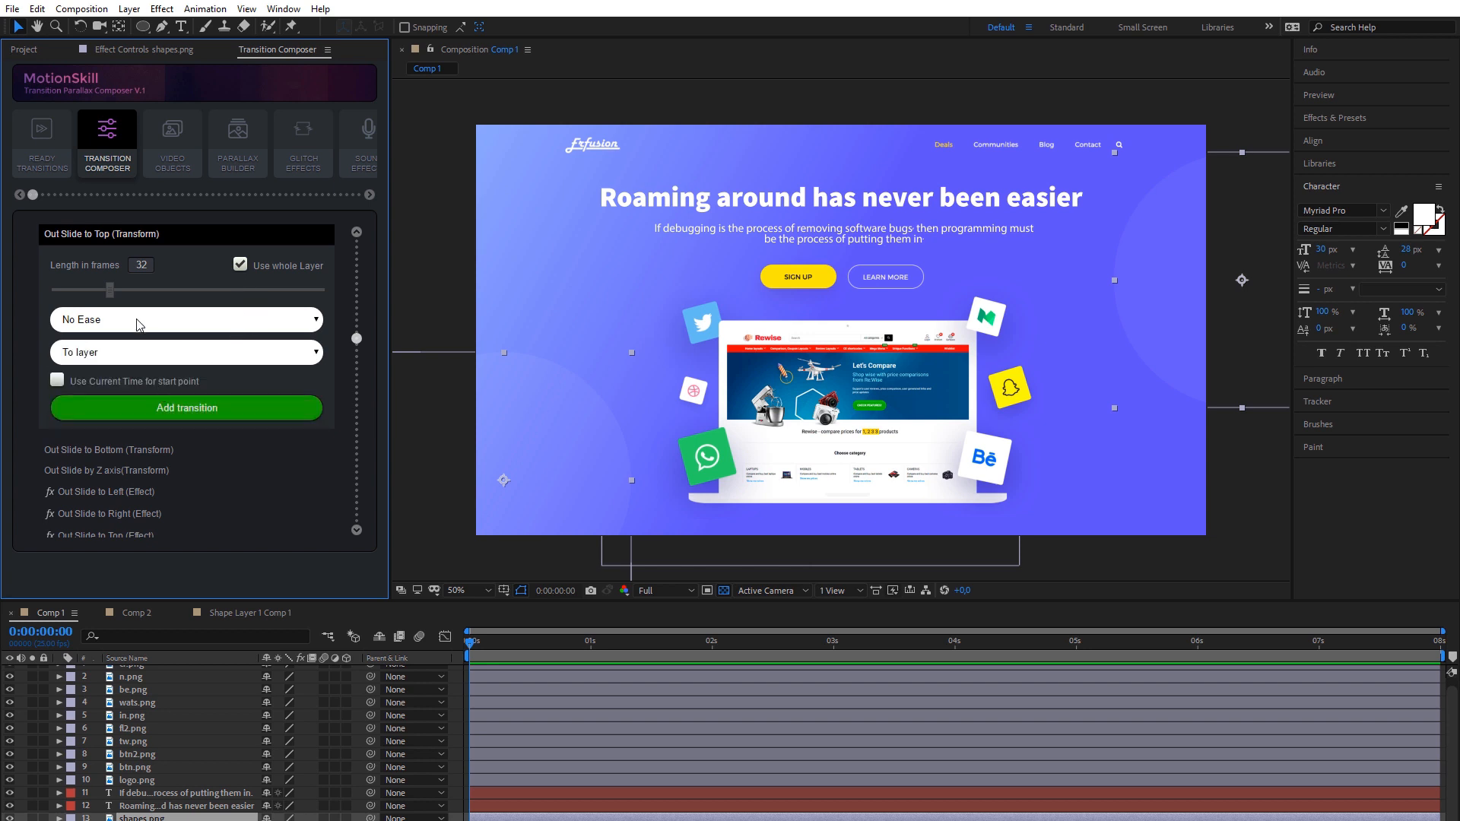
mouse_move(158, 348)
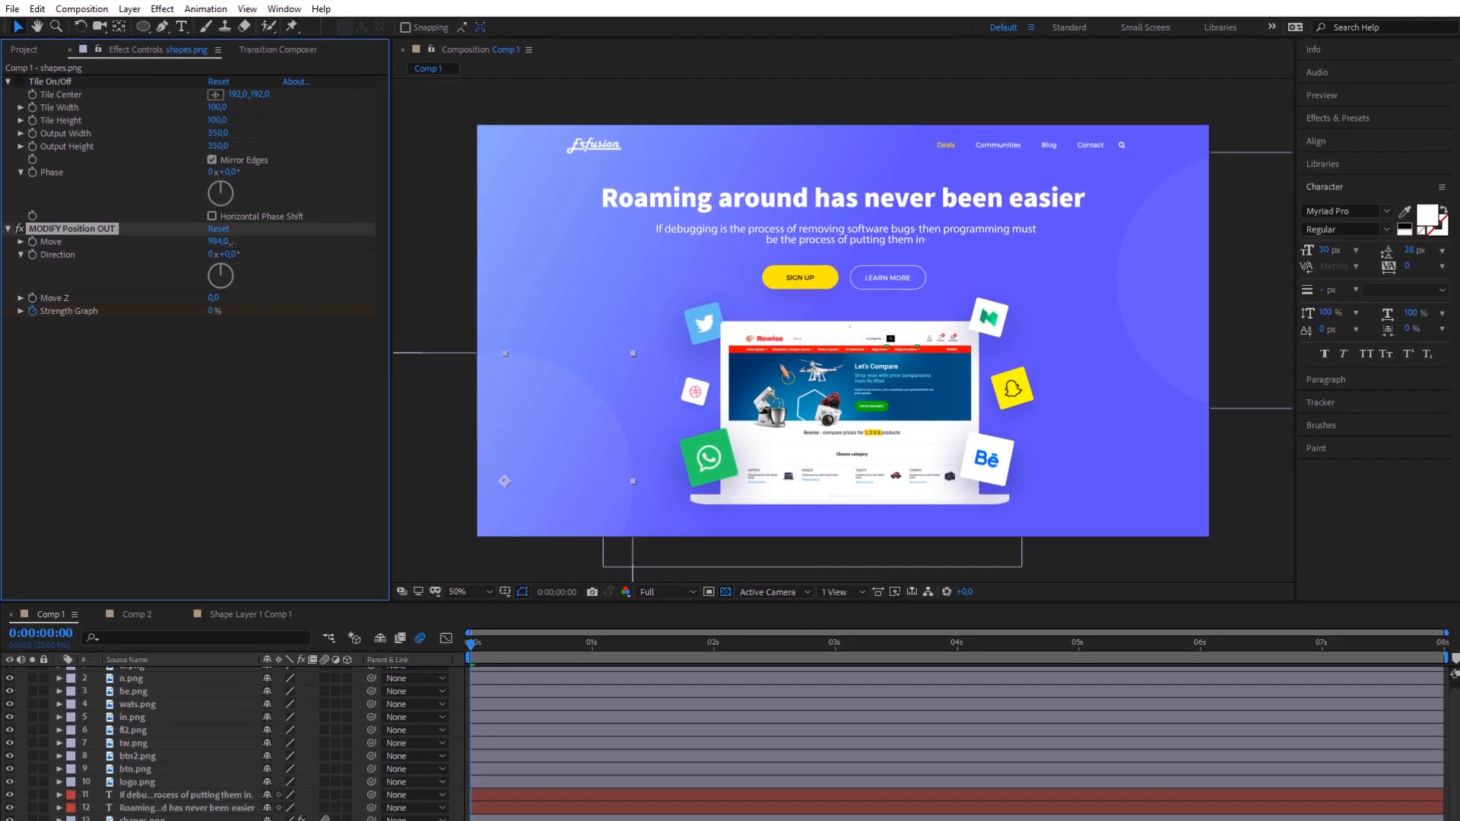
click(880, 642)
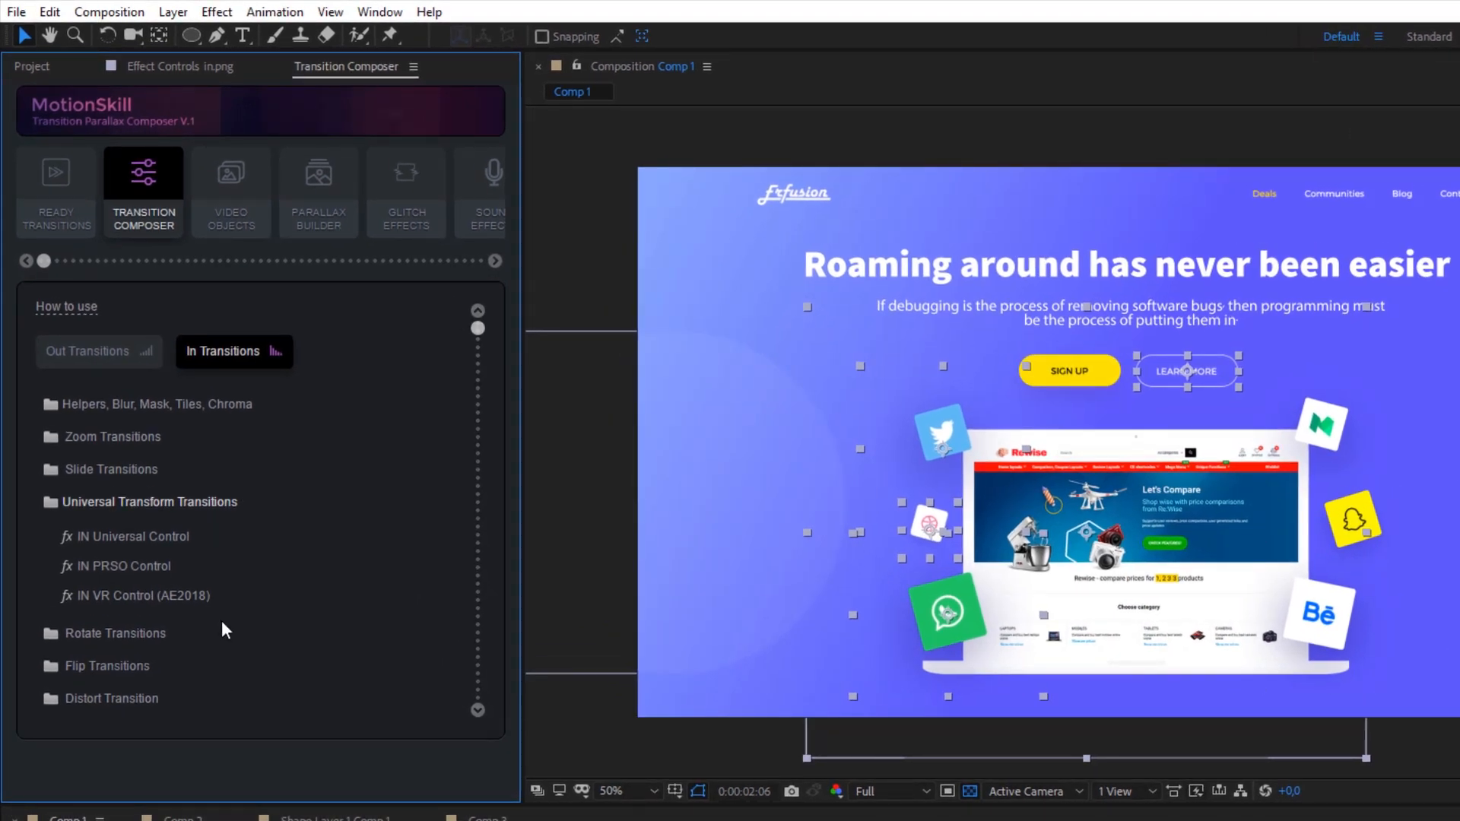
Configure IN PRSO Control with 25-frame length, Soft Ease in, and initial move strengths 70, 12, 0
click(124, 565)
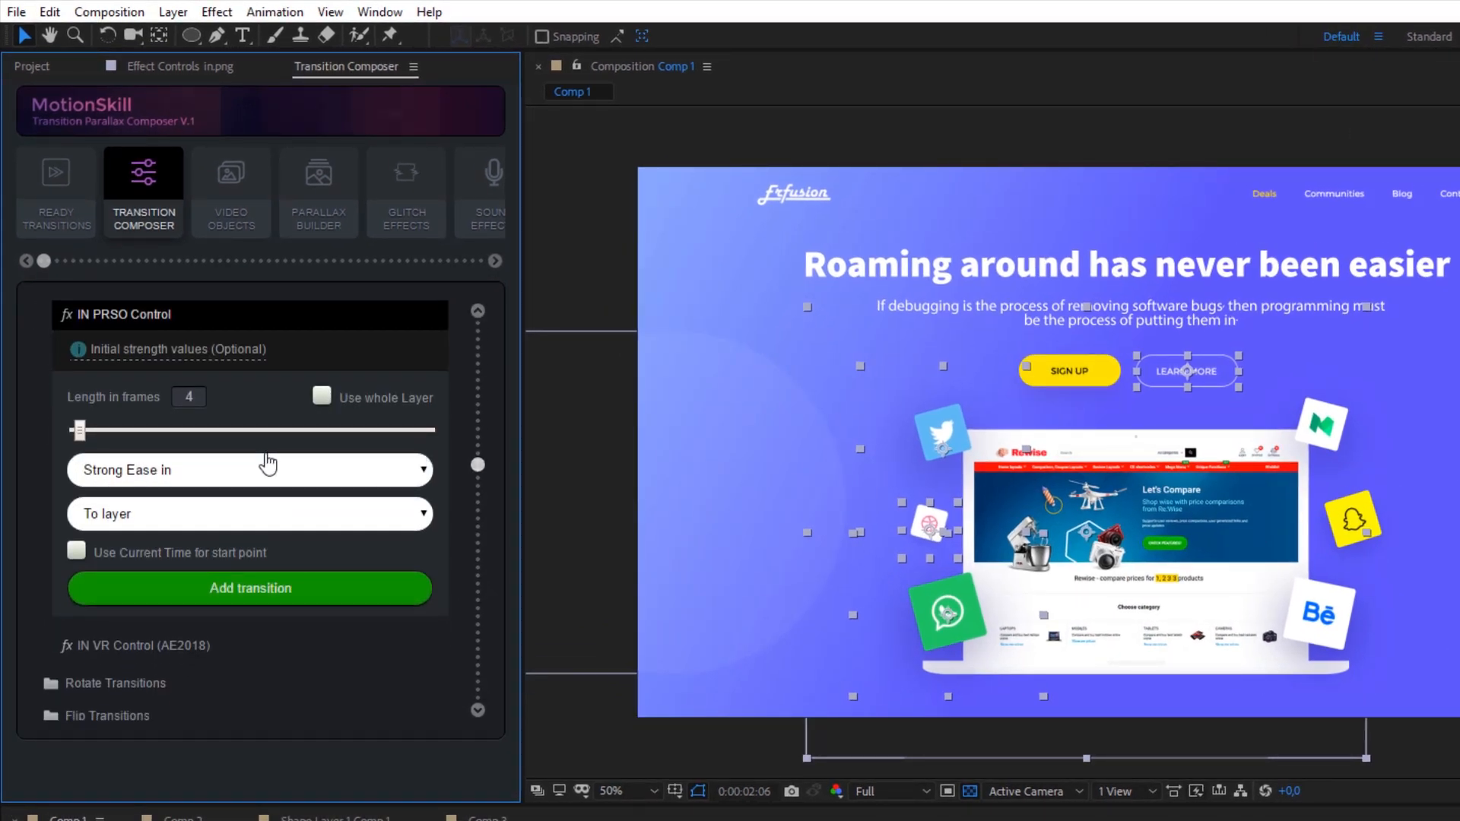
click(249, 469)
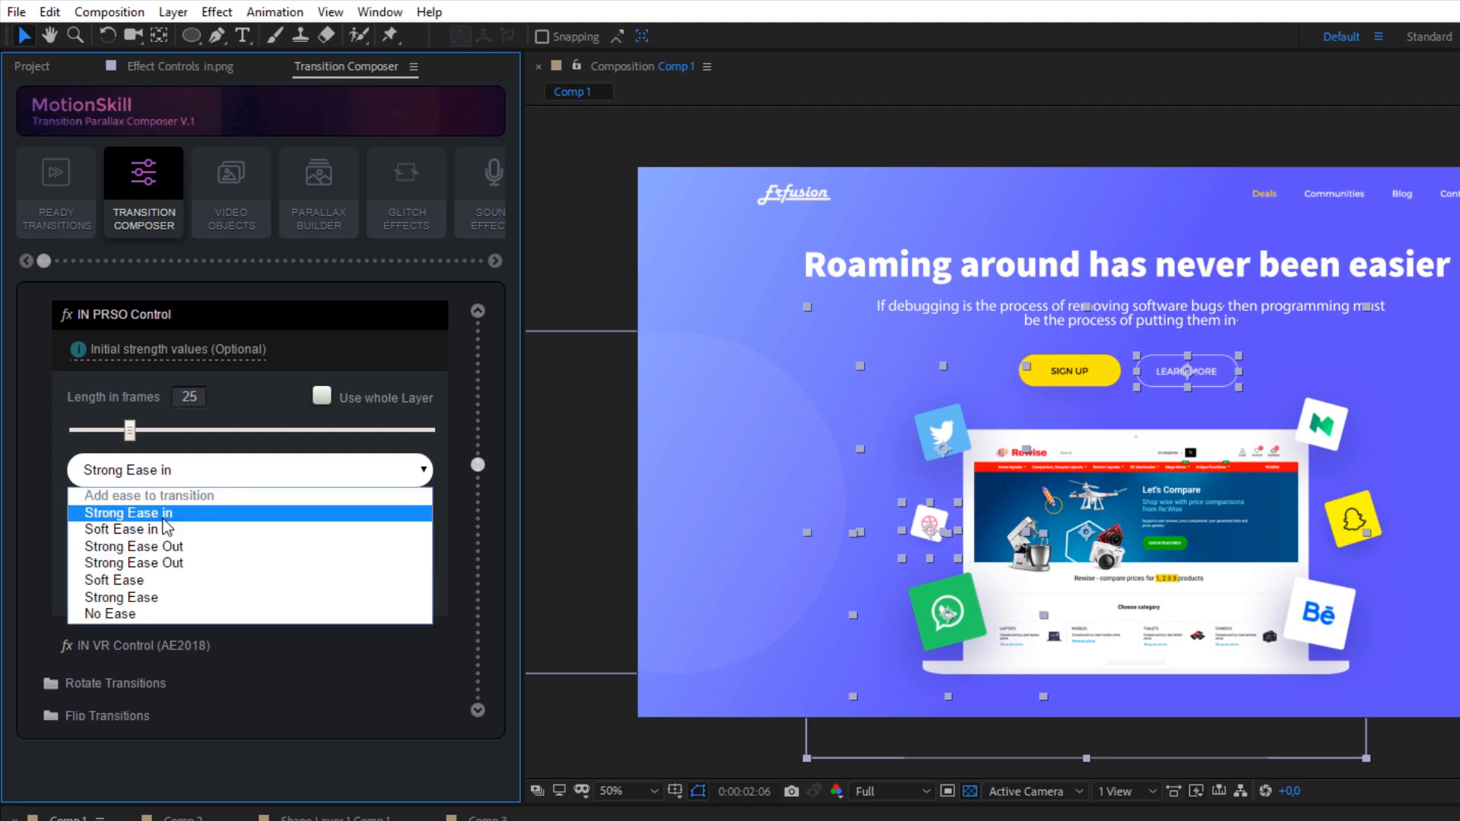
click(120, 529)
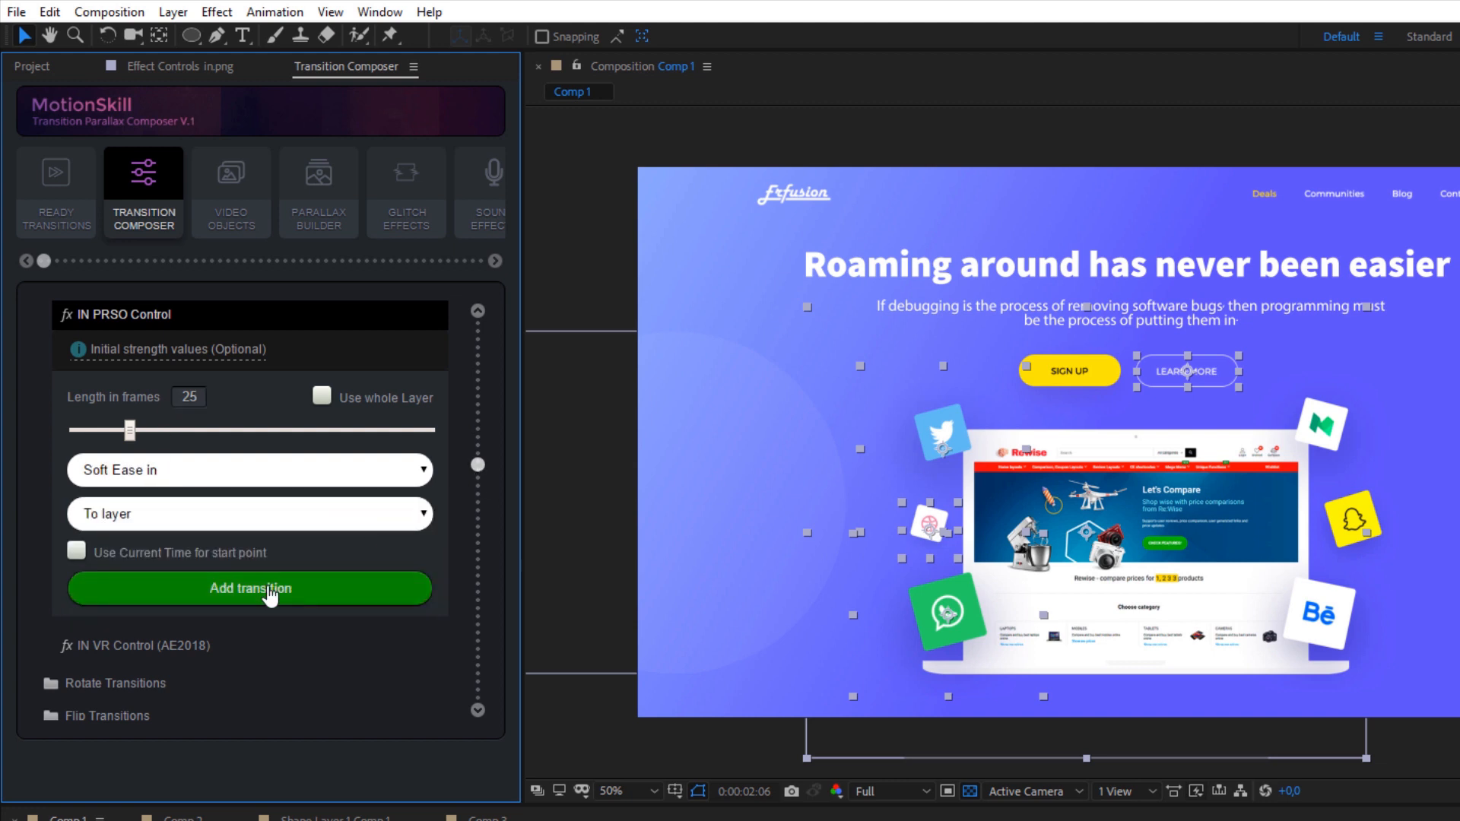
scroll(up, 3)
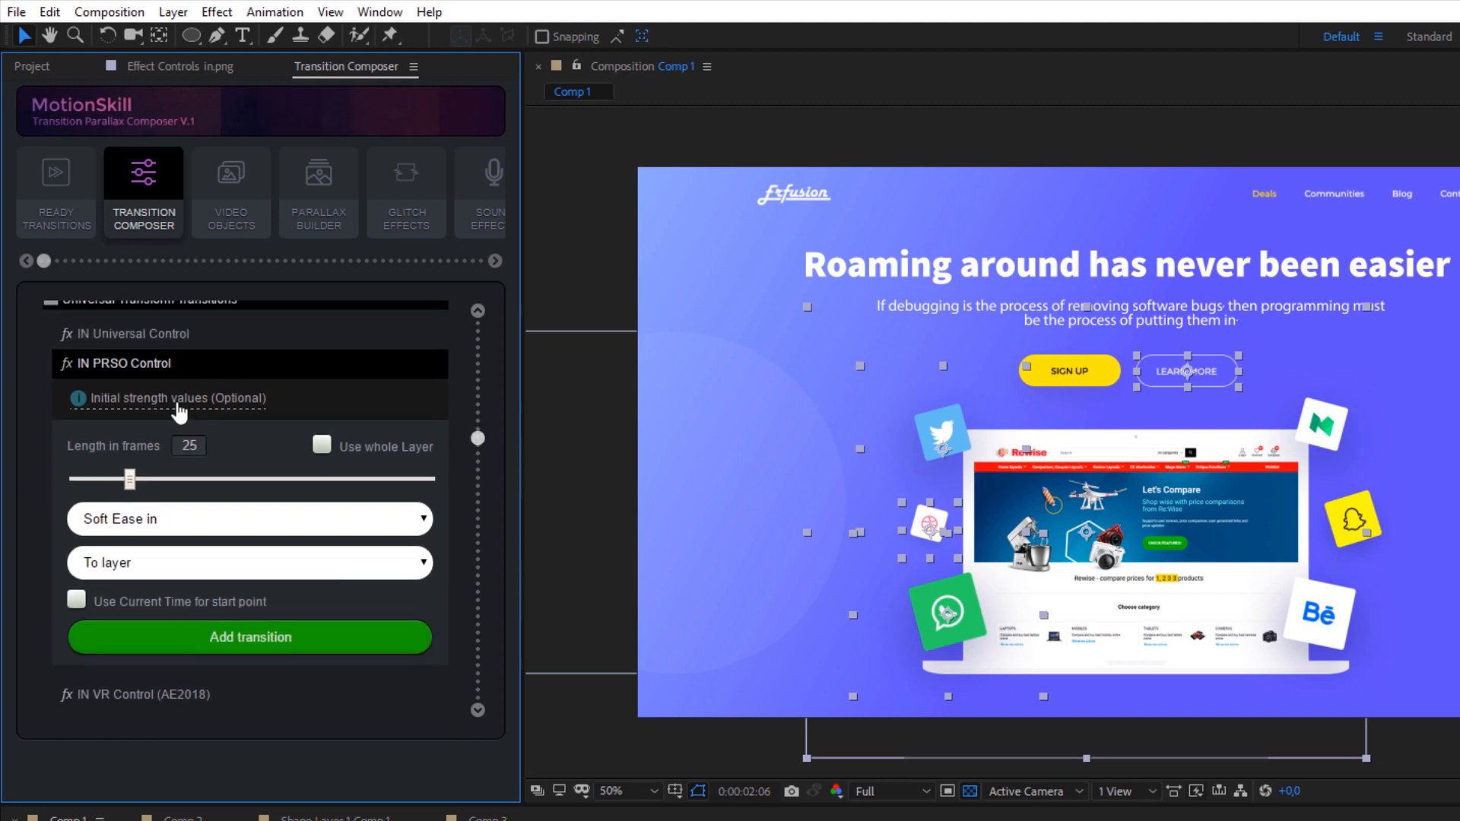
click(172, 397)
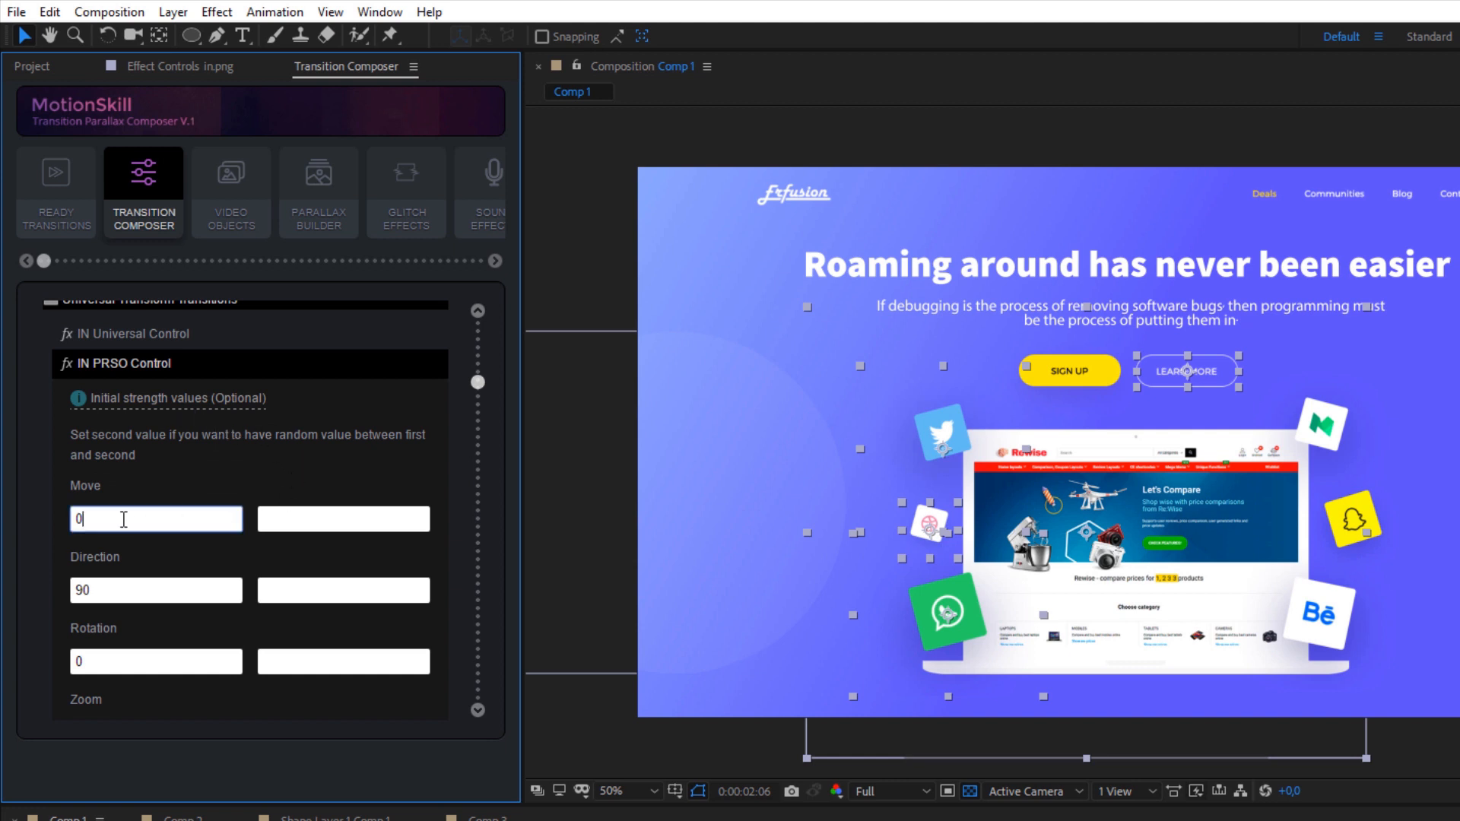
scroll(down, 3)
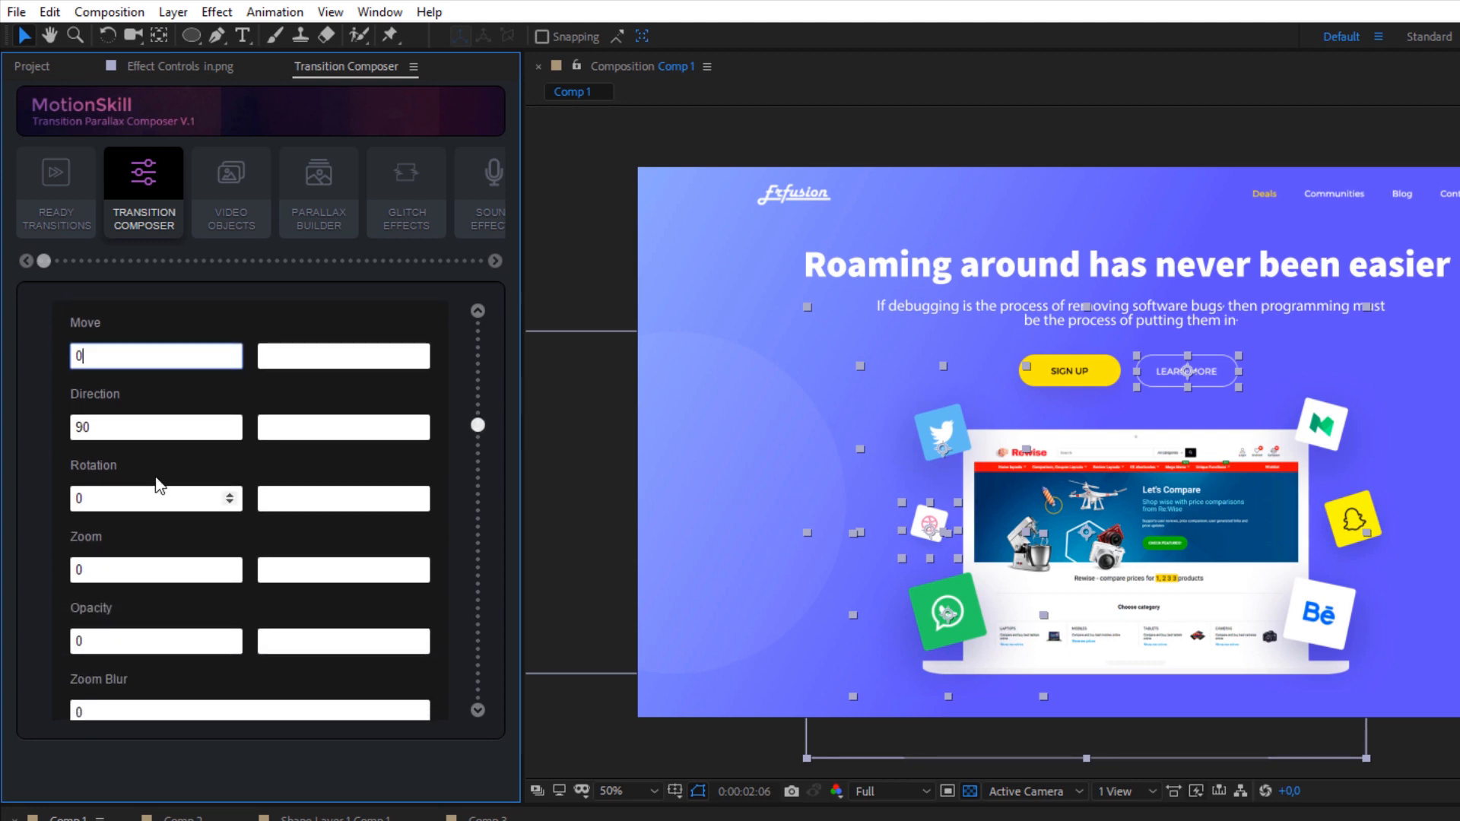
scroll(up, 3)
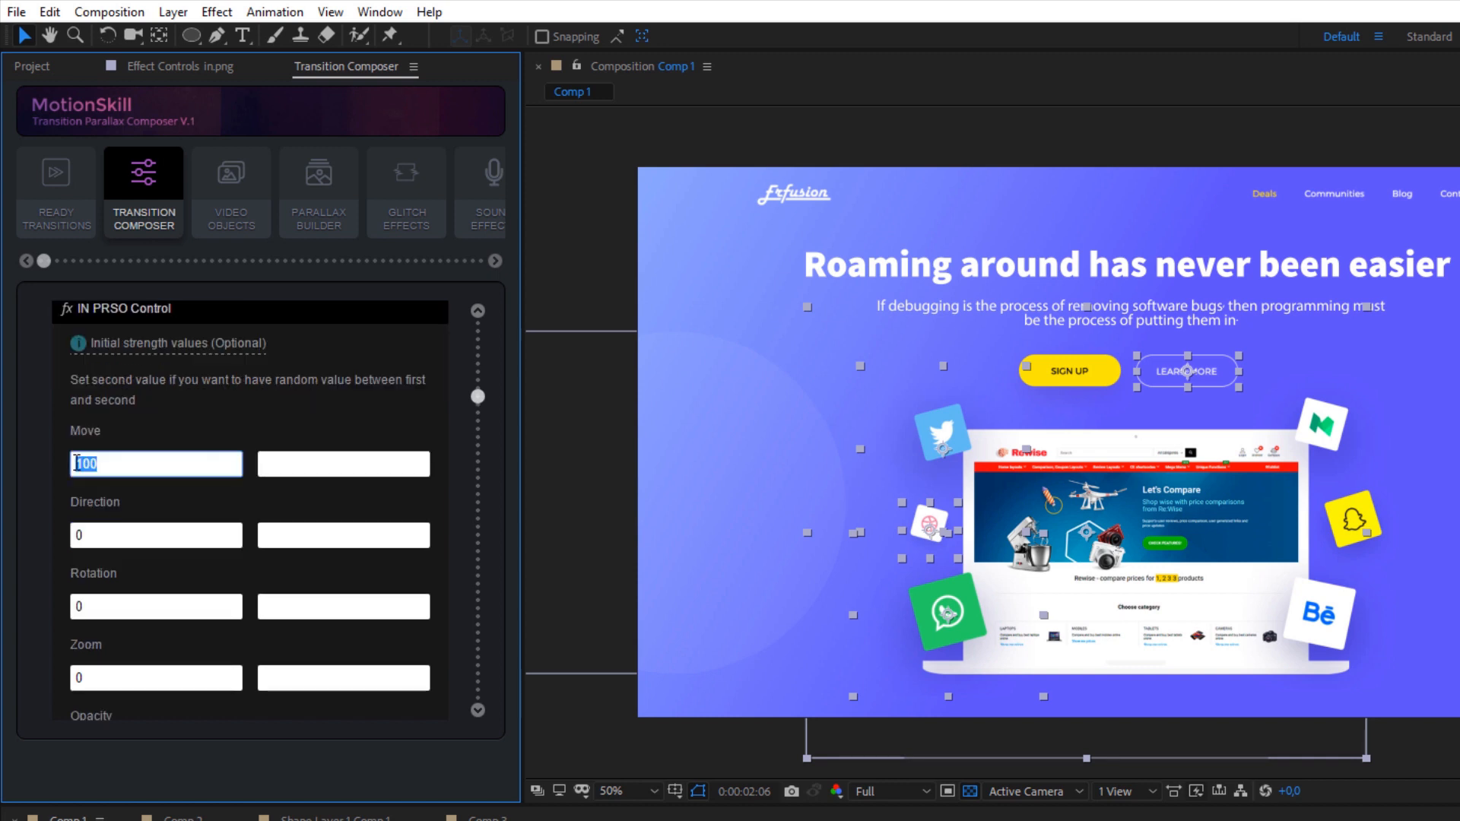
text(70)
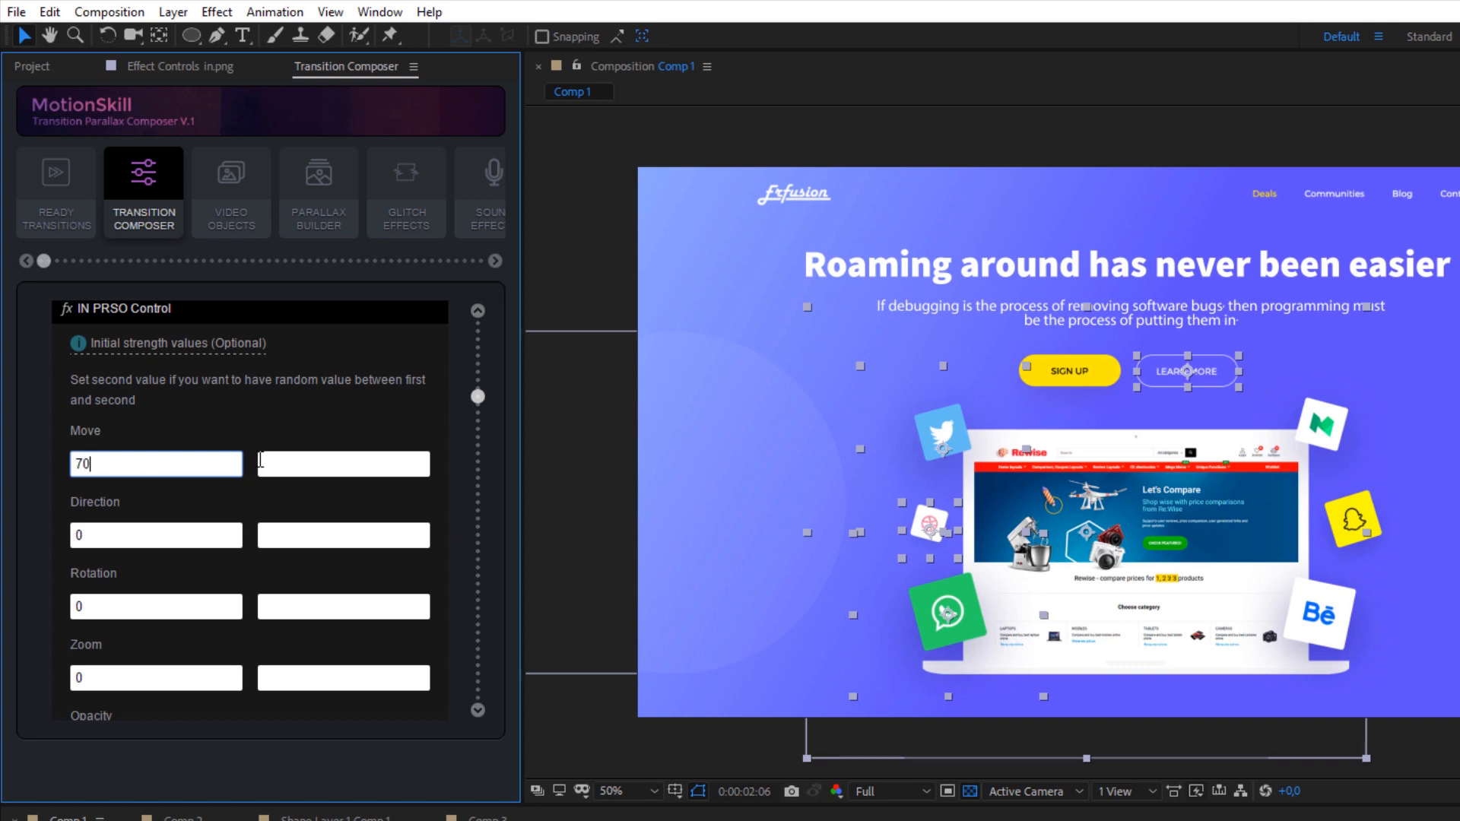
text(12)
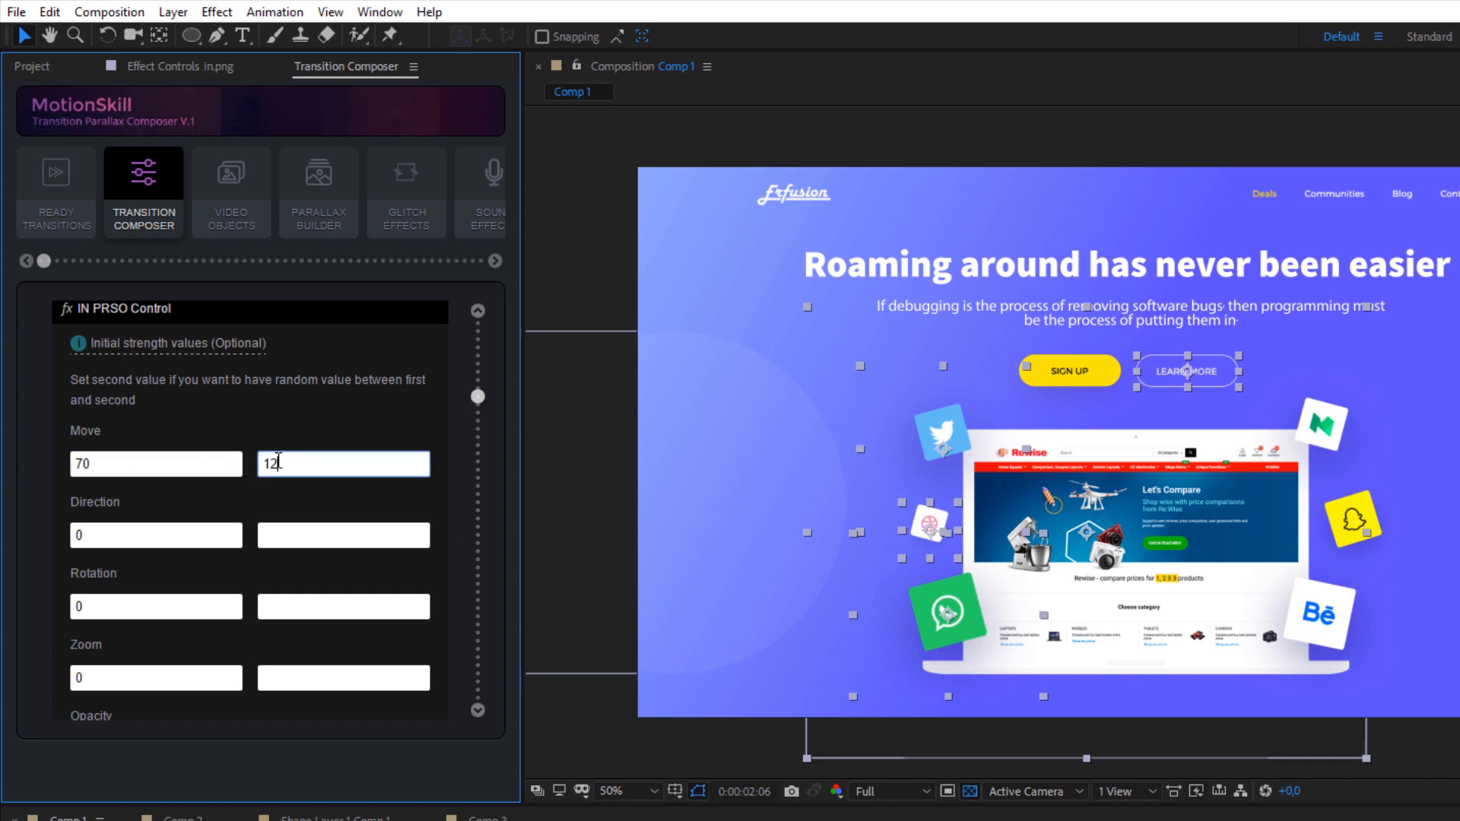
text(0)
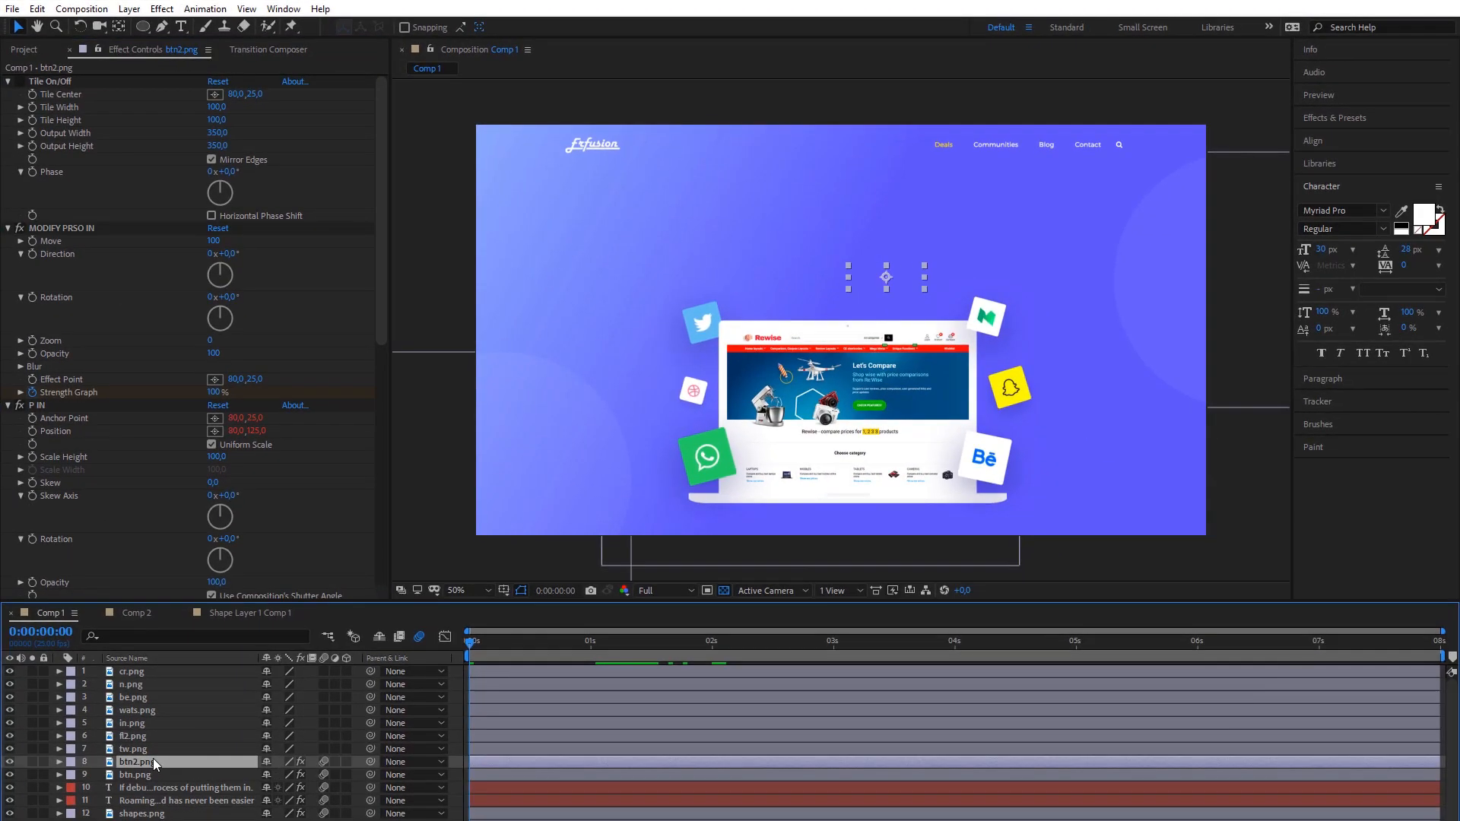
Select btn2.png, reveal its keyframes with U, and jump to an early frame
click(186, 801)
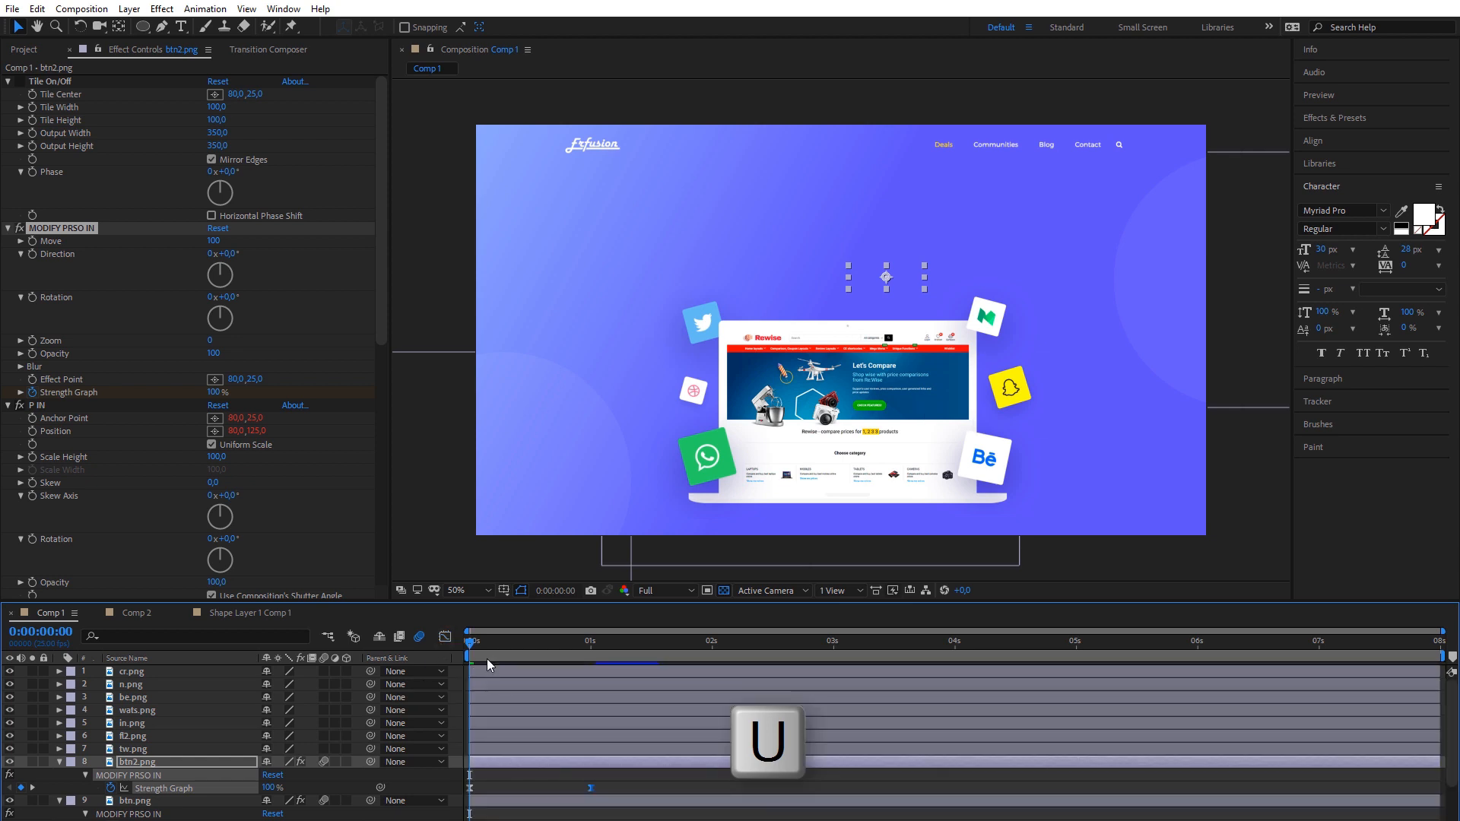
key(u)
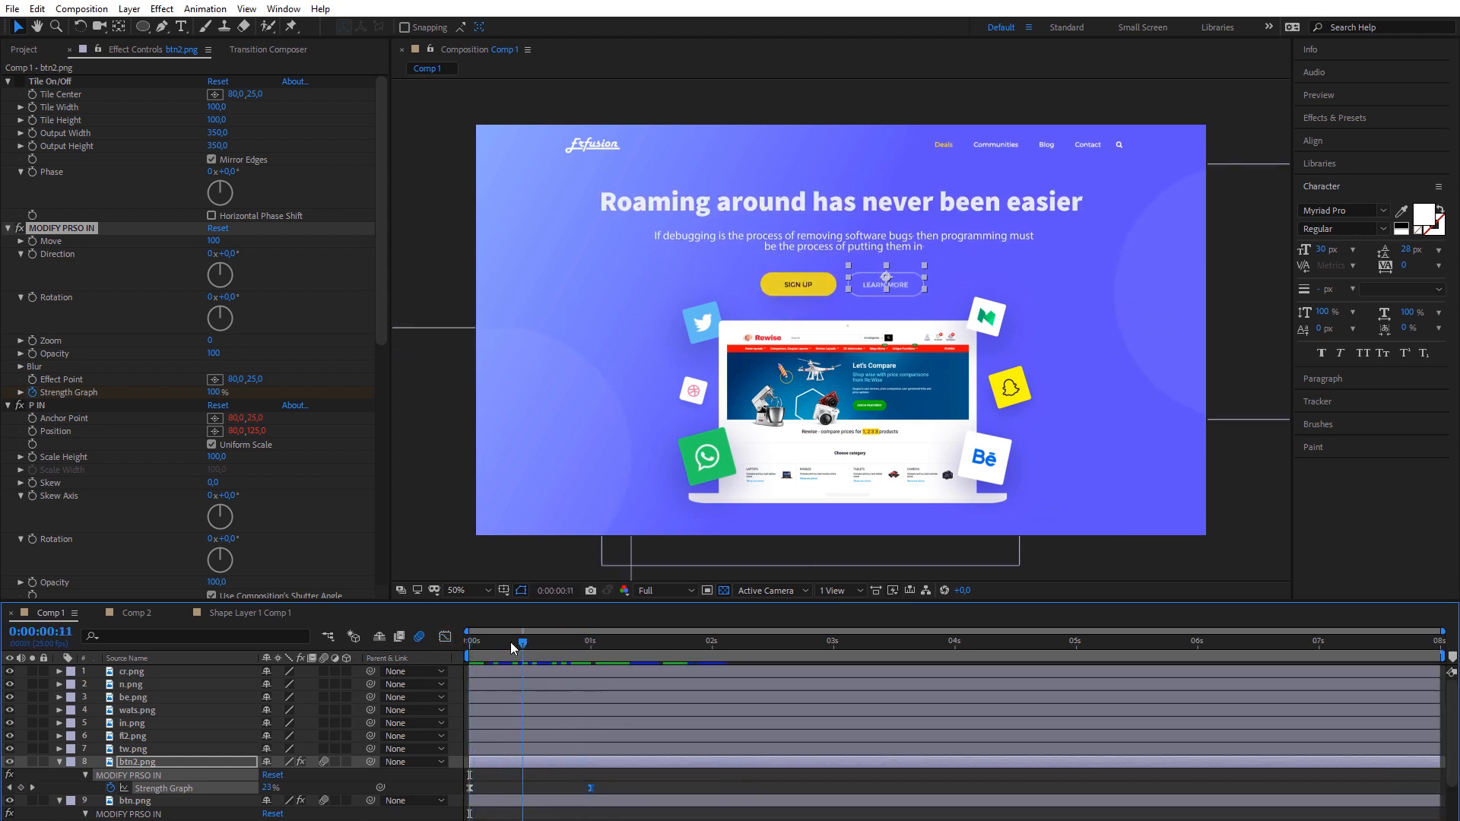
click(470, 640)
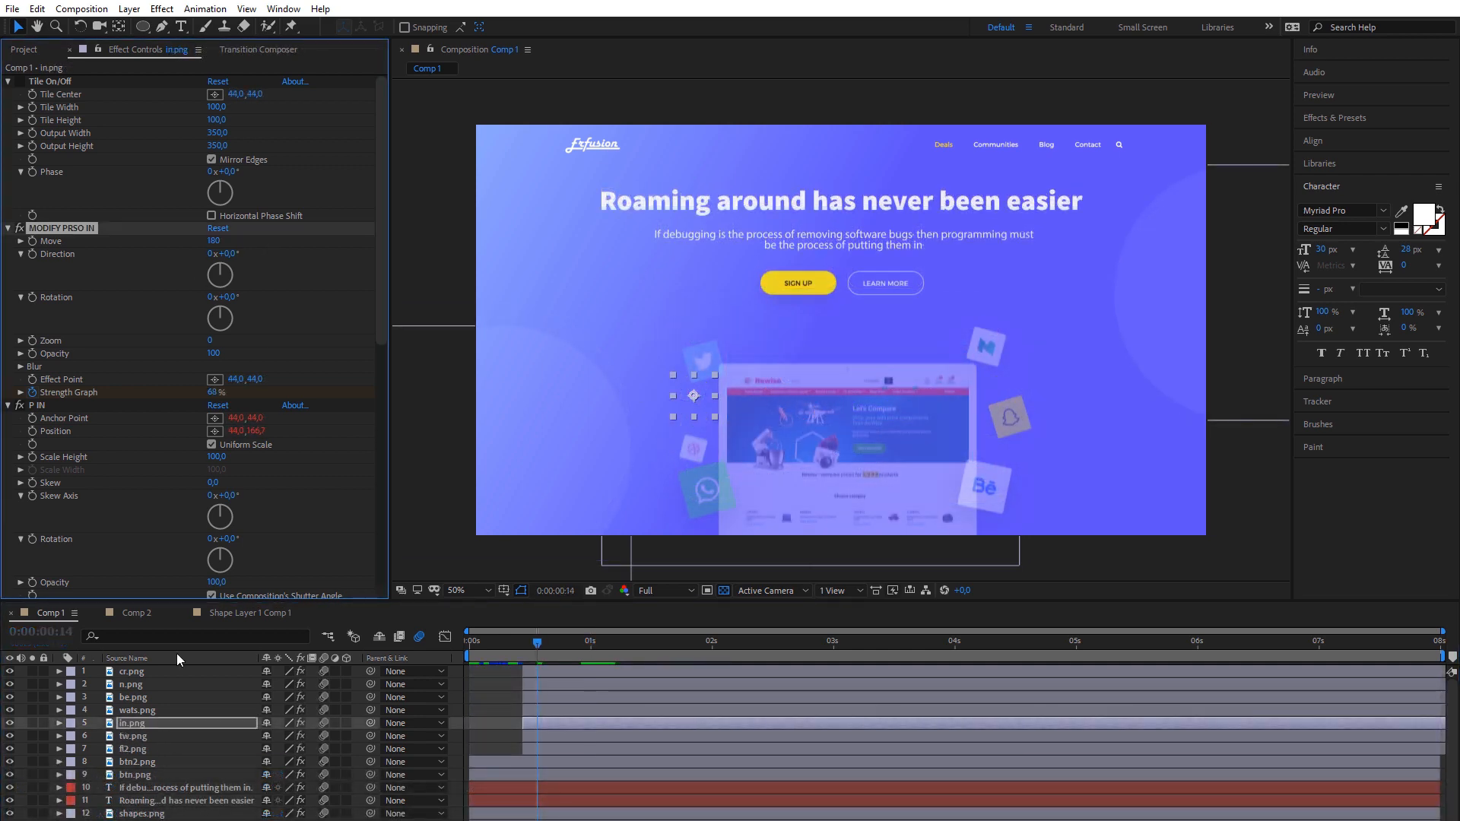
Offset the page layers and add Zoom In (Effect with control) to n.png, wats.png and tw.png
click(130, 684)
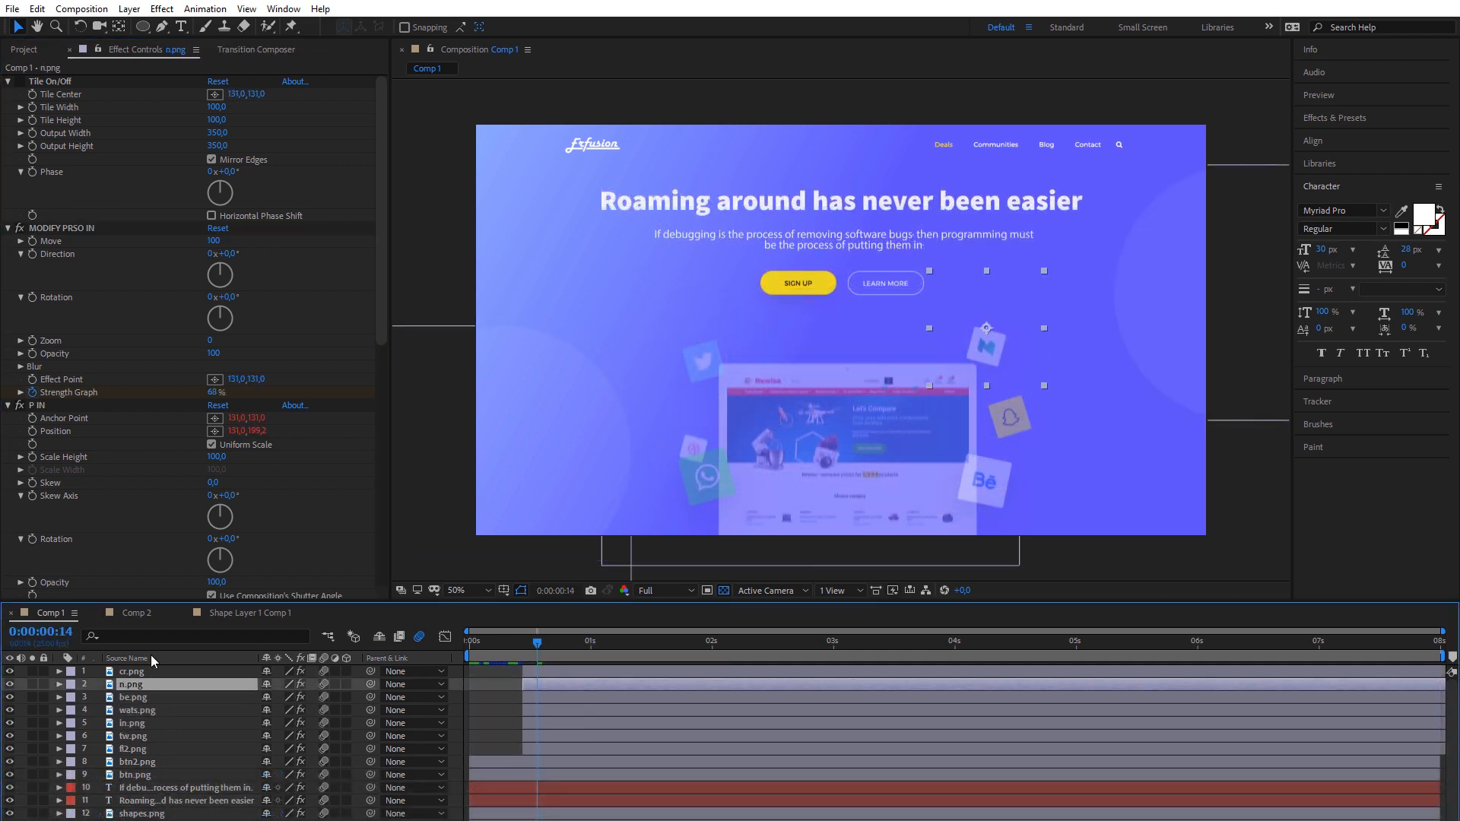
click(666, 640)
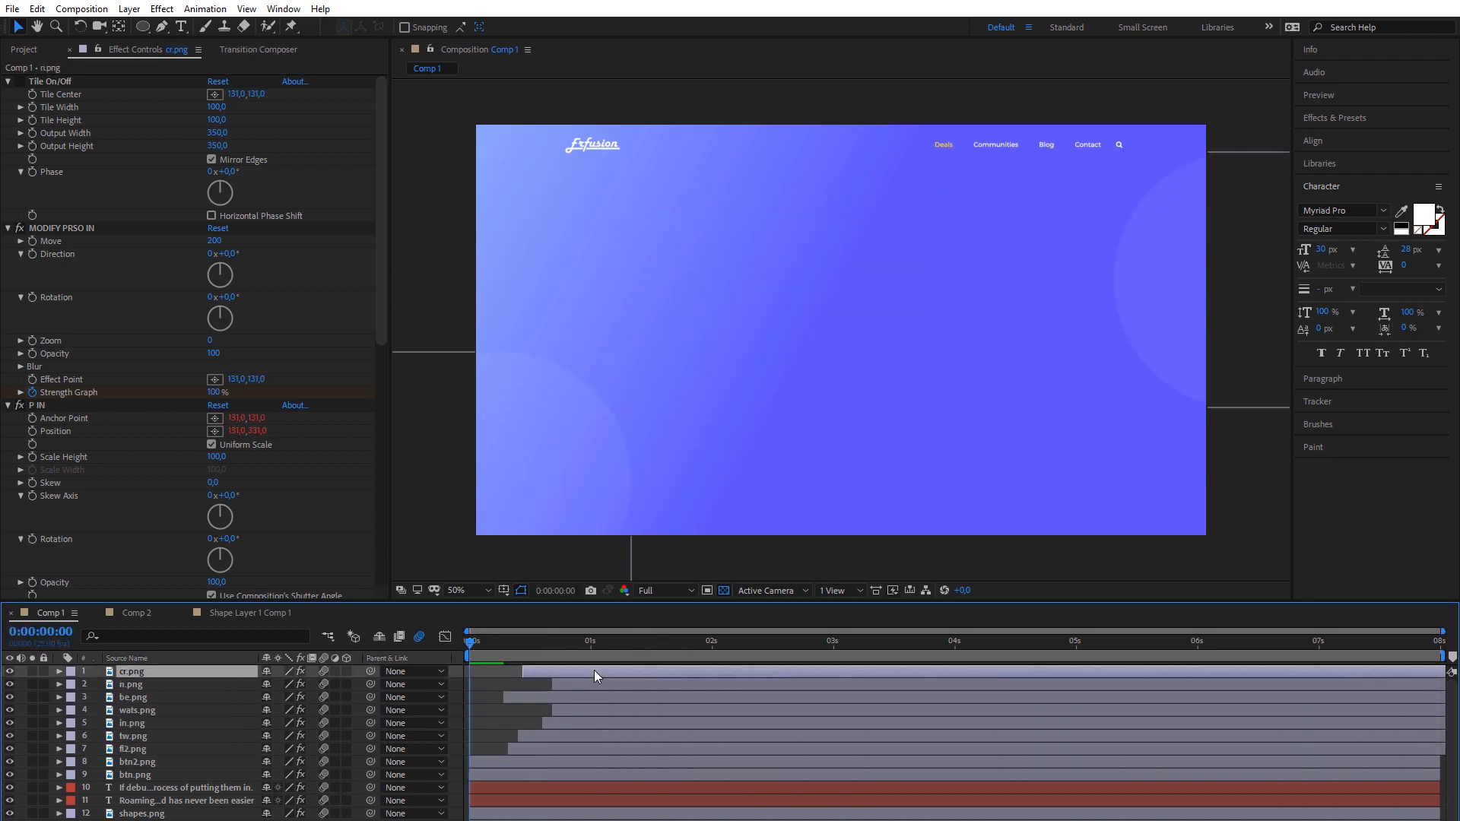
click(470, 640)
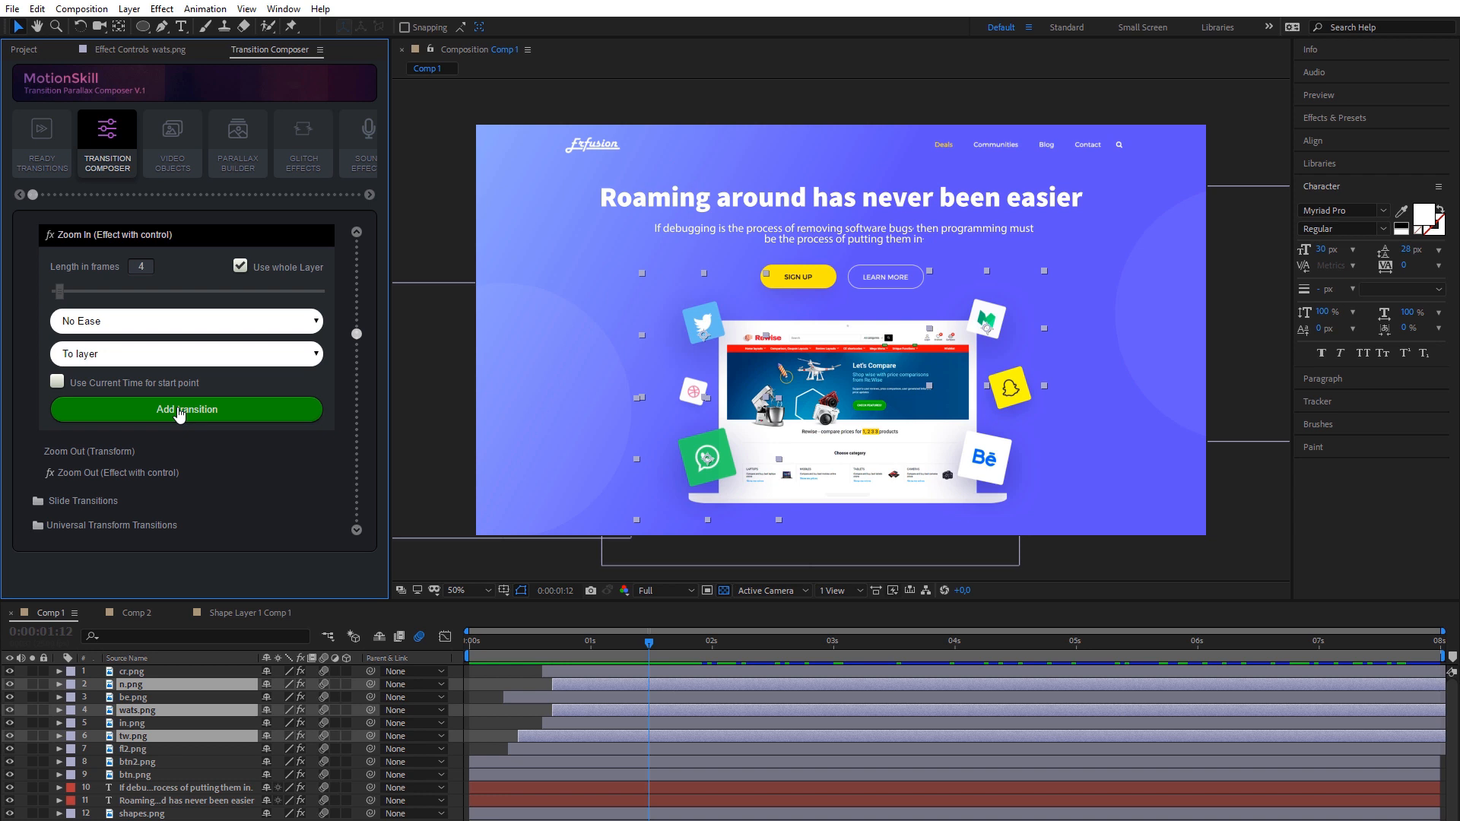
click(186, 410)
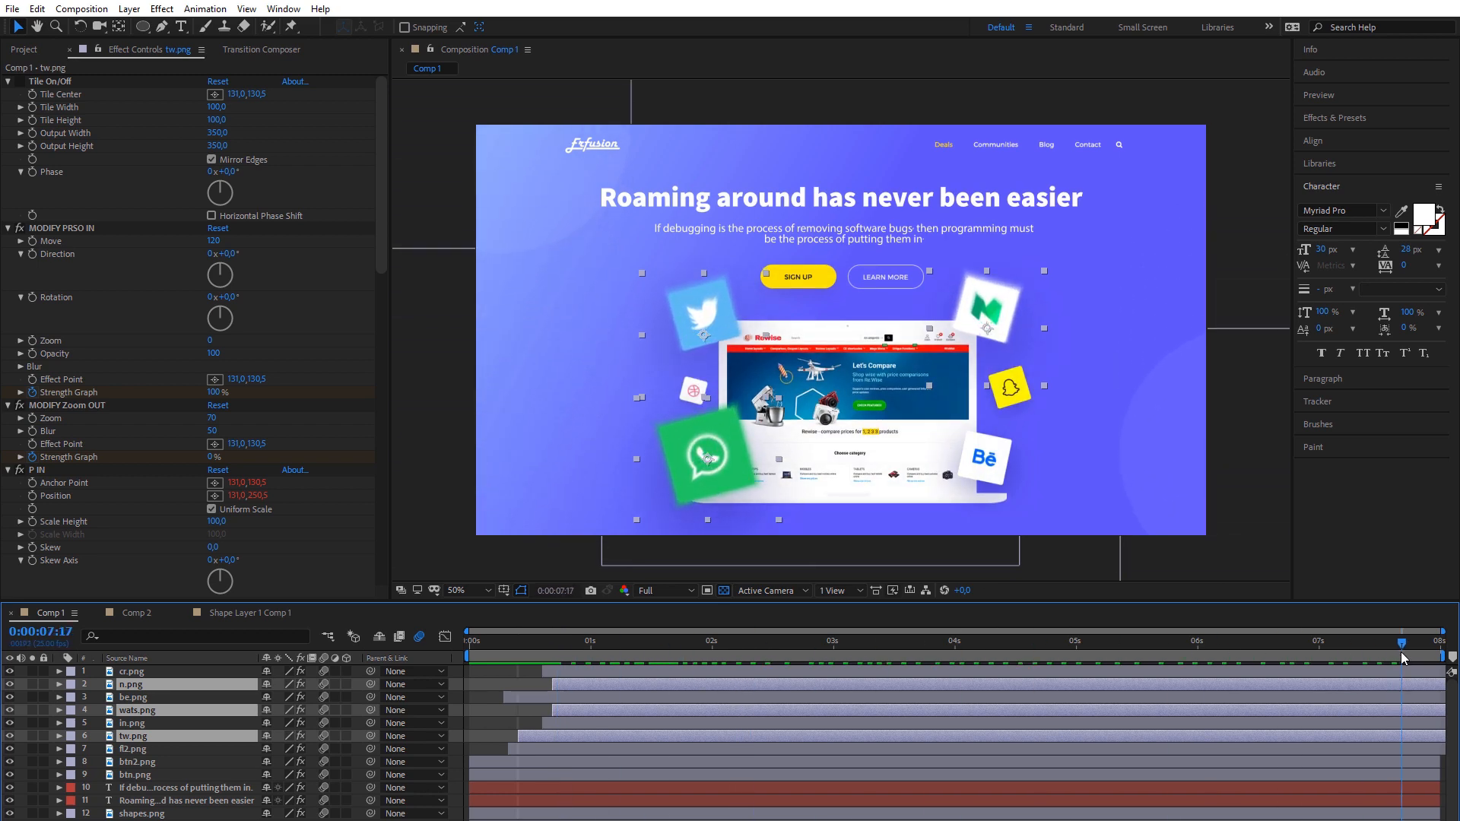
click(360, 613)
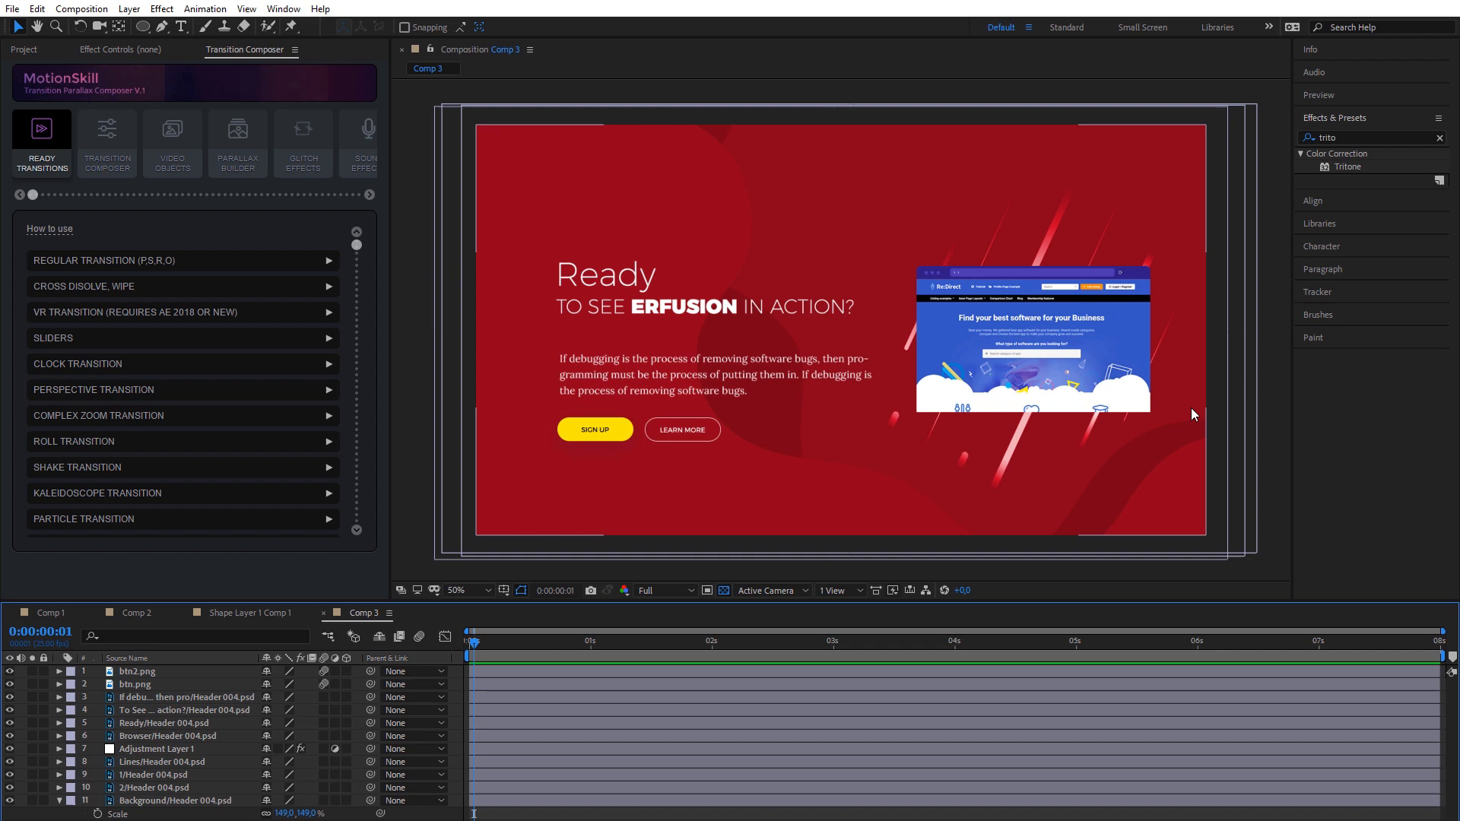
Switch back to Comp 1 and edit its Duration in Composition Settings
click(51, 613)
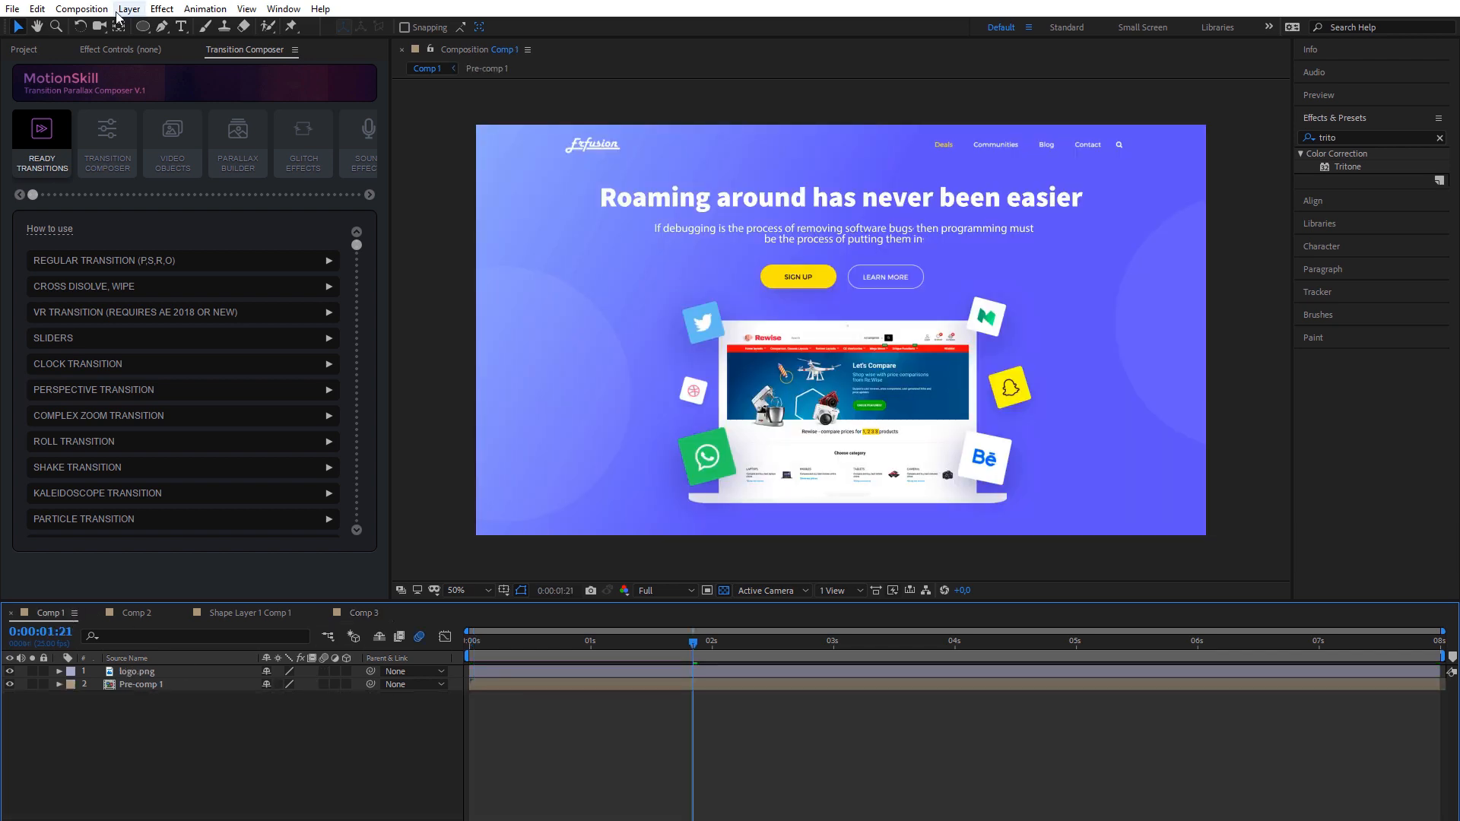
click(80, 8)
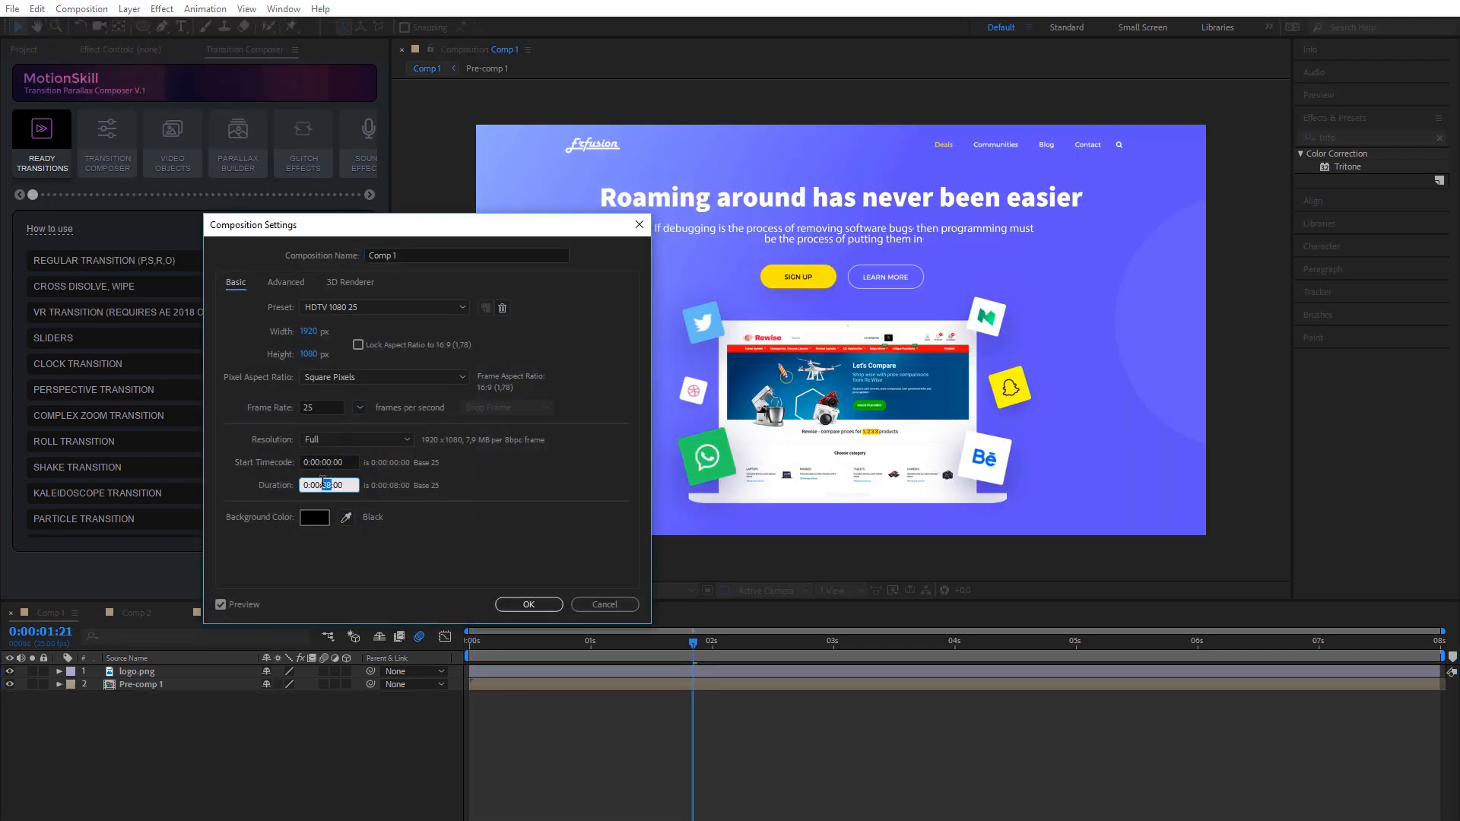
click(528, 604)
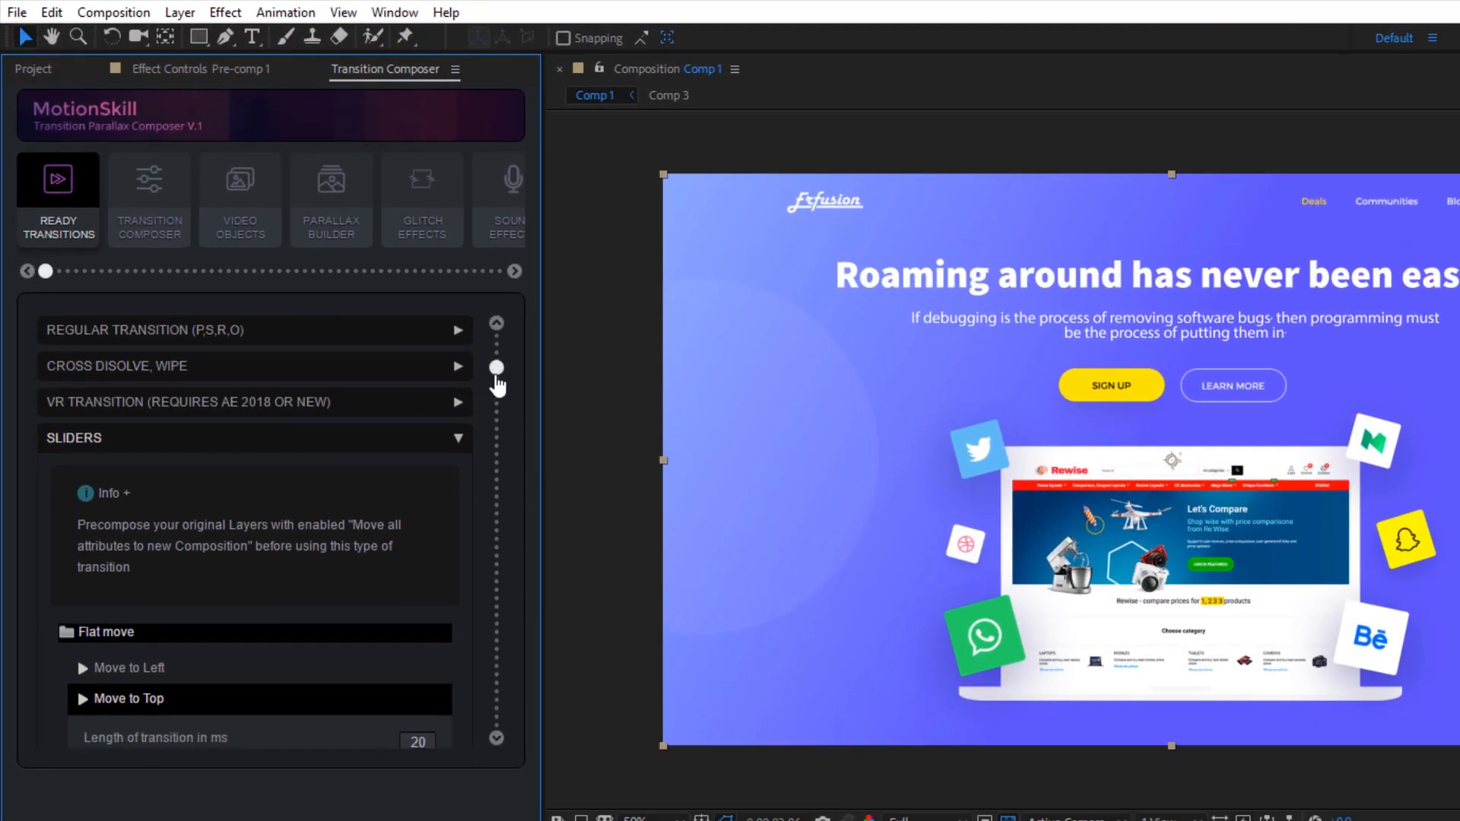
Apply Sliders > Flat move > Move to Top between Pre-comp 1 and Comp 3, then open Pre-comp 1
scroll(down, 3)
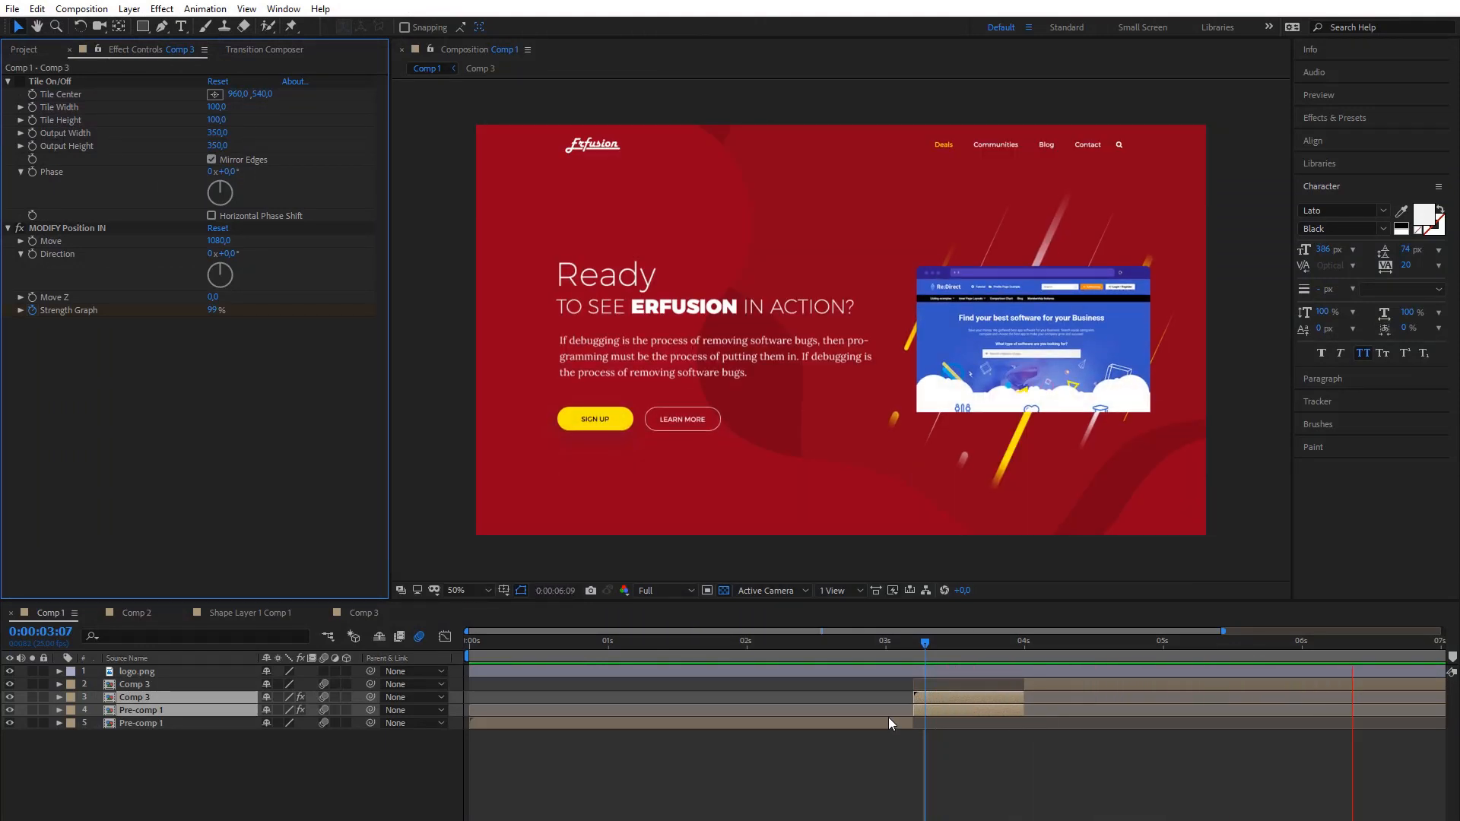
click(915, 642)
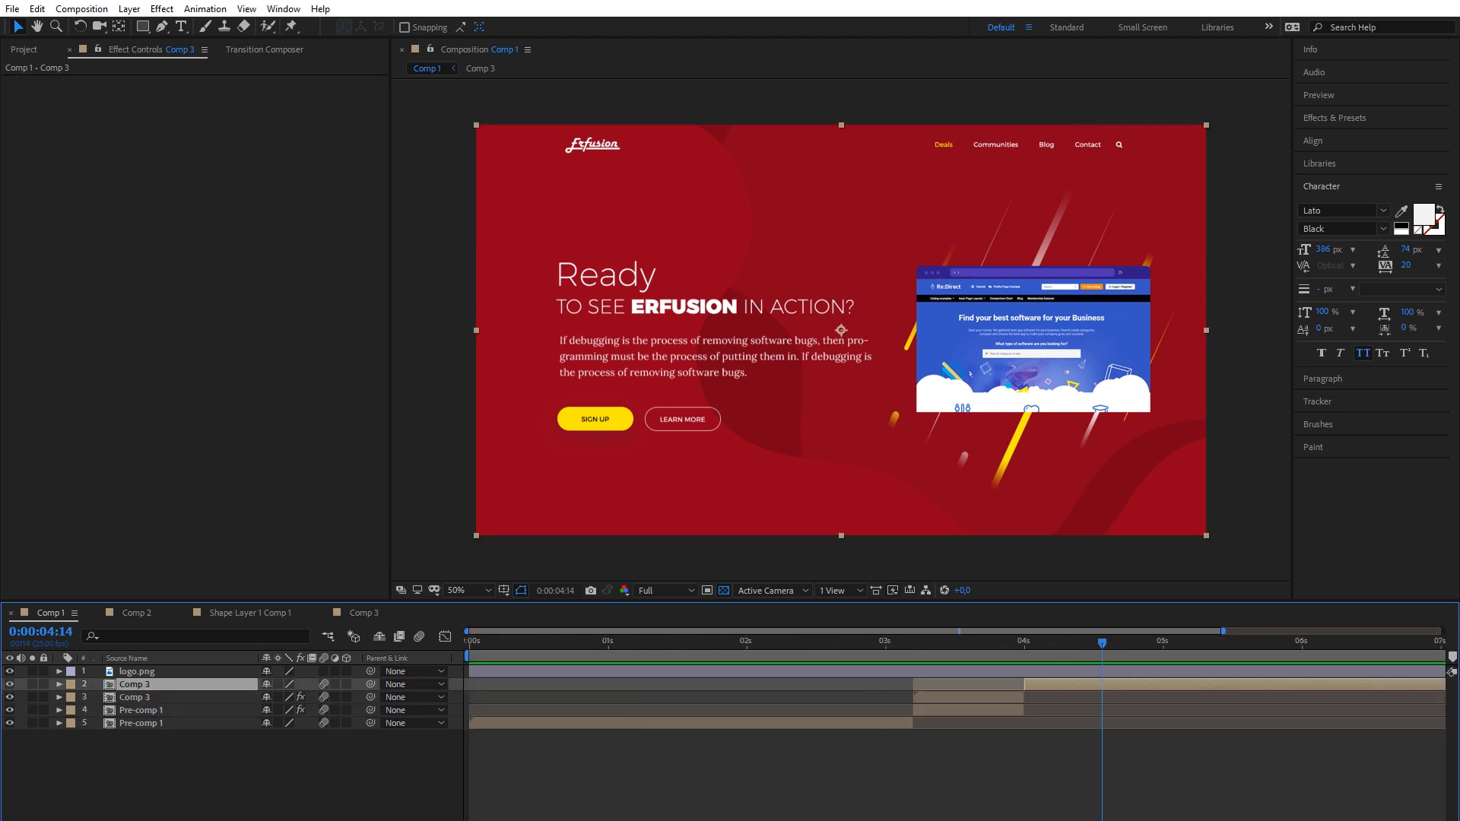
click(480, 67)
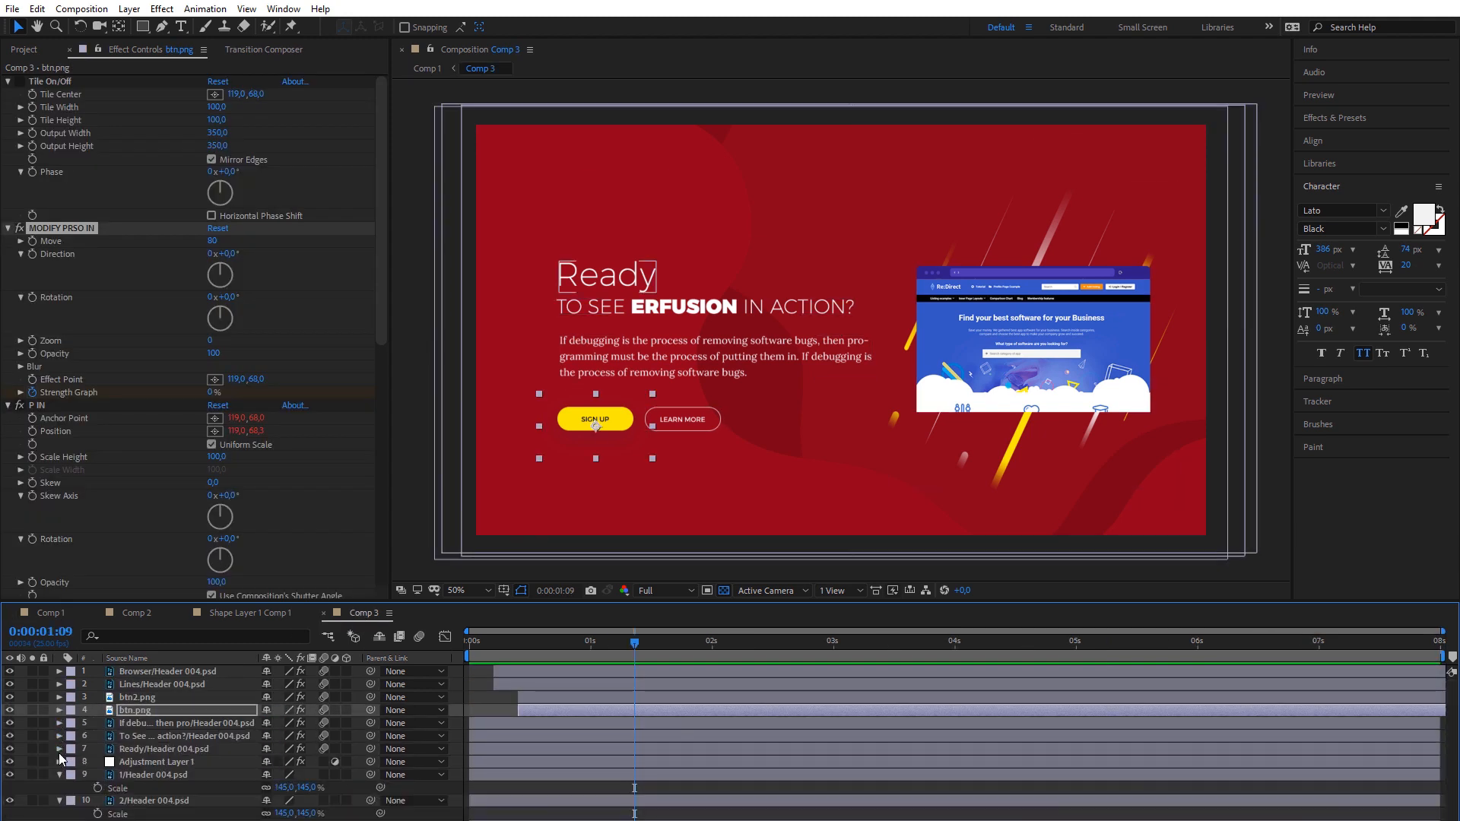
click(165, 749)
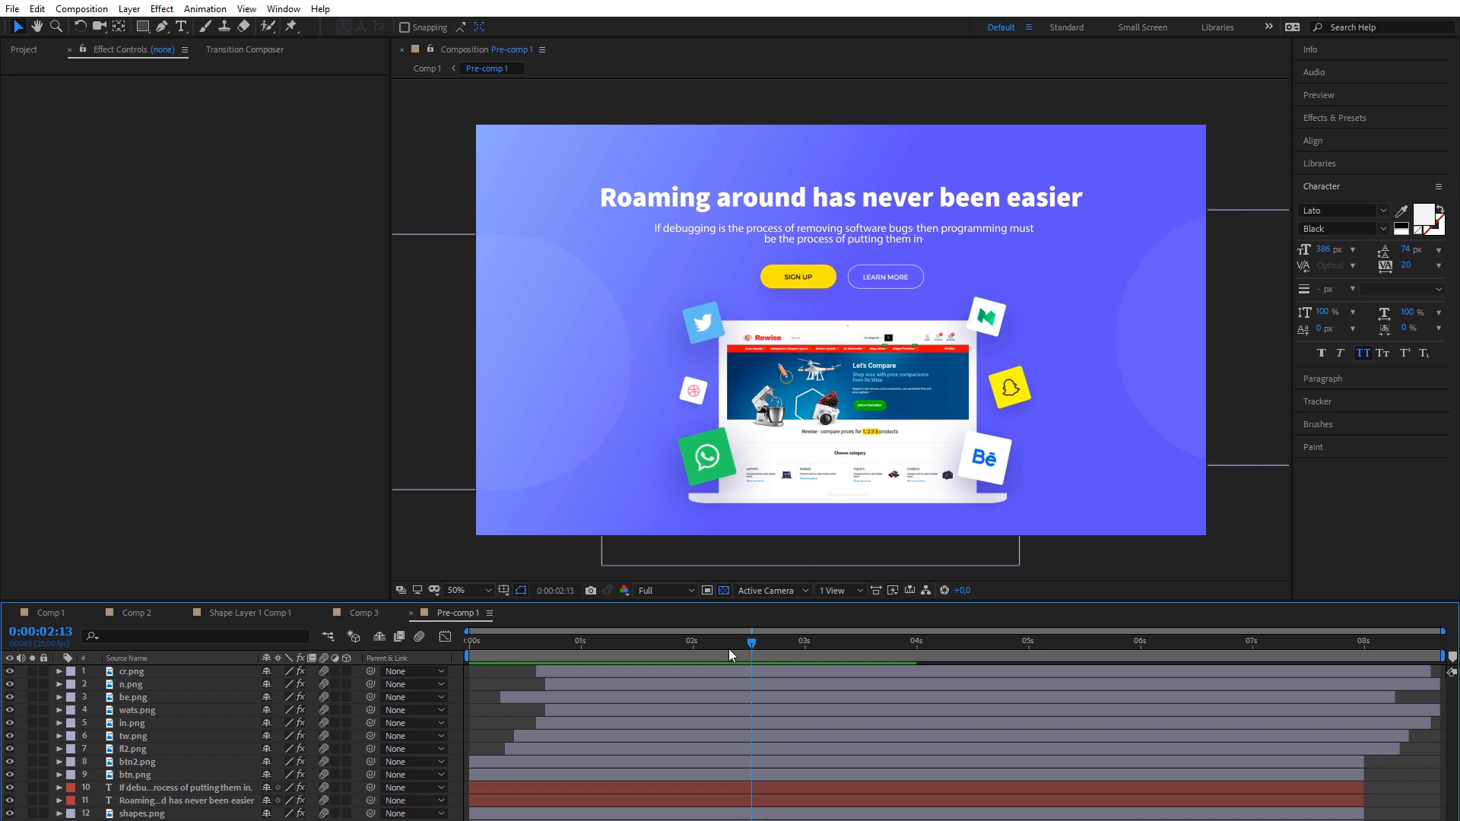
Select the Pre-comp 1 layers and set the PRSO out move range to 100–150
click(1337, 642)
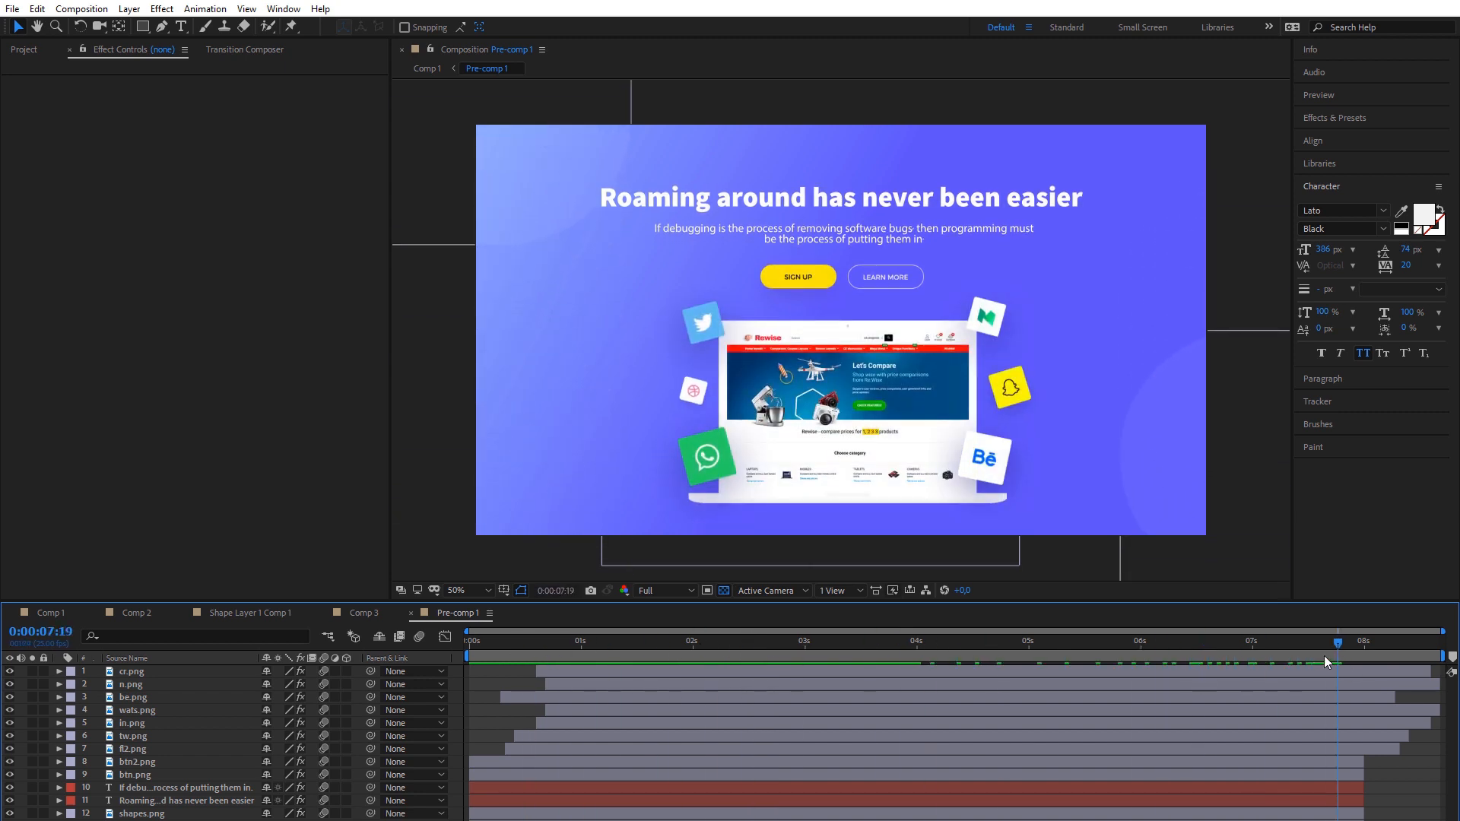
click(1327, 661)
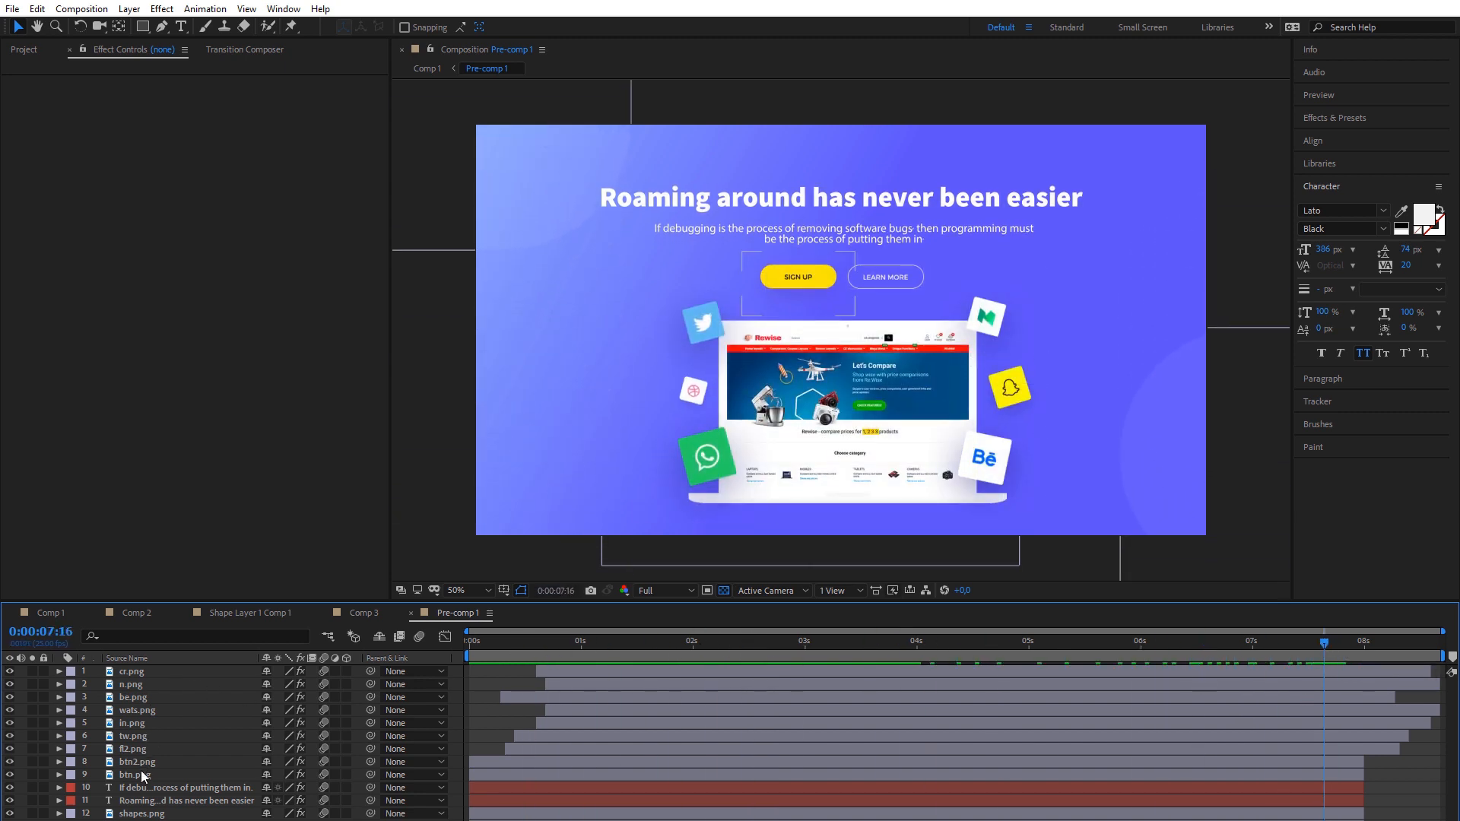
click(185, 801)
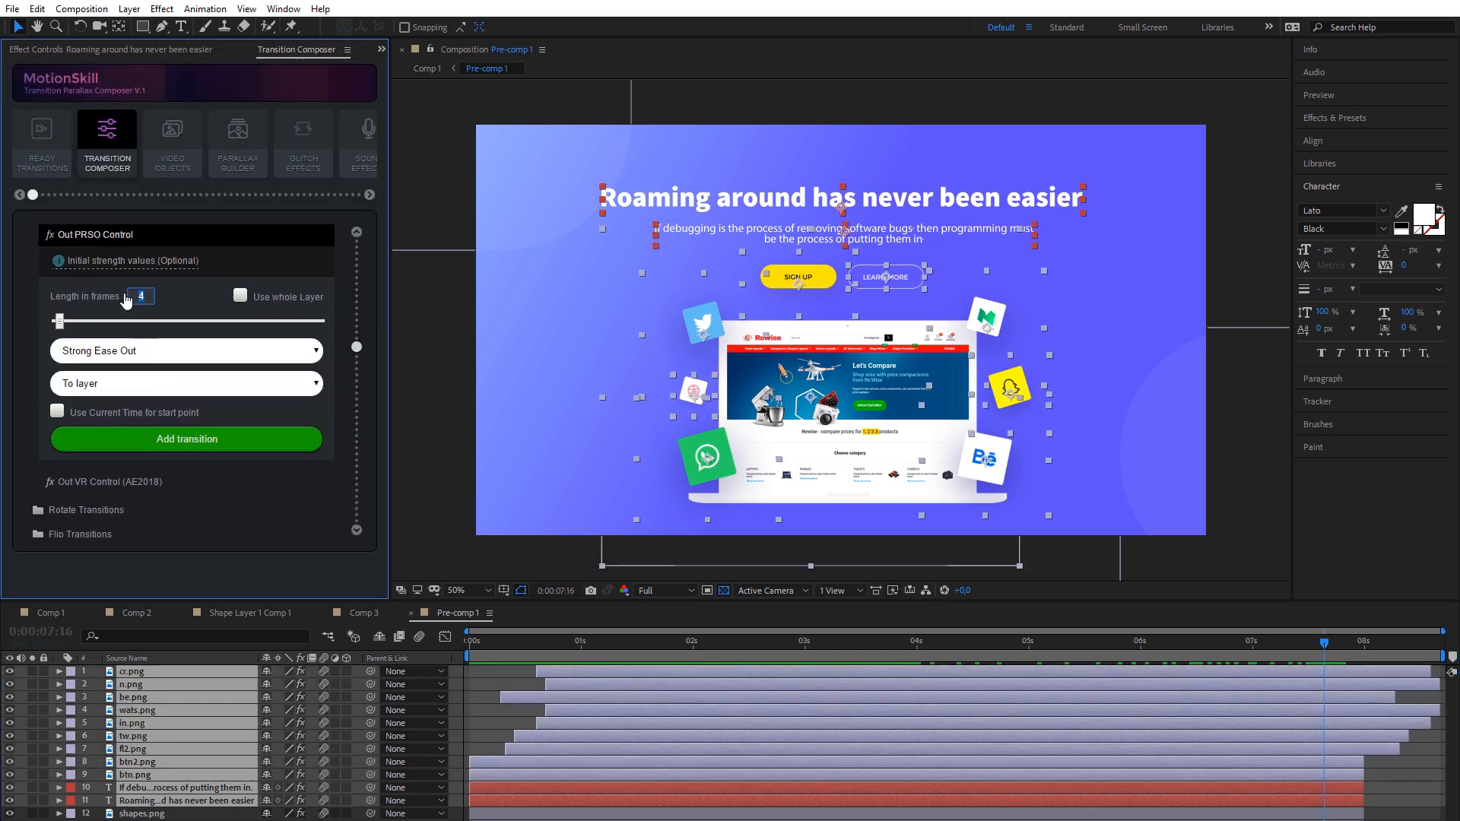
drag(59, 321, 98, 321)
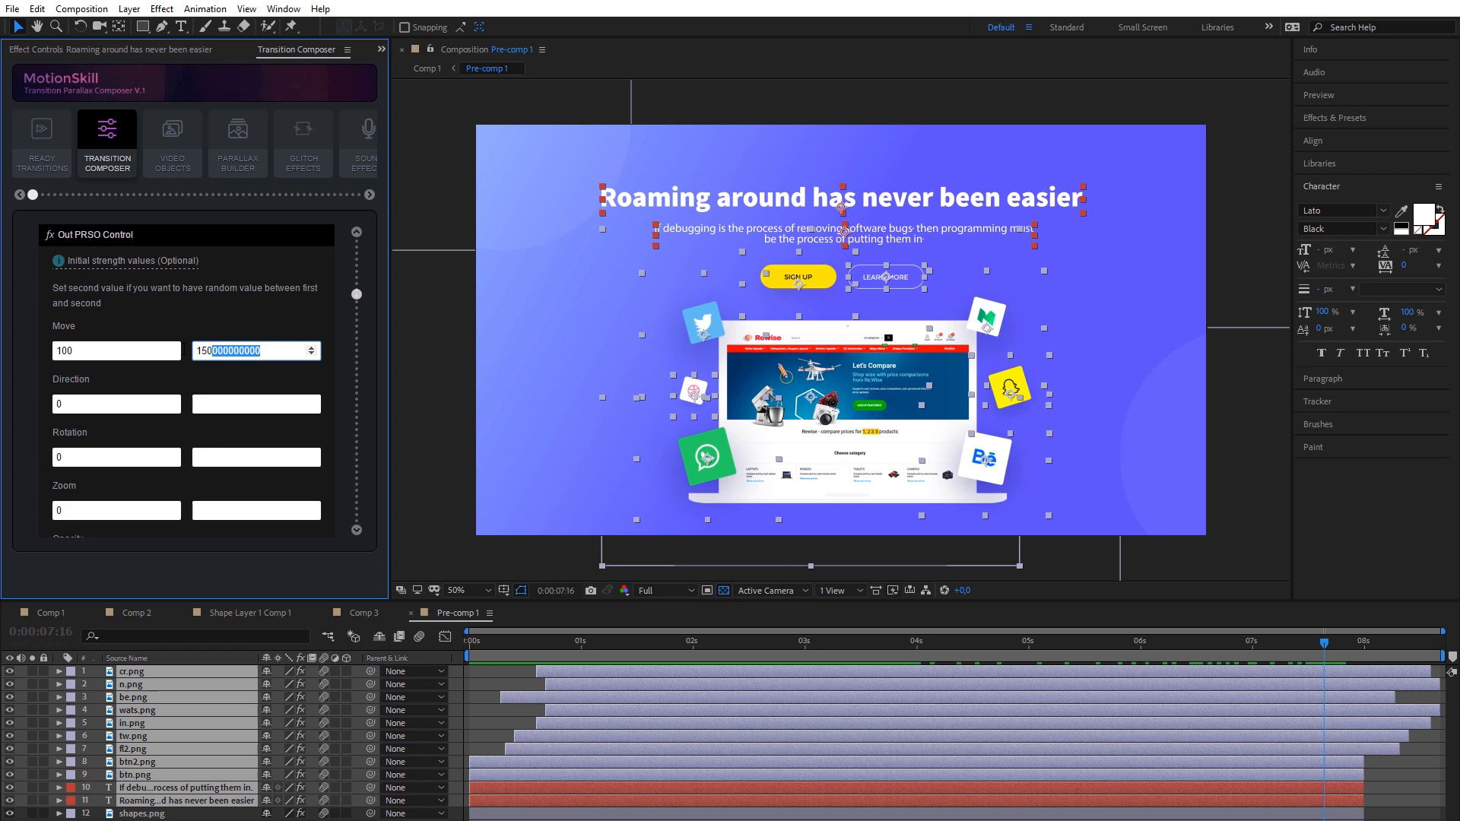
Add a 25-frame Soft Ease Out transition and preview the slide in Comp 1
scroll(down, 3)
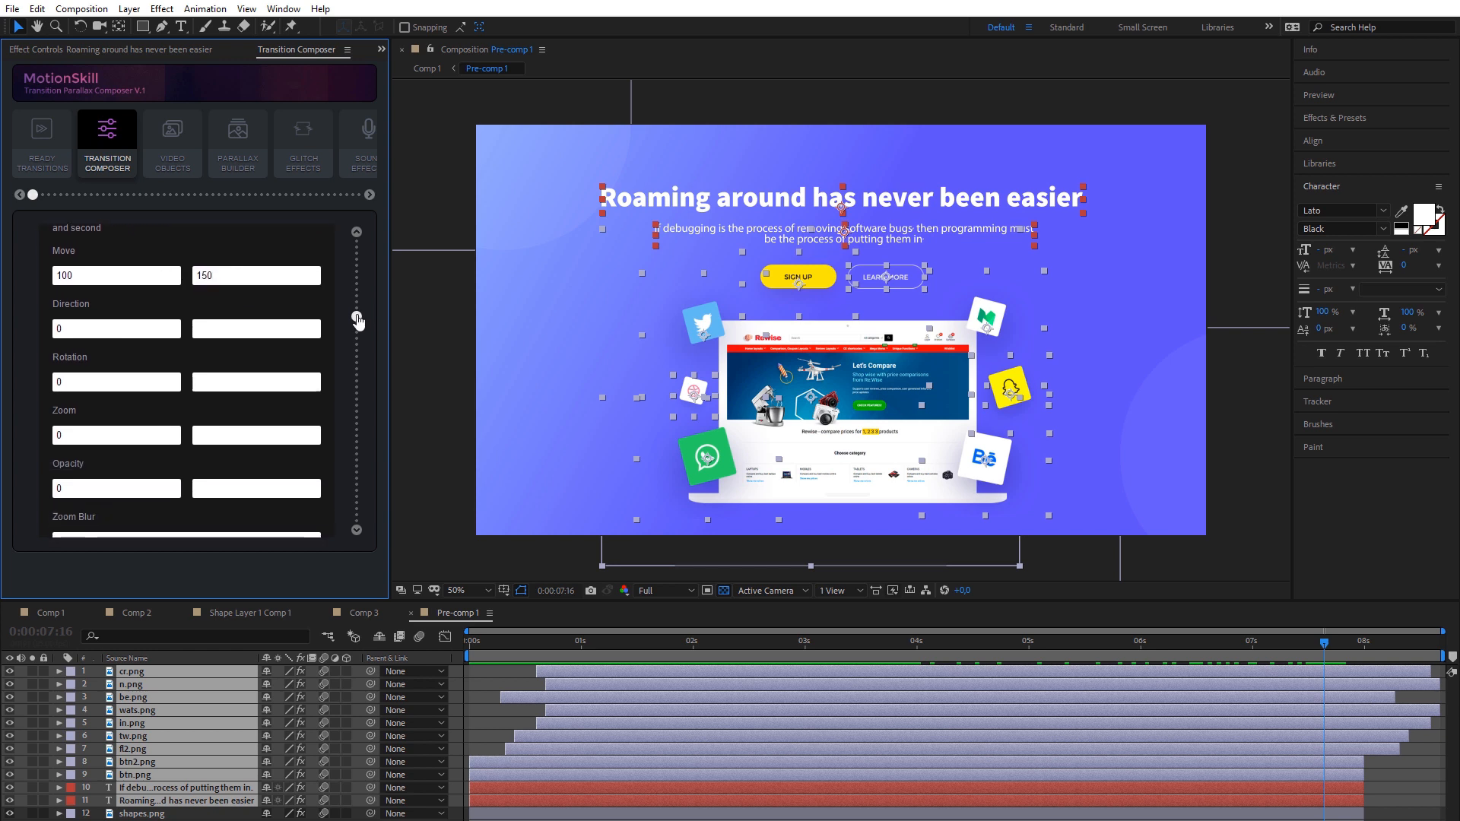
click(186, 360)
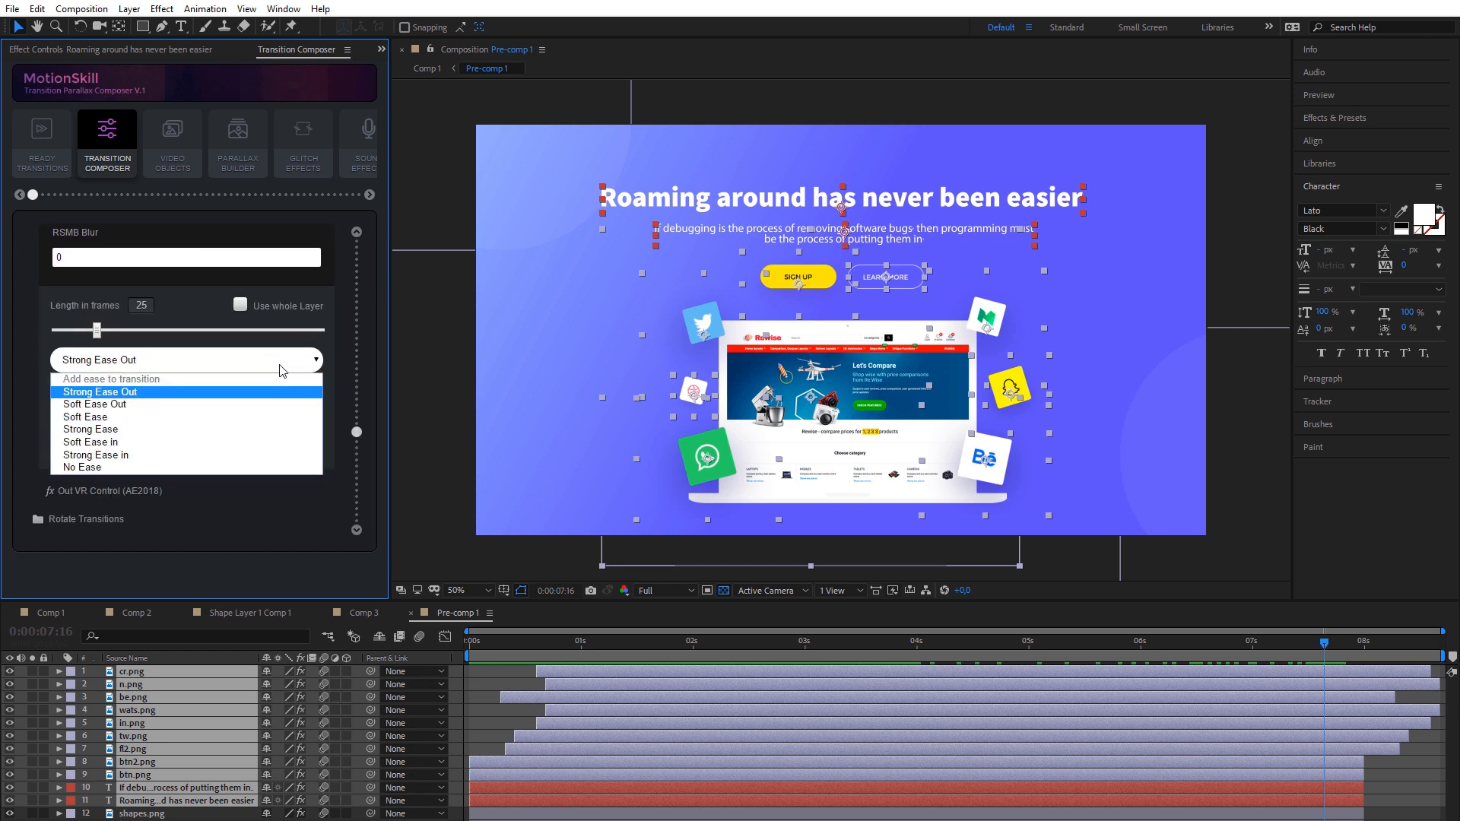
click(93, 404)
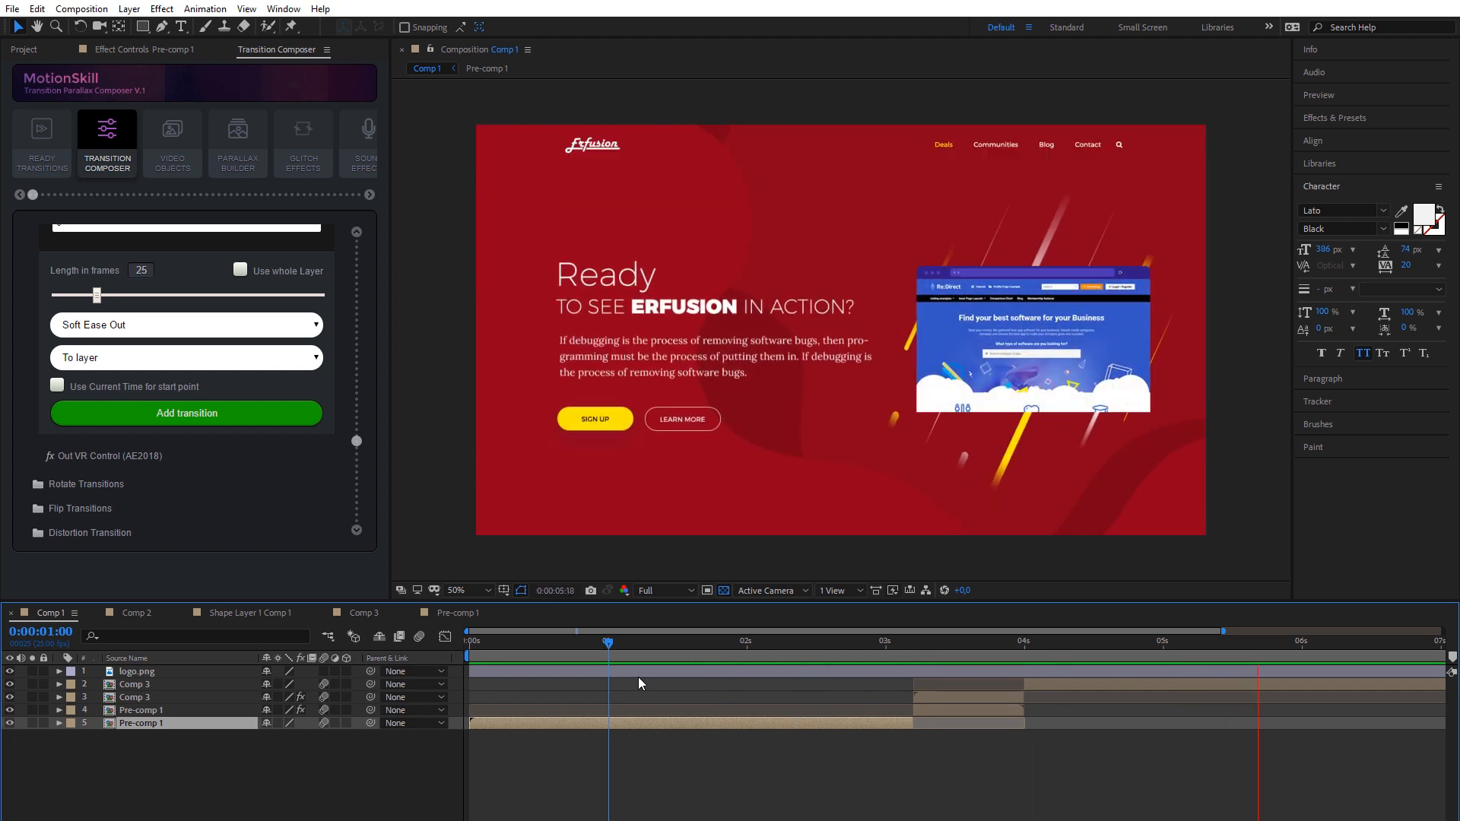
click(615, 641)
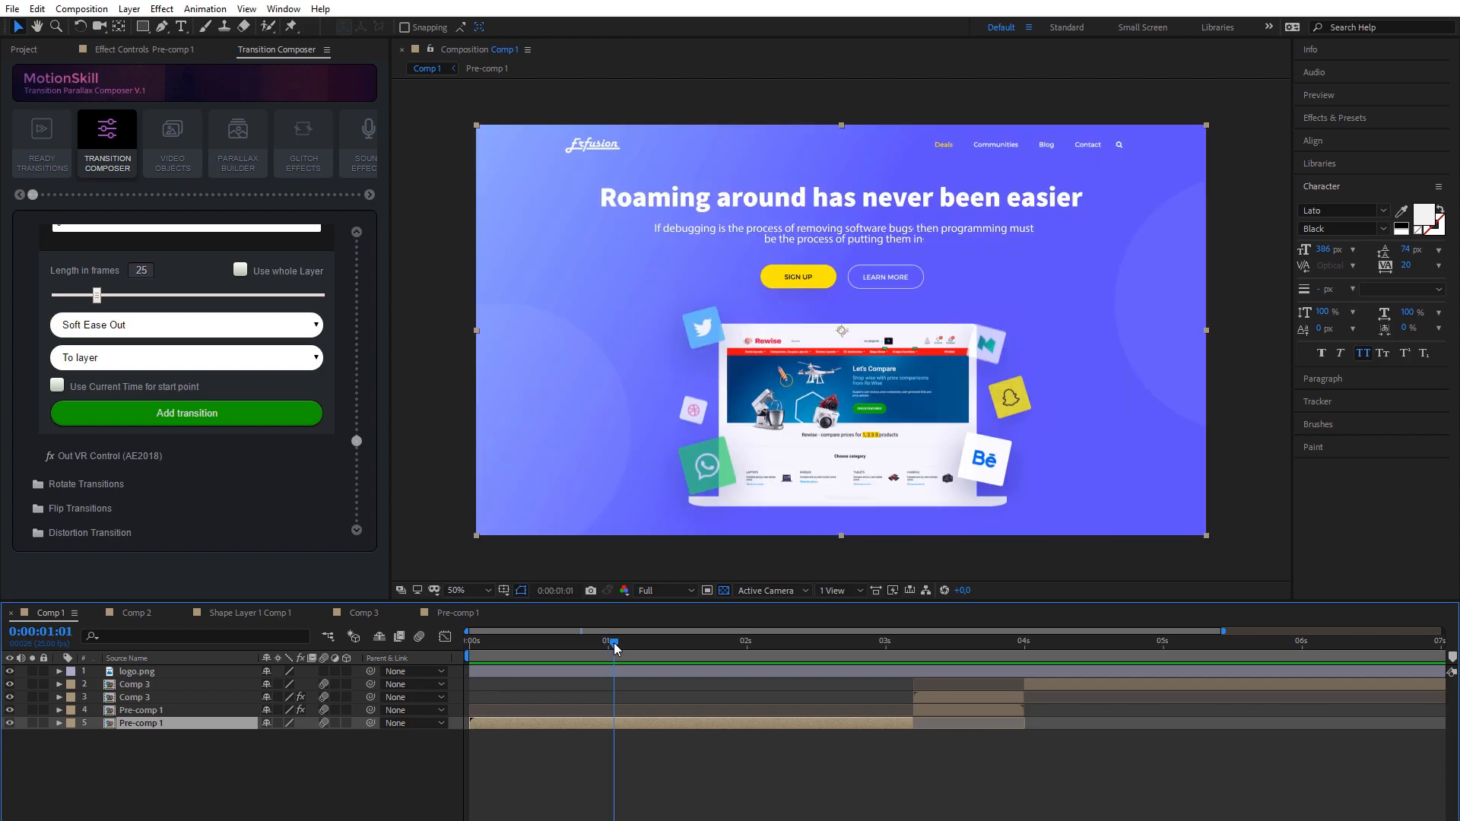
click(137, 613)
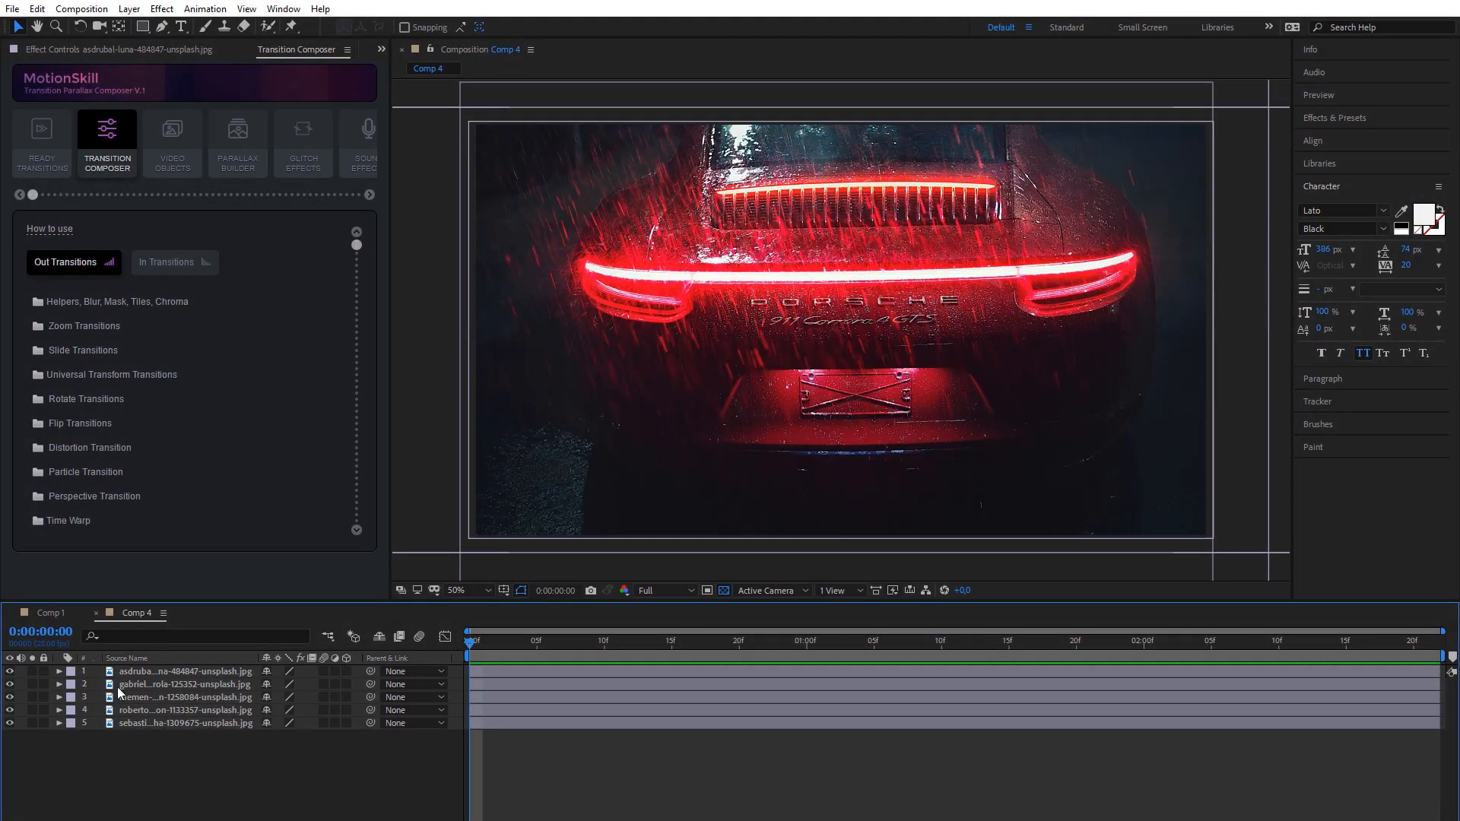
Align the five six-frame car photos end to end with Crossarea 0
click(475, 640)
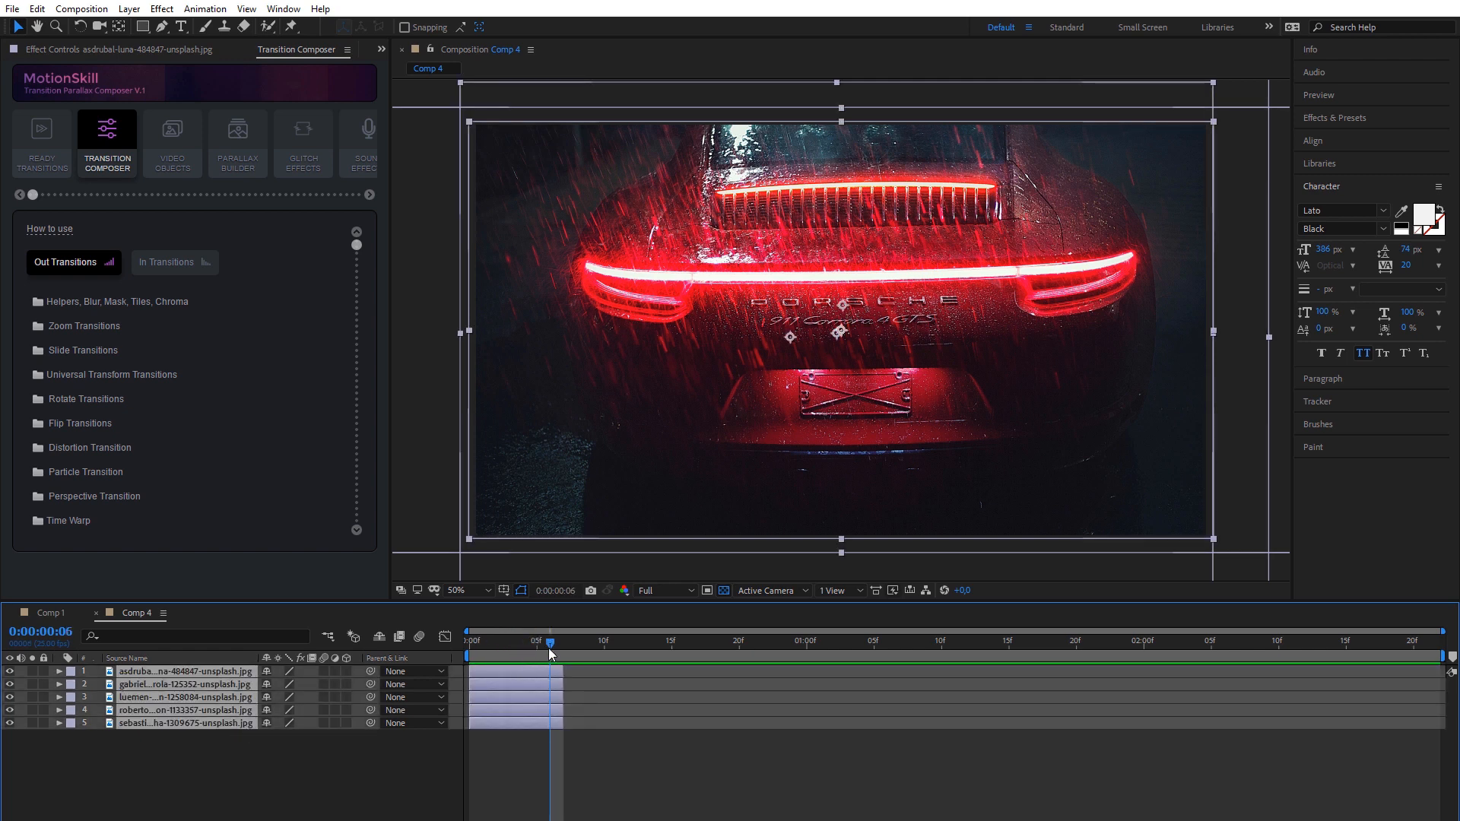
click(184, 724)
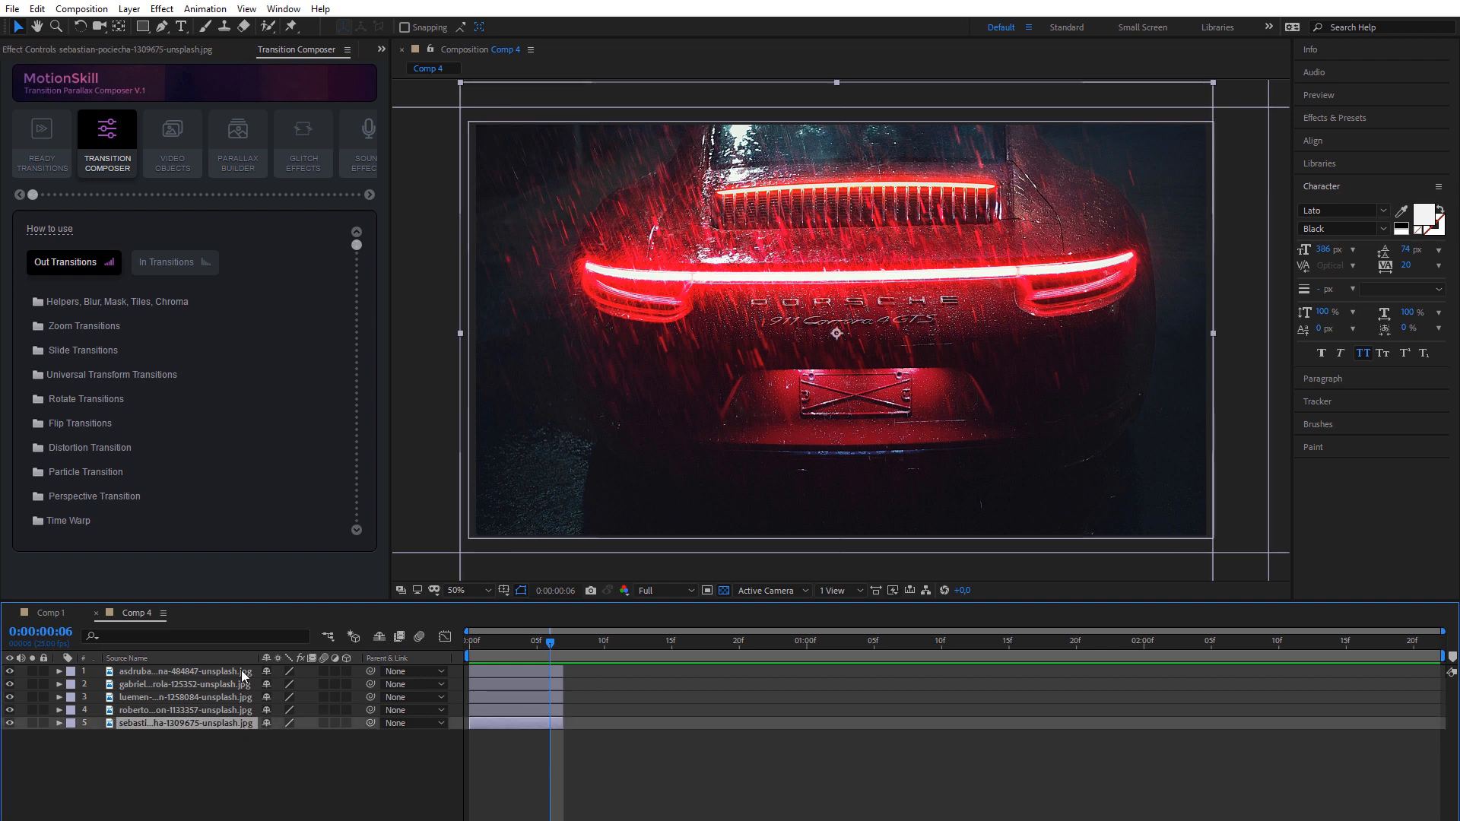
click(347, 135)
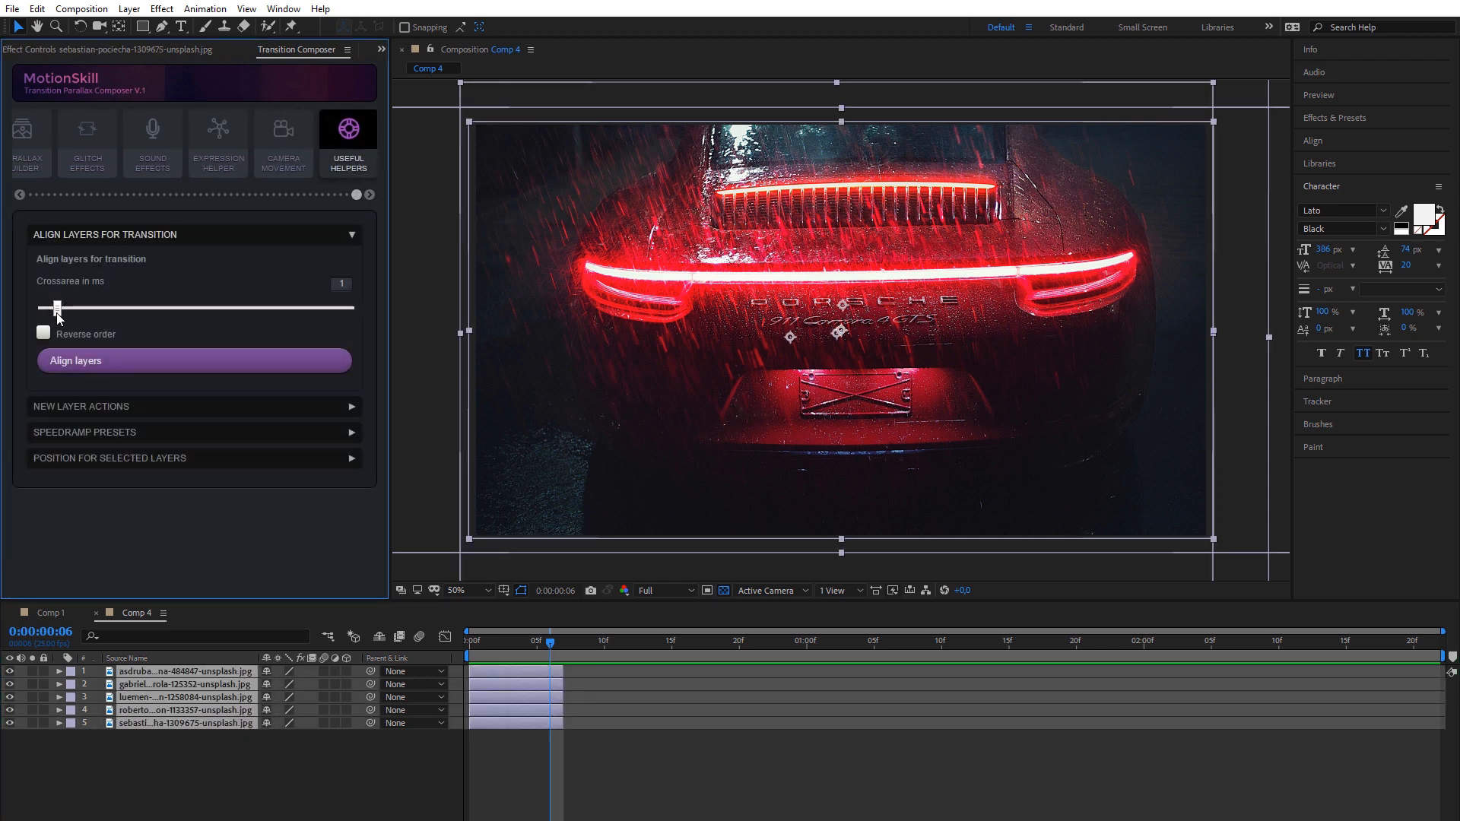
click(193, 360)
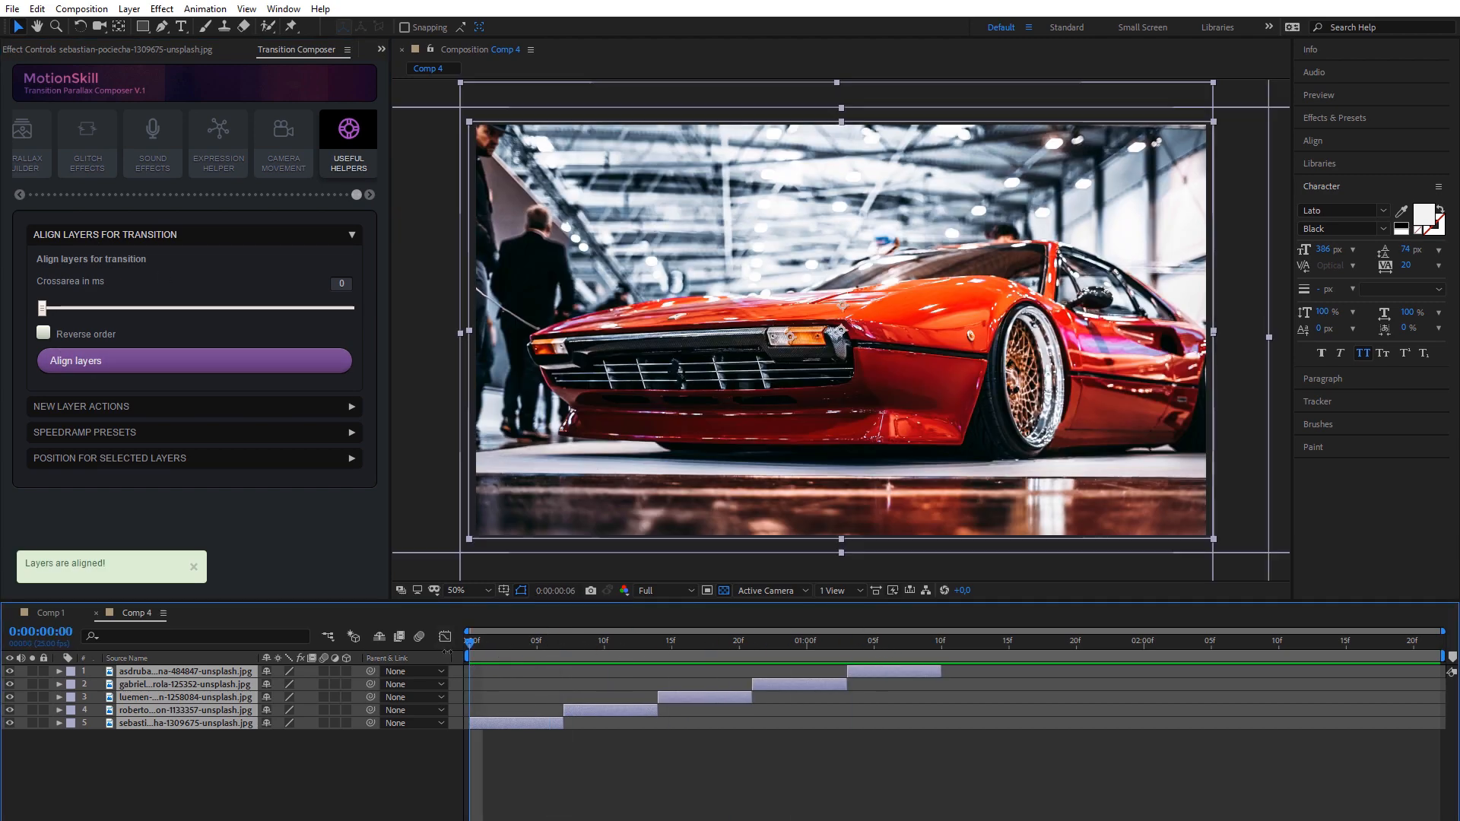
click(43, 333)
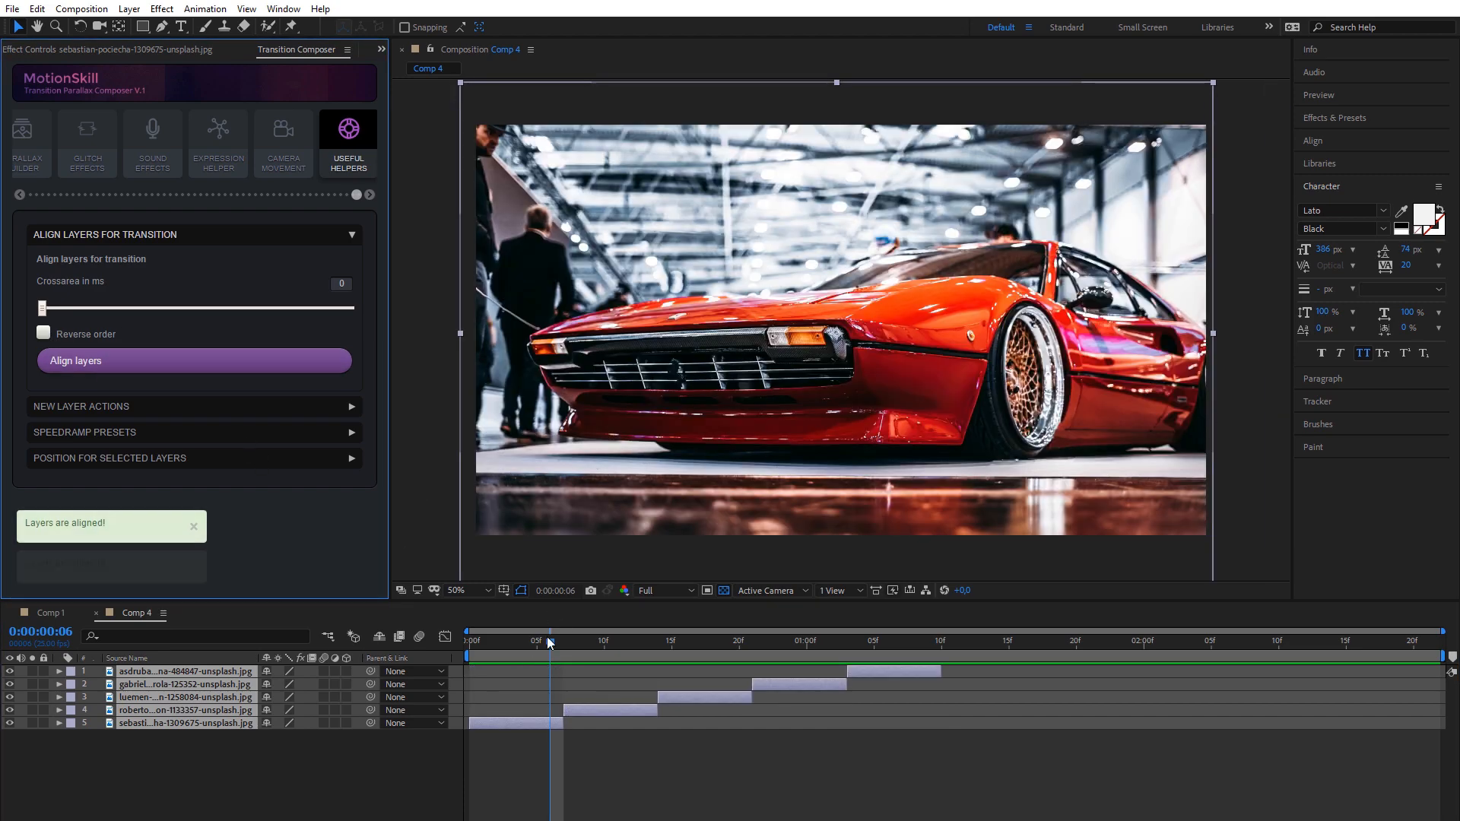
click(473, 640)
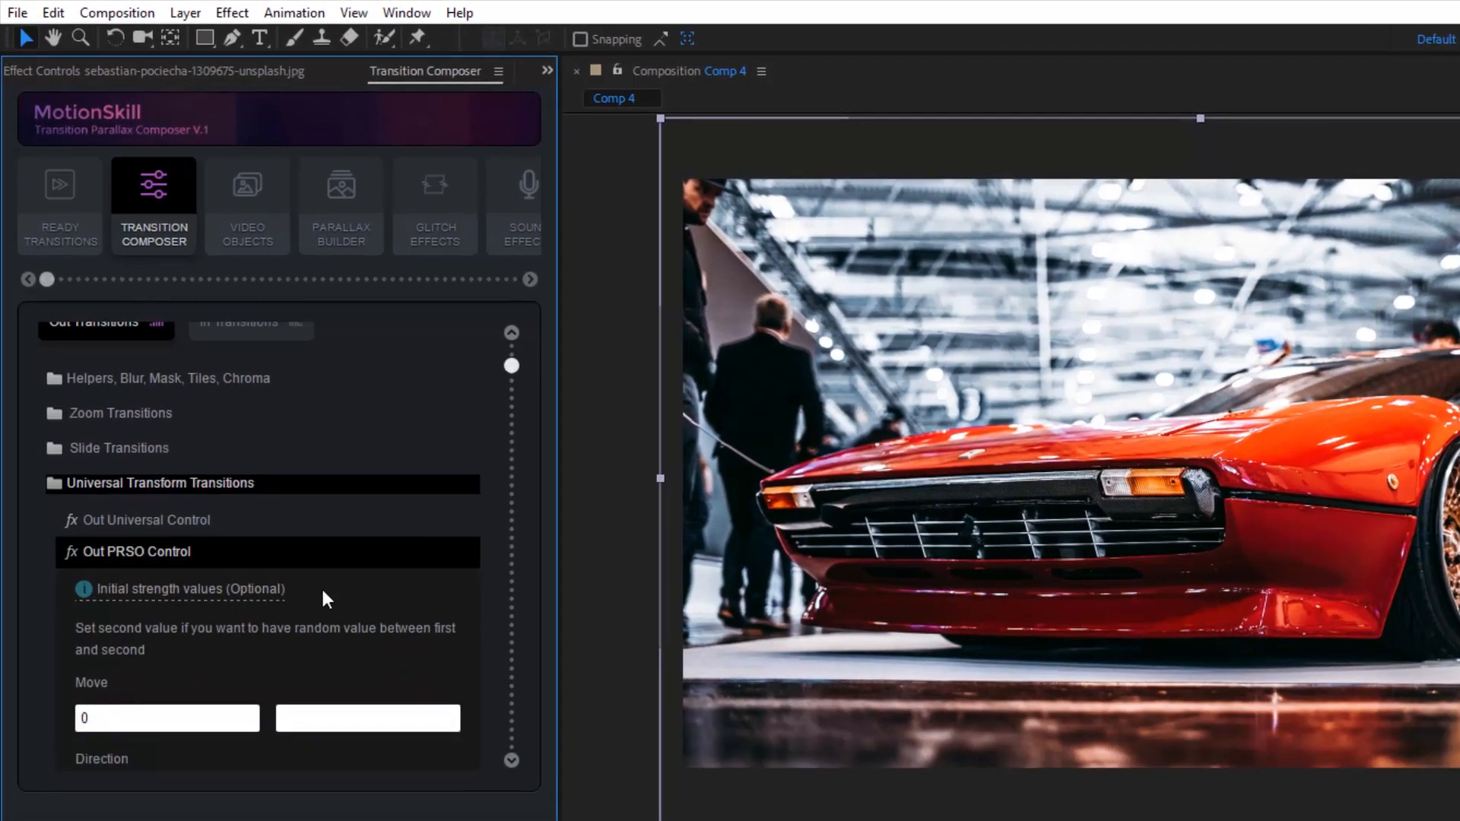
Add a whole-layer, no-ease PRSO out transition: Direction 90, Zoom 50, Rotation 20/30
scroll(down, 3)
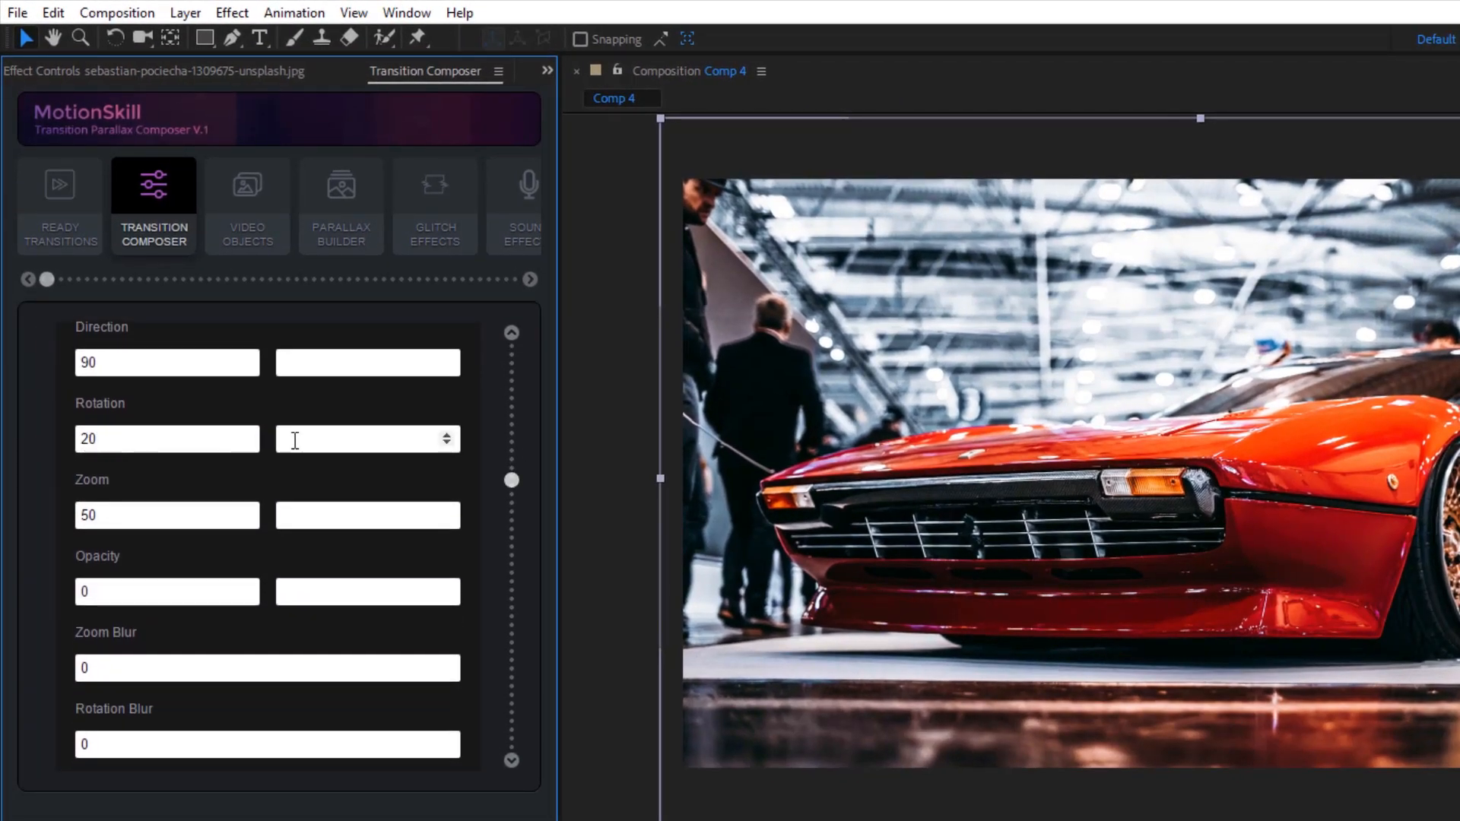
text(30)
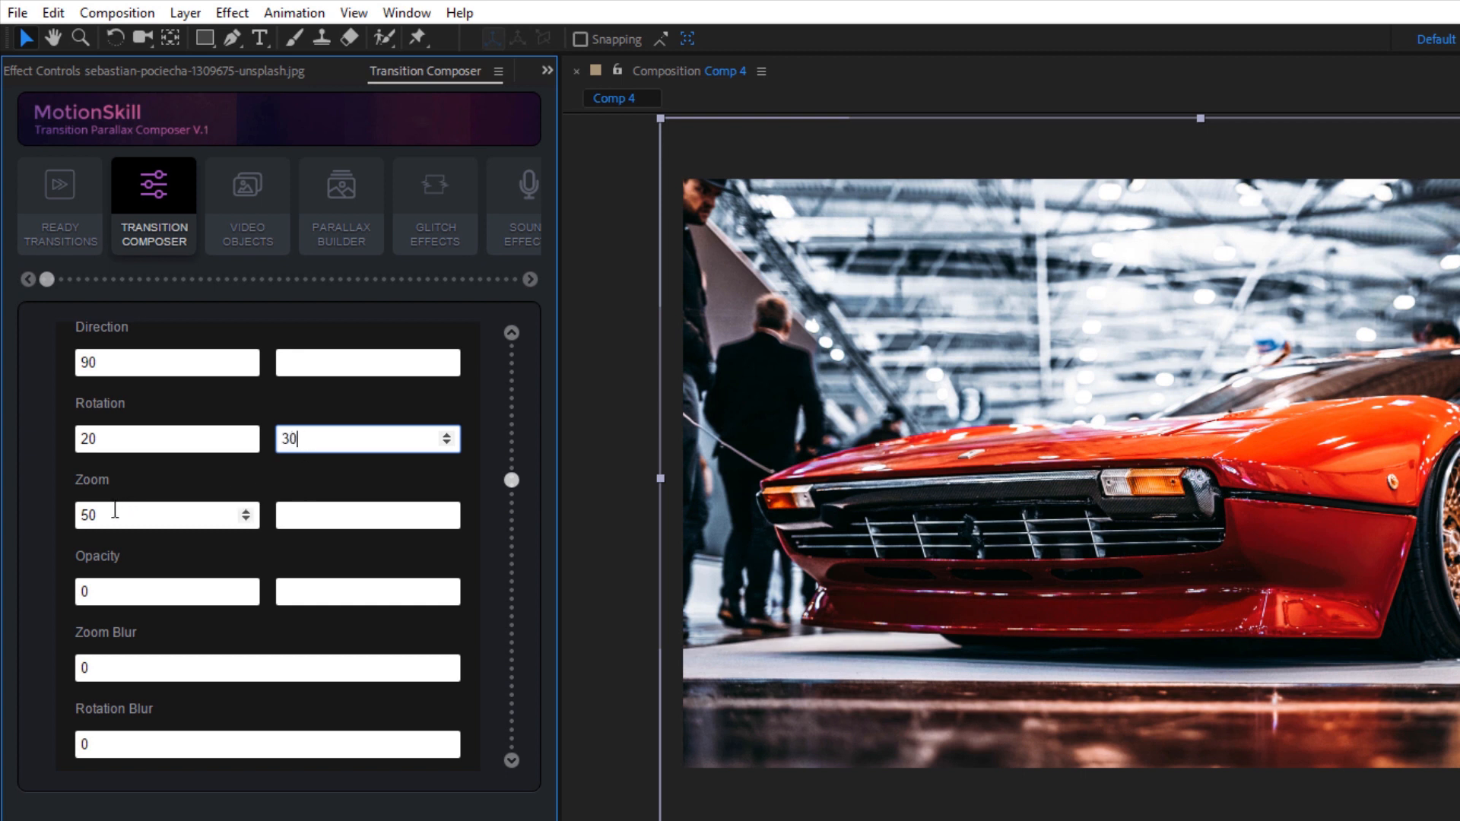
scroll(down, 3)
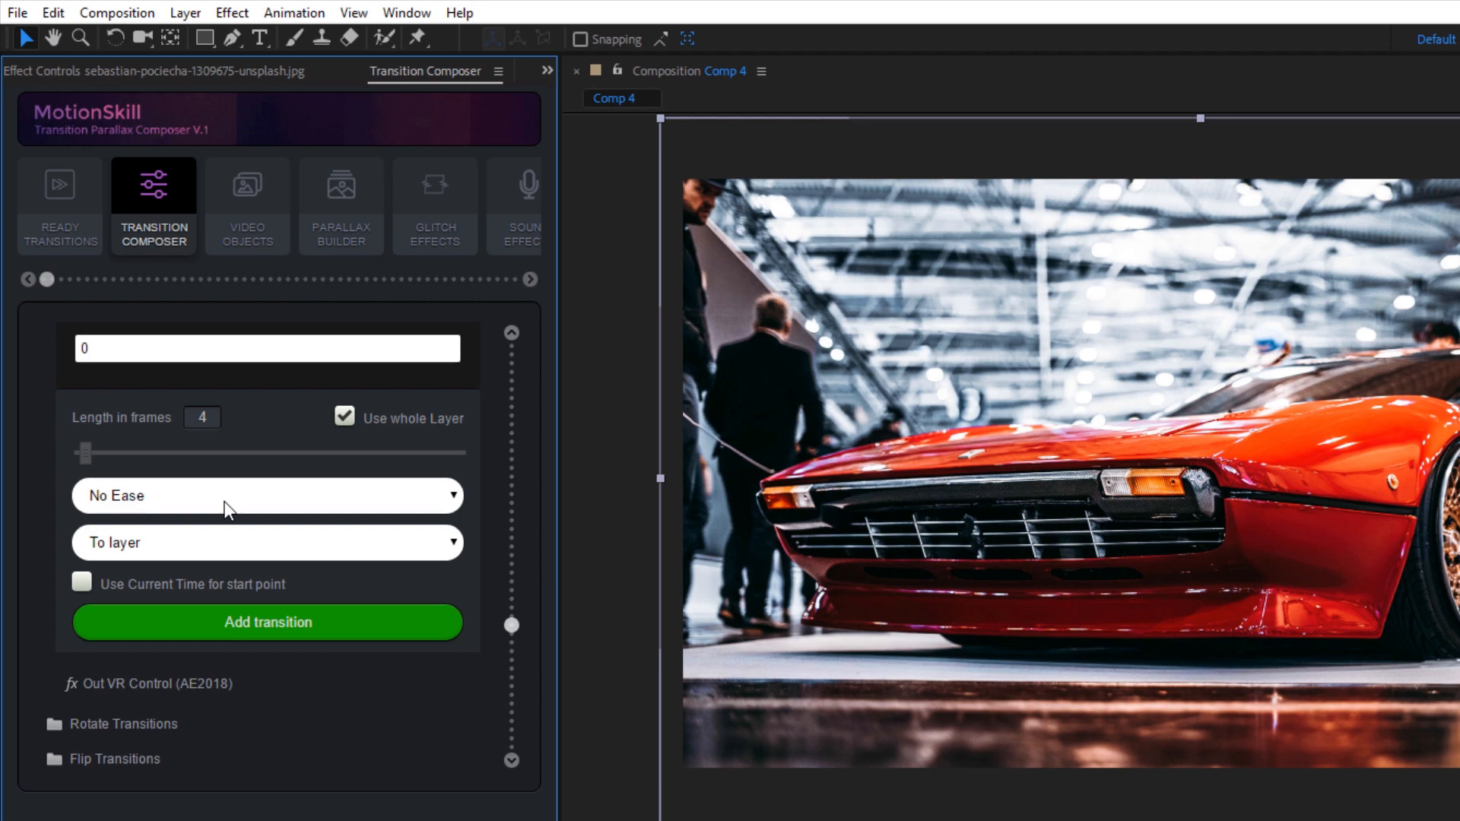
click(267, 623)
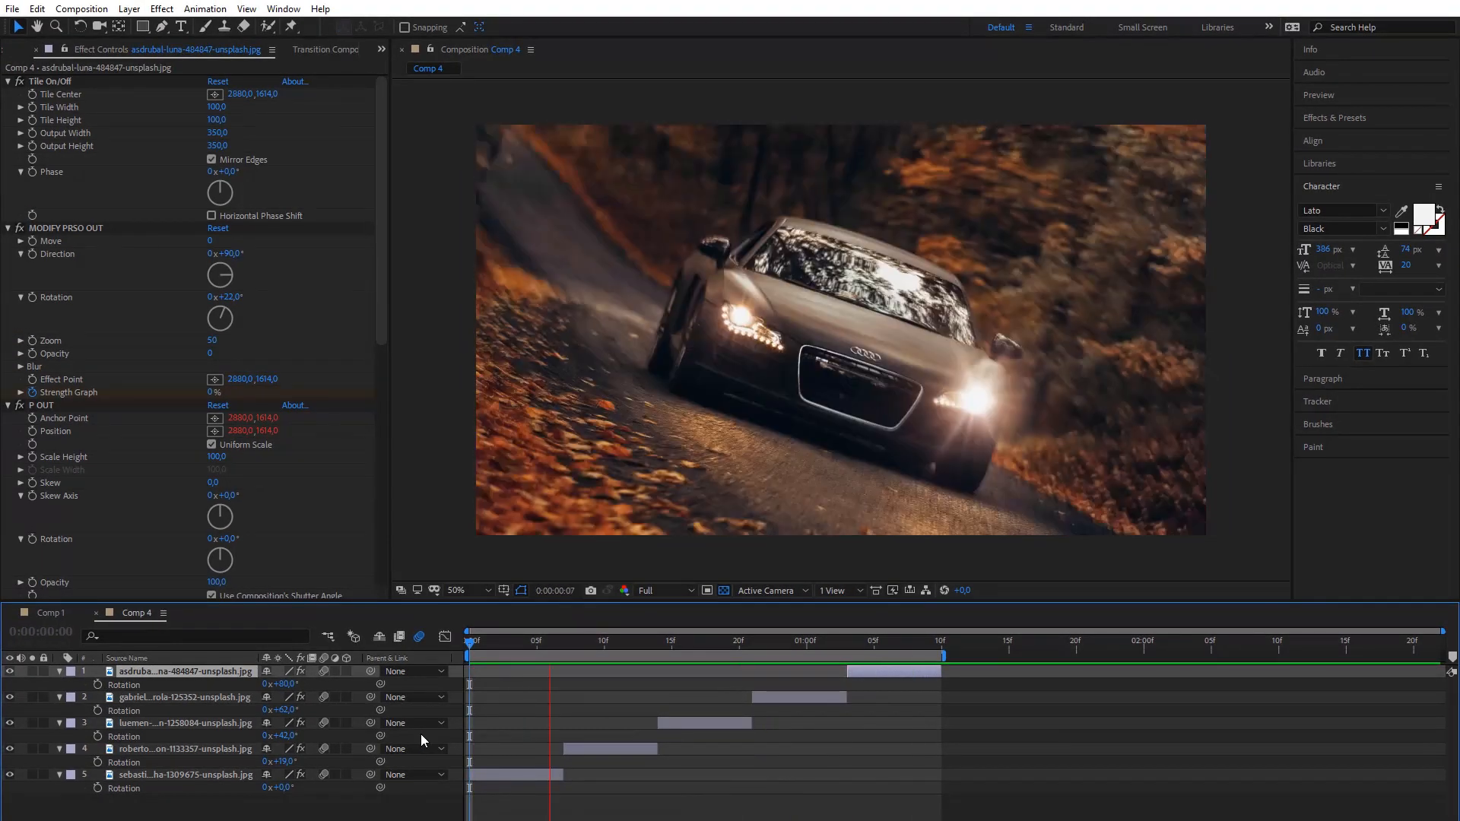
click(777, 639)
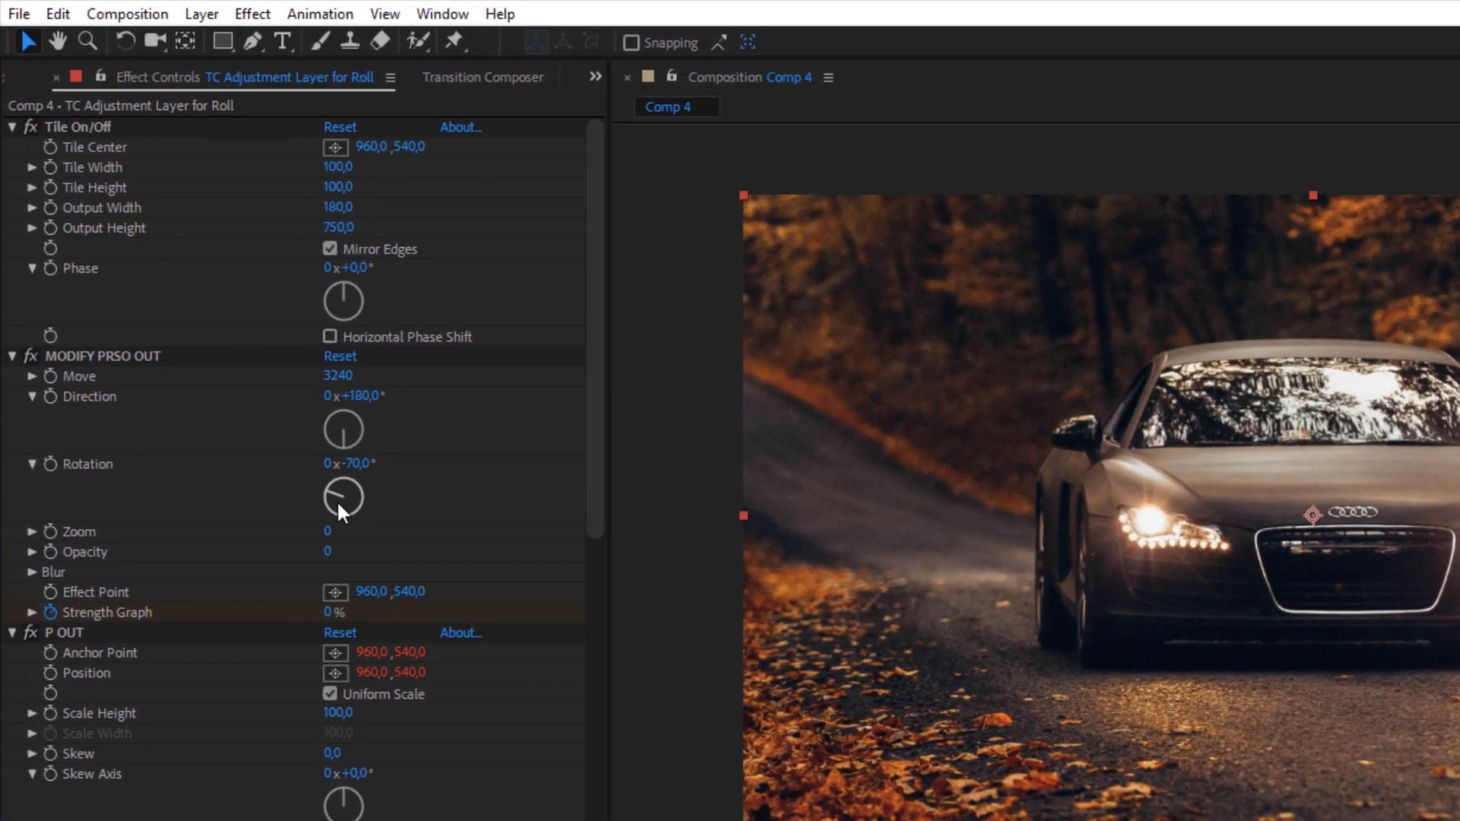
Set TC Adjustment Layer for Roll to Direction 180, Rotation -70, tile output 180×750
click(483, 78)
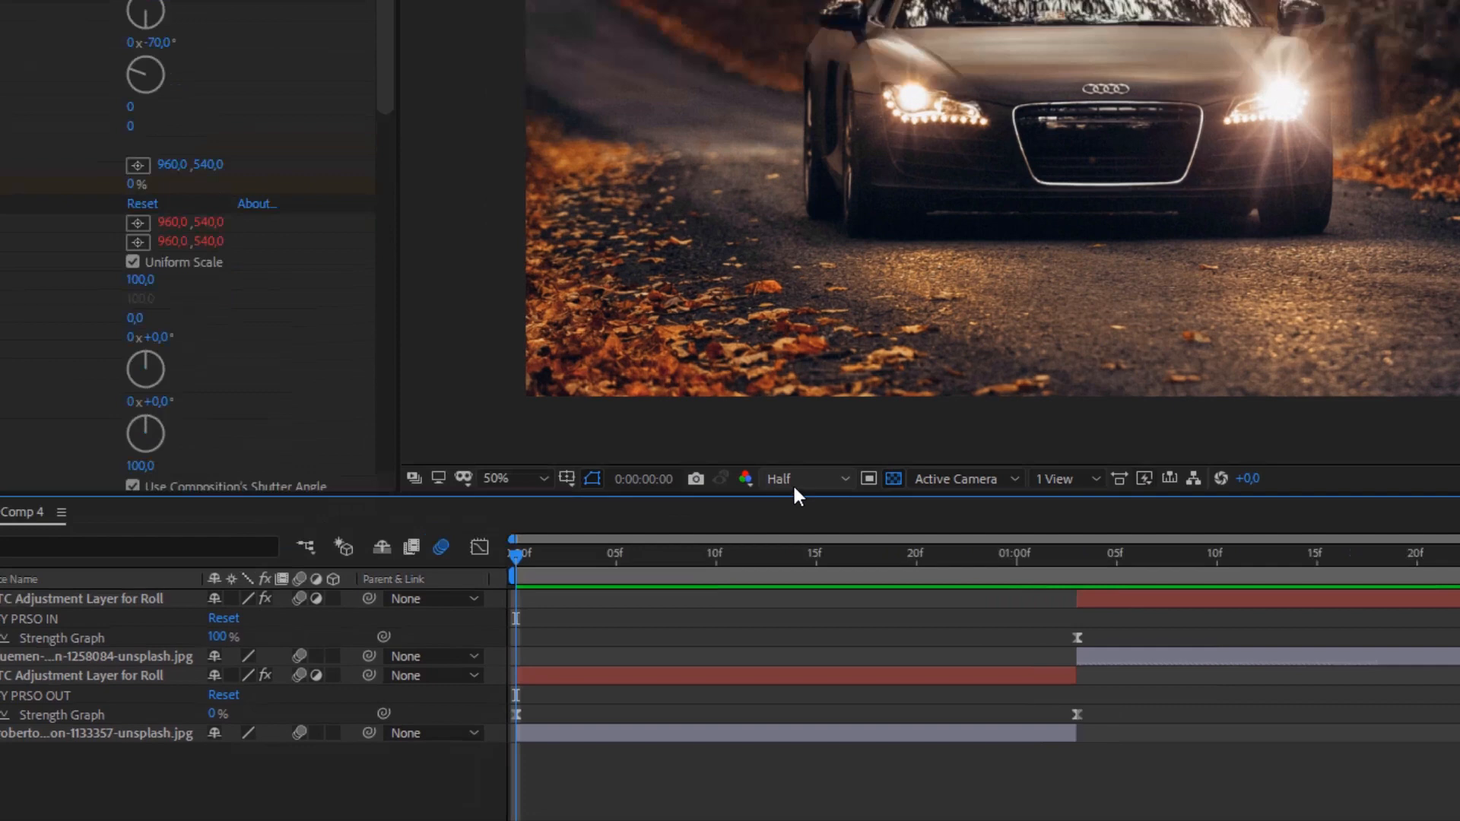
click(785, 478)
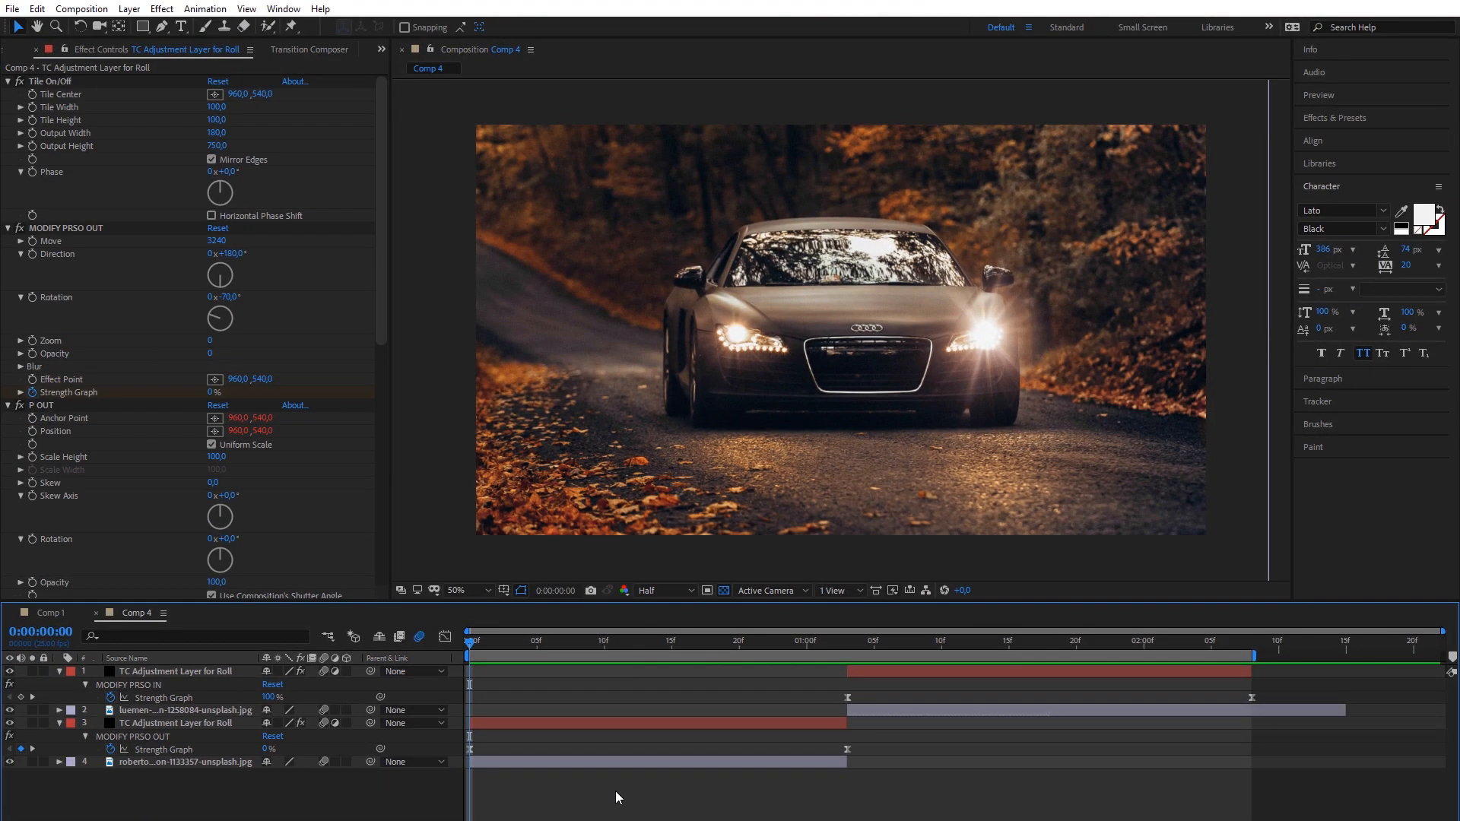
key(e)
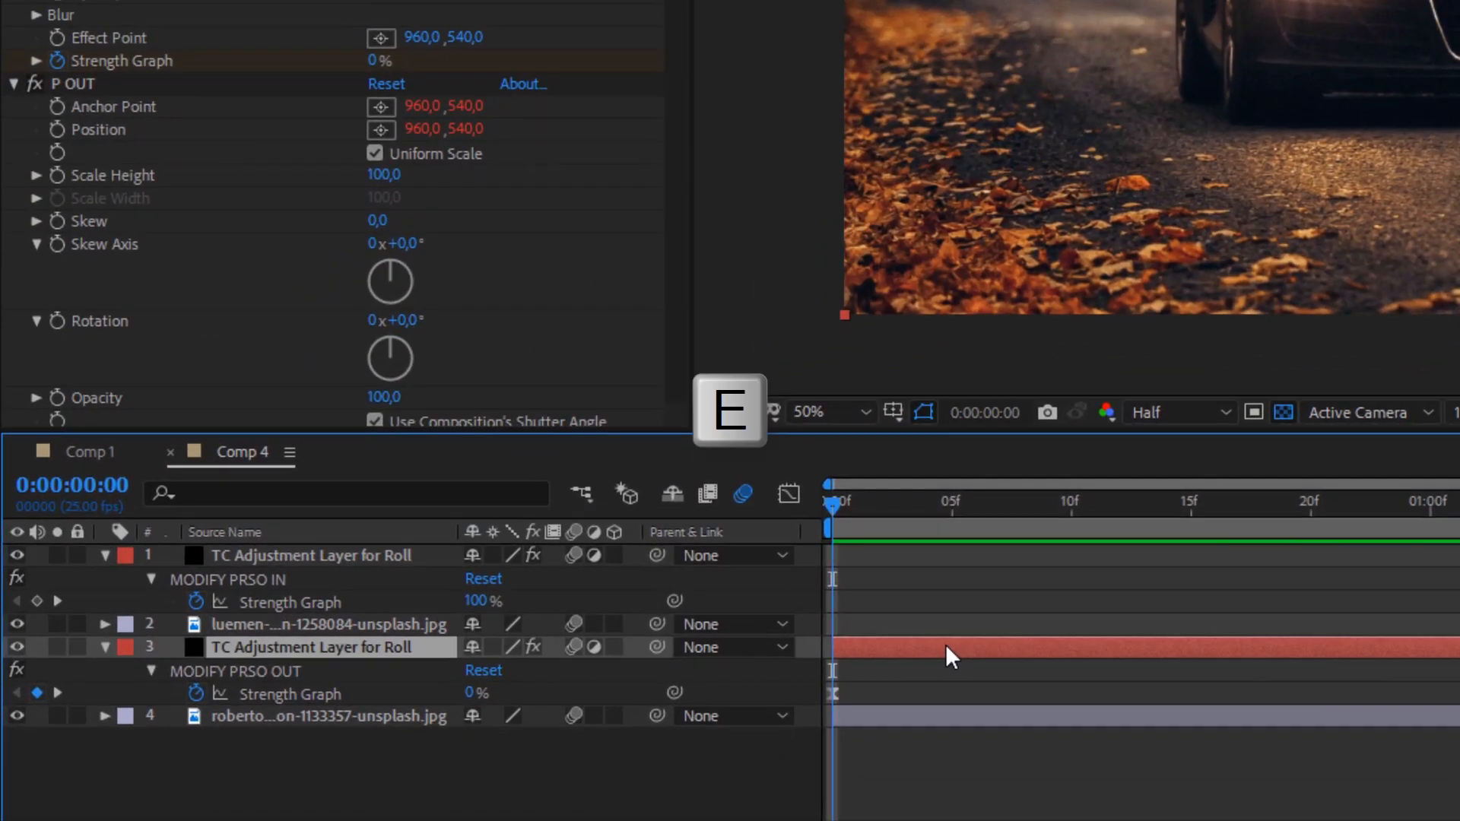
click(105, 646)
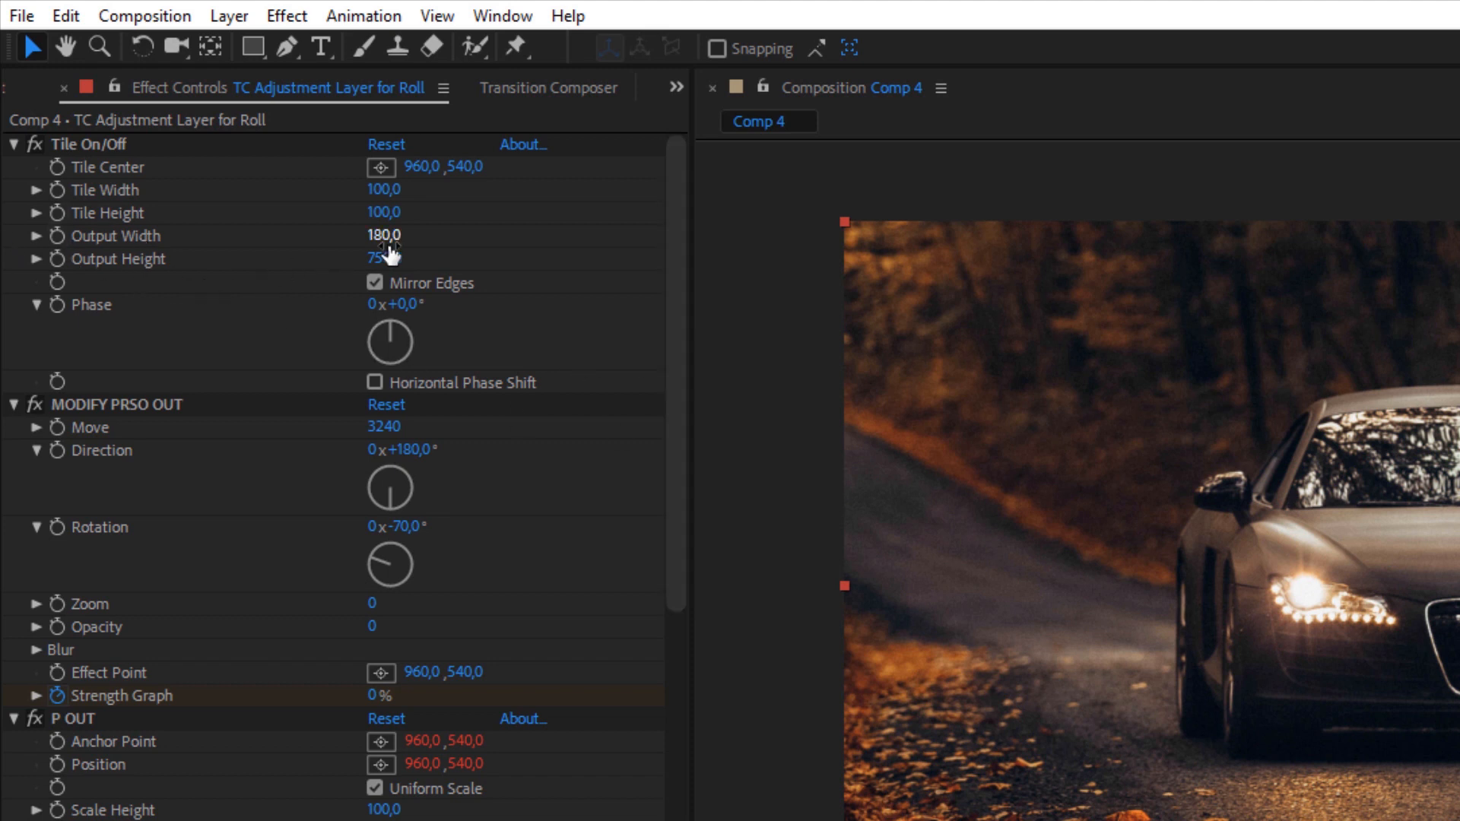
click(377, 258)
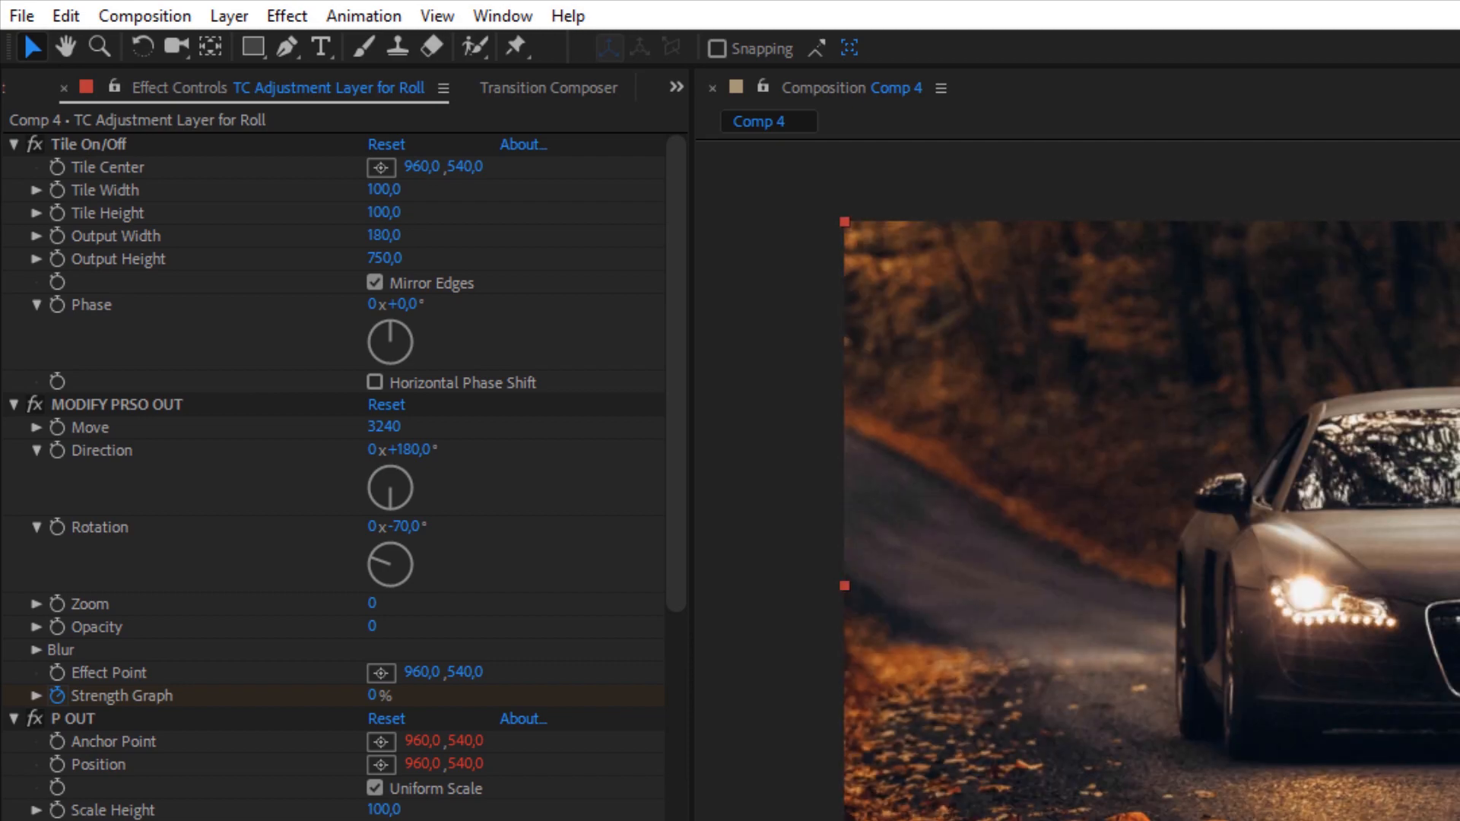
Add Vertical Blur End and Fast Blur End from the Helpers Blur folder and review their settings
click(549, 87)
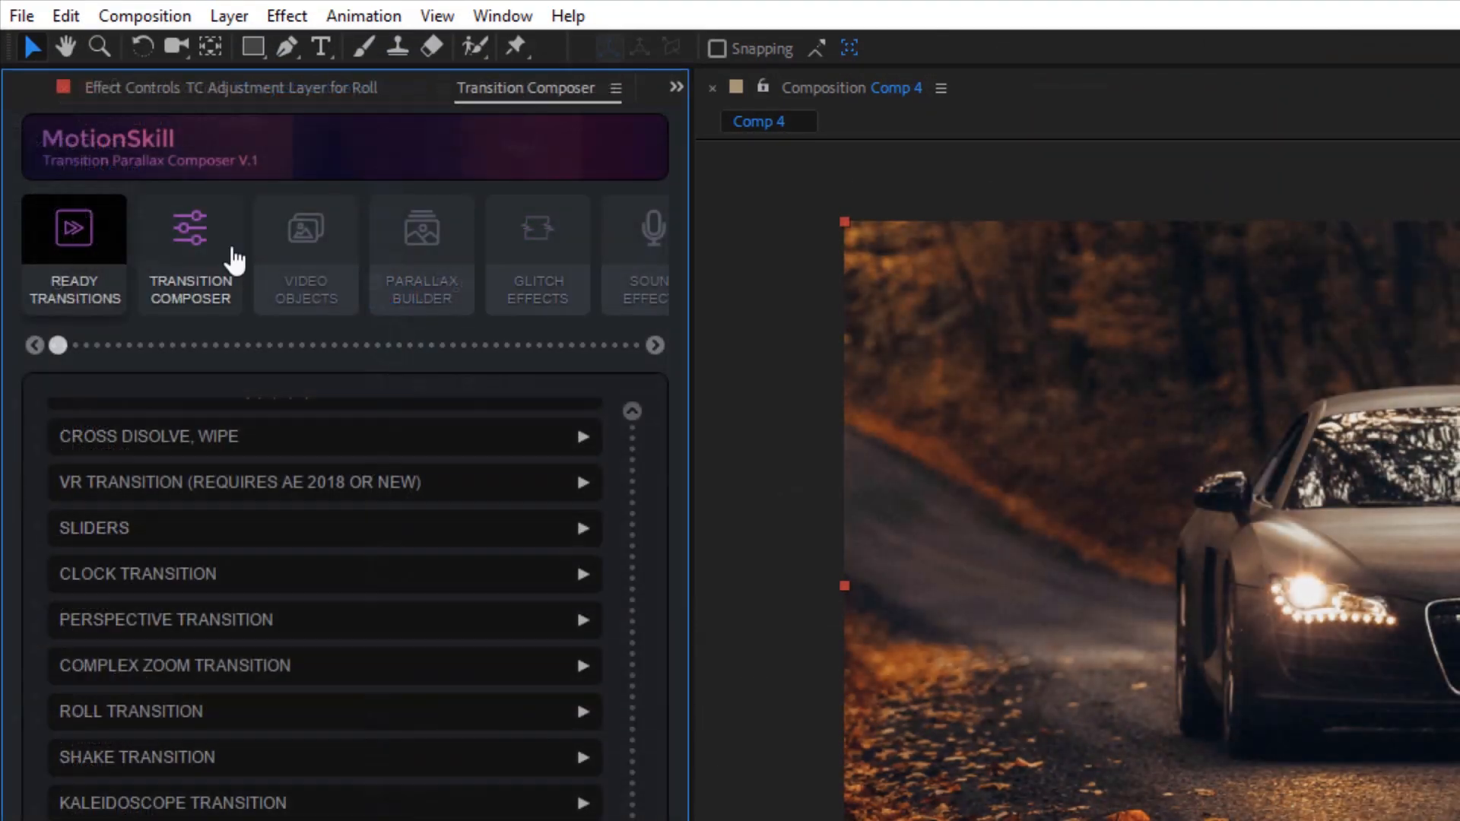
click(190, 241)
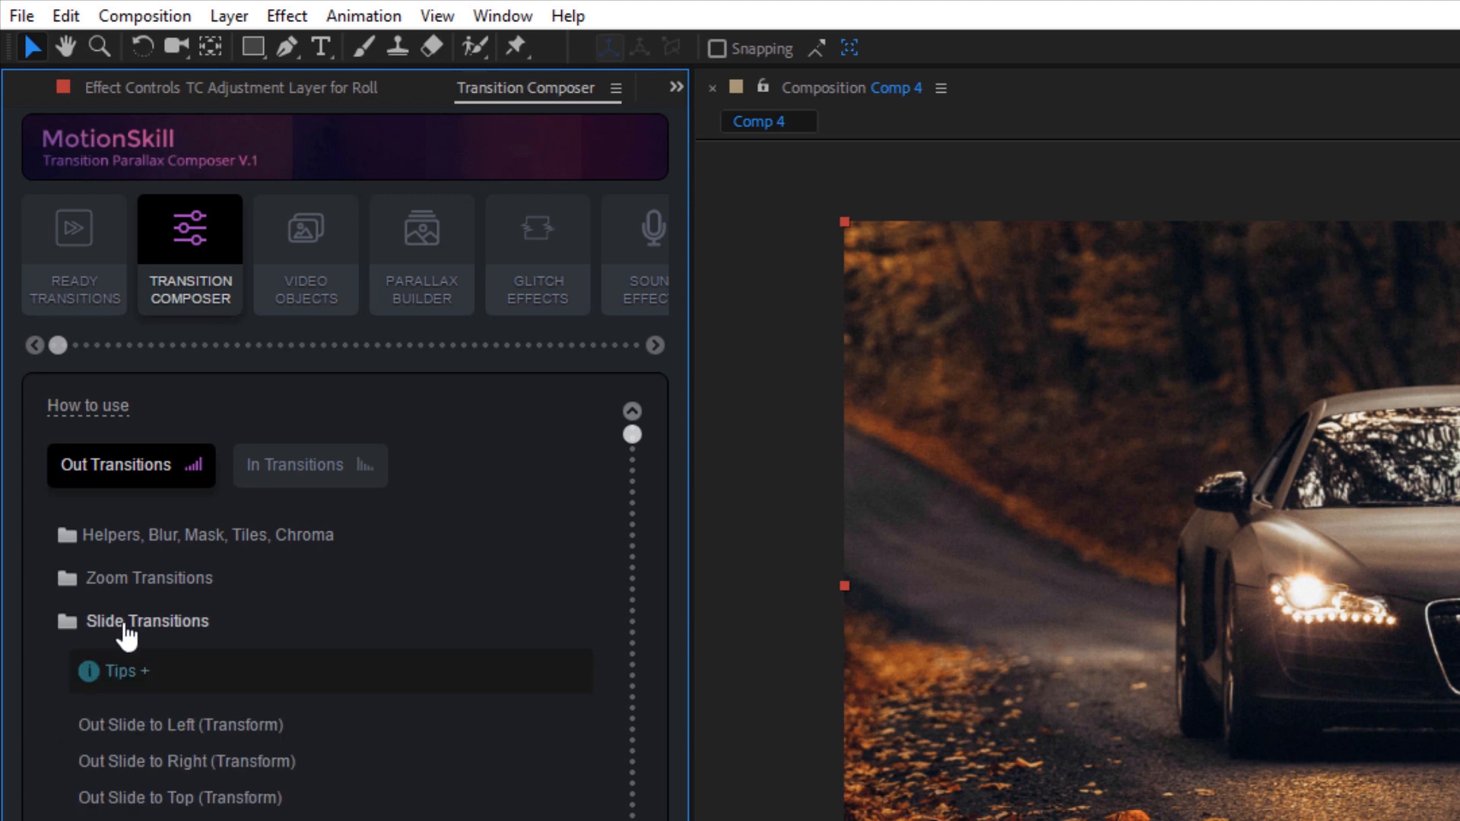
click(154, 621)
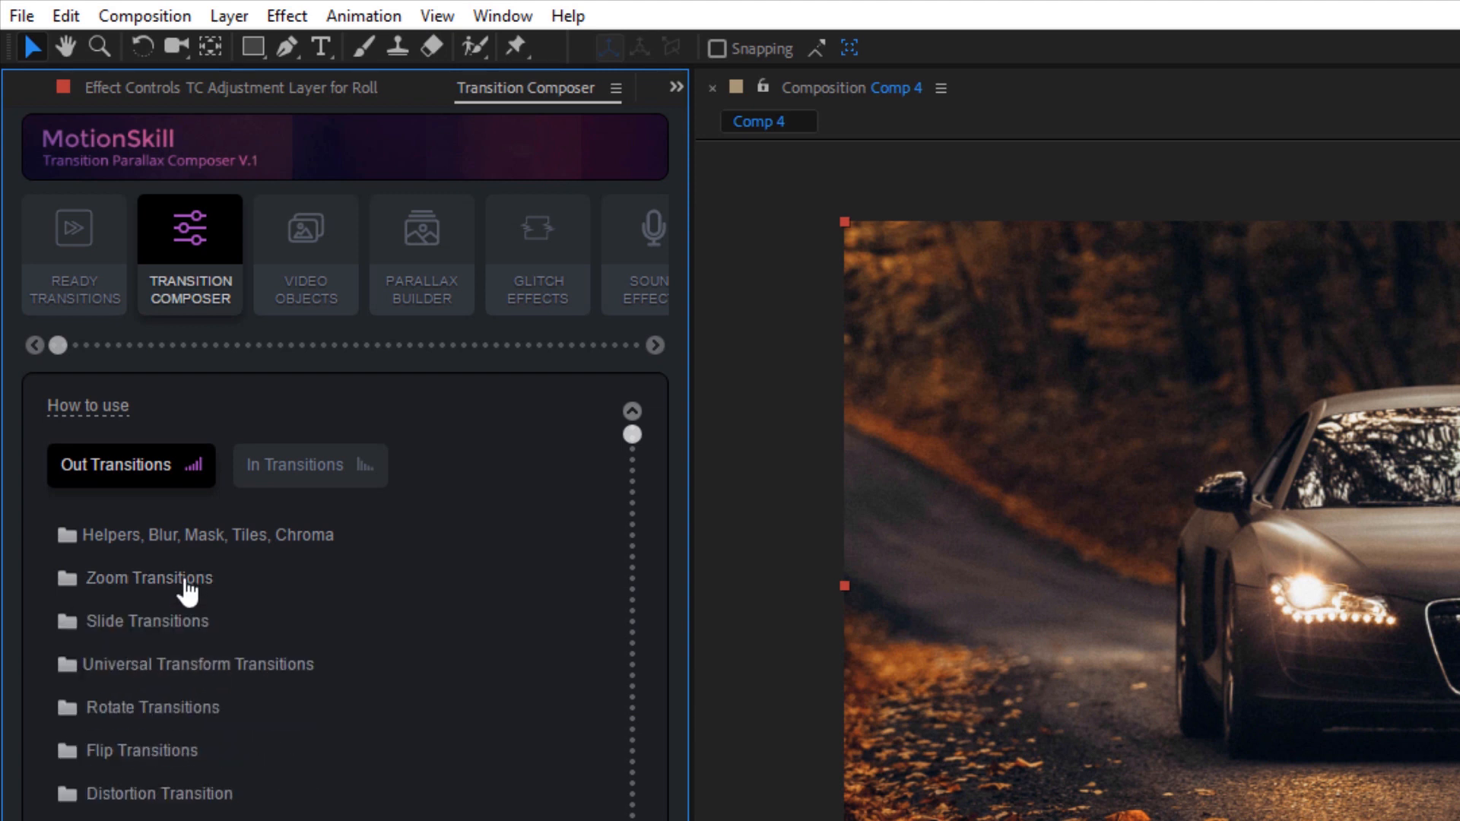
mouse_move(310, 702)
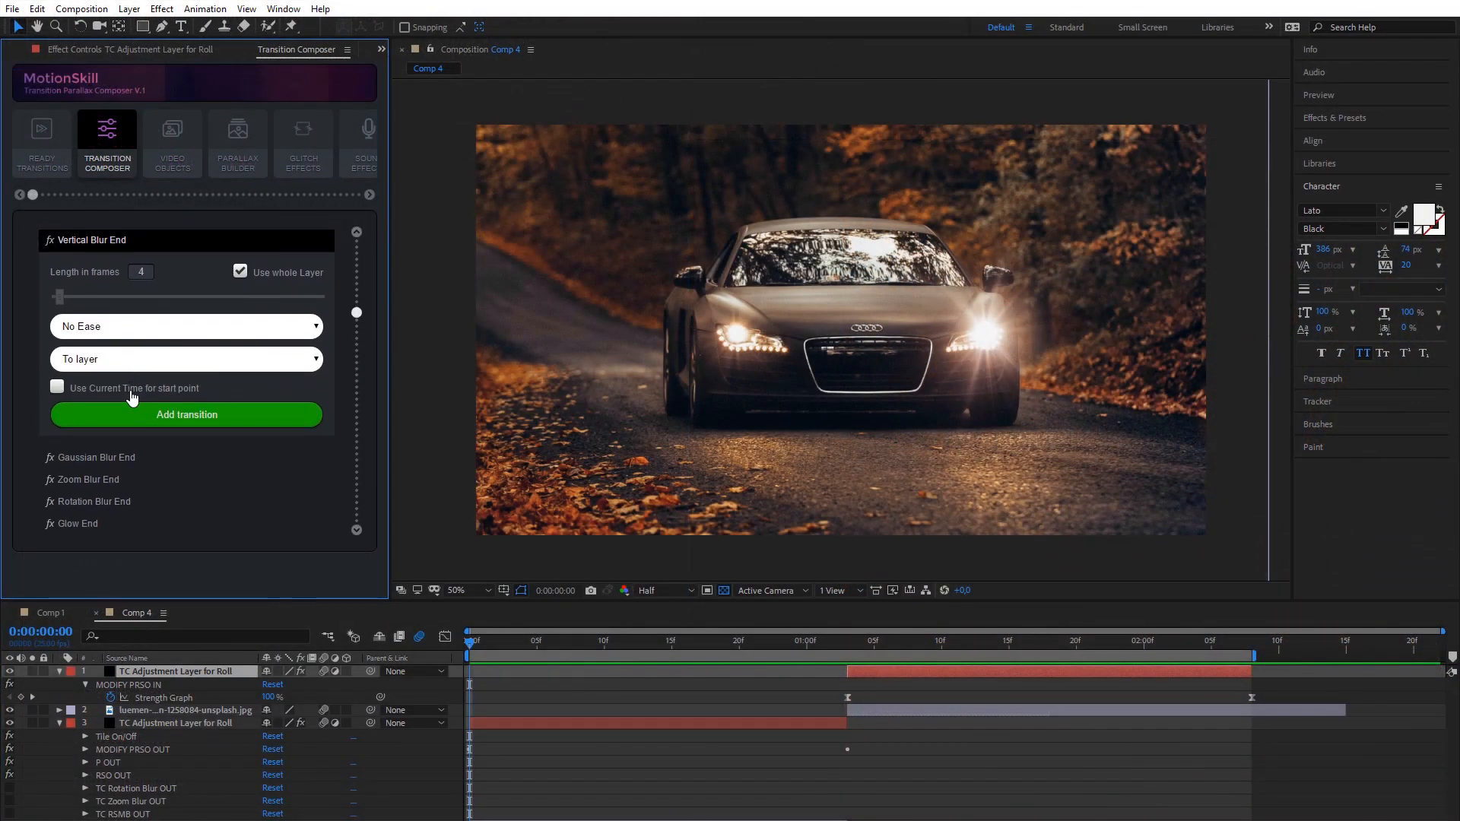
click(187, 414)
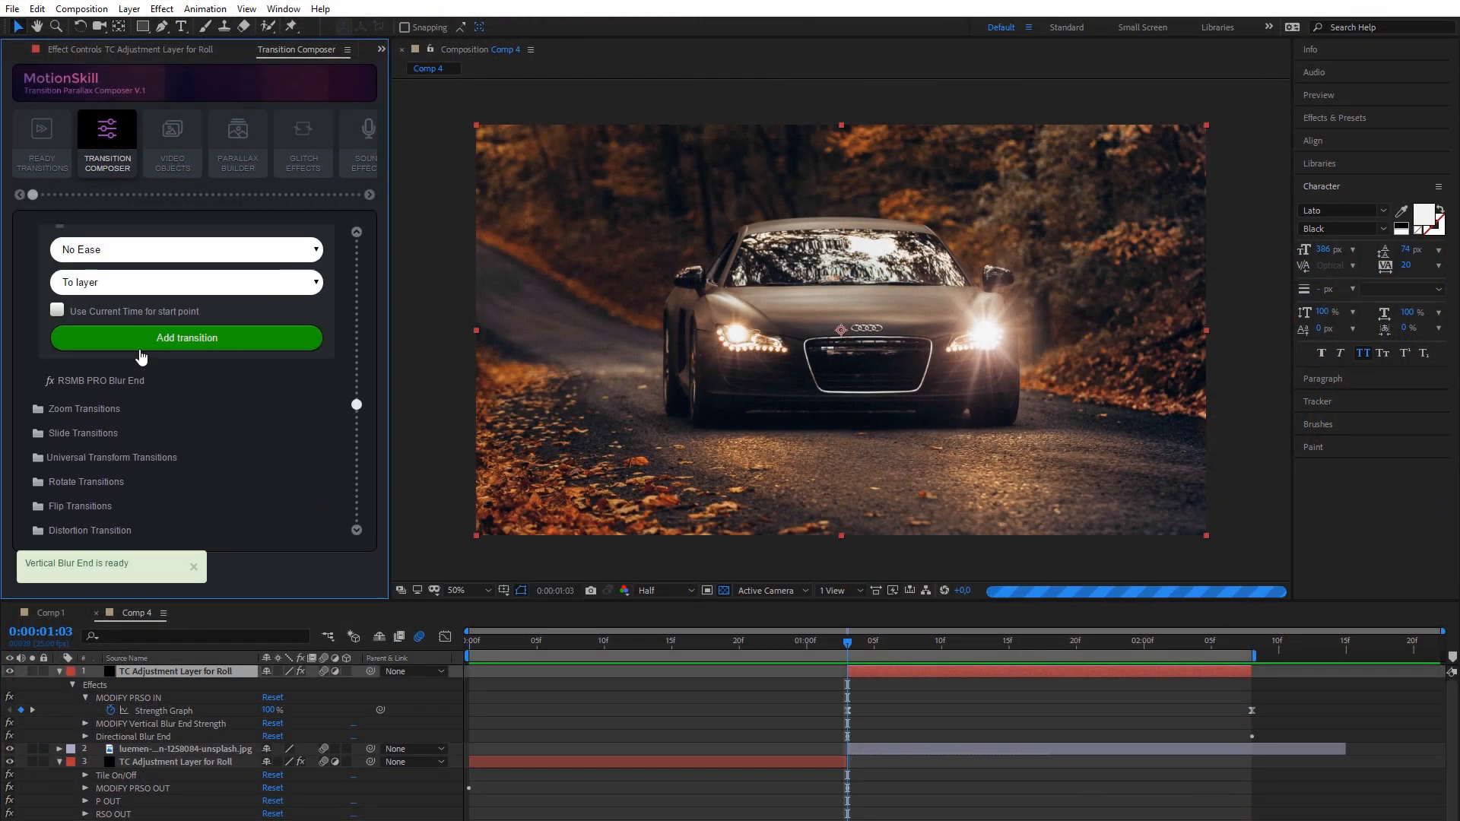
click(185, 337)
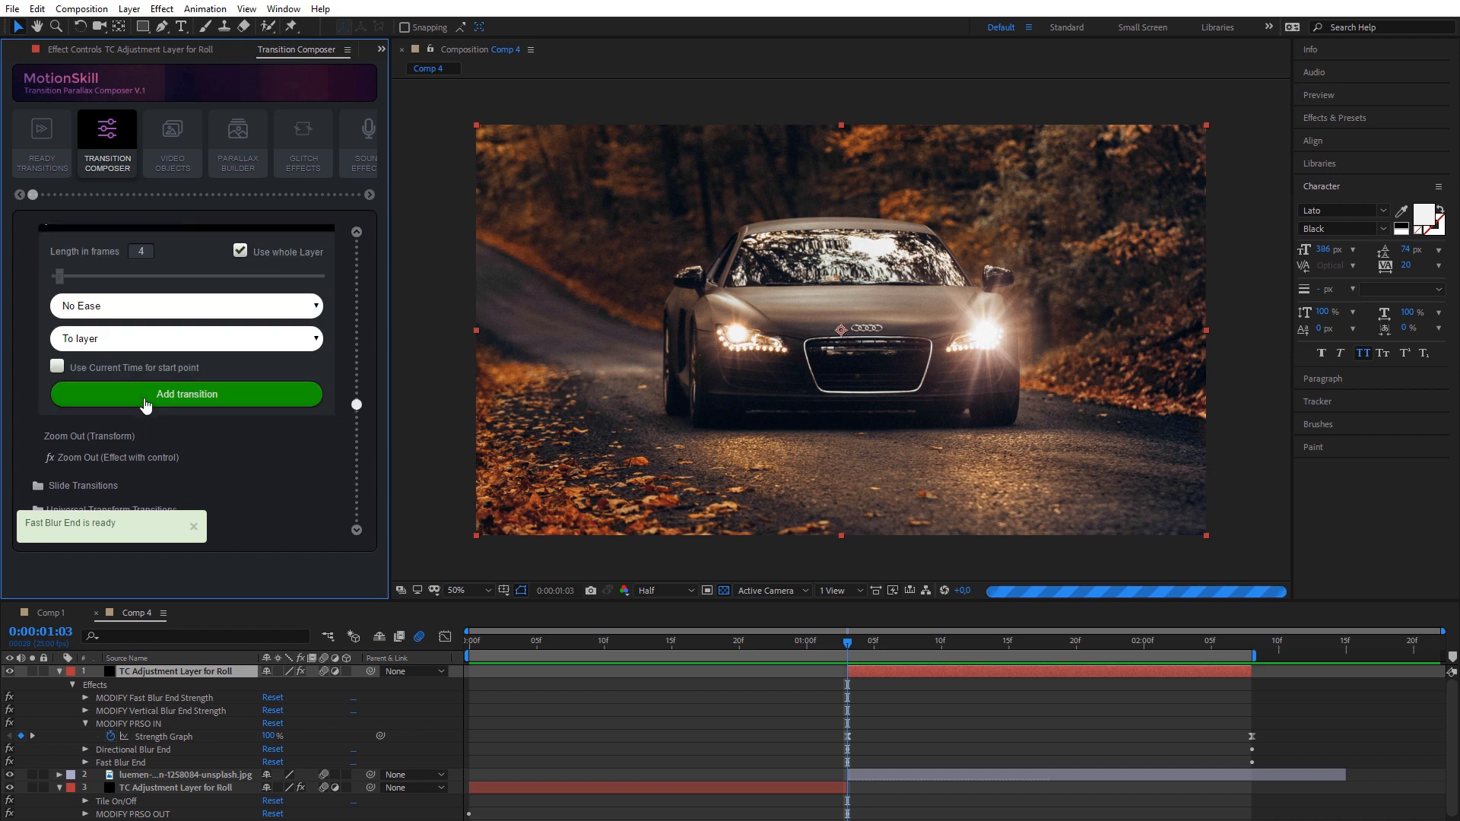
click(185, 394)
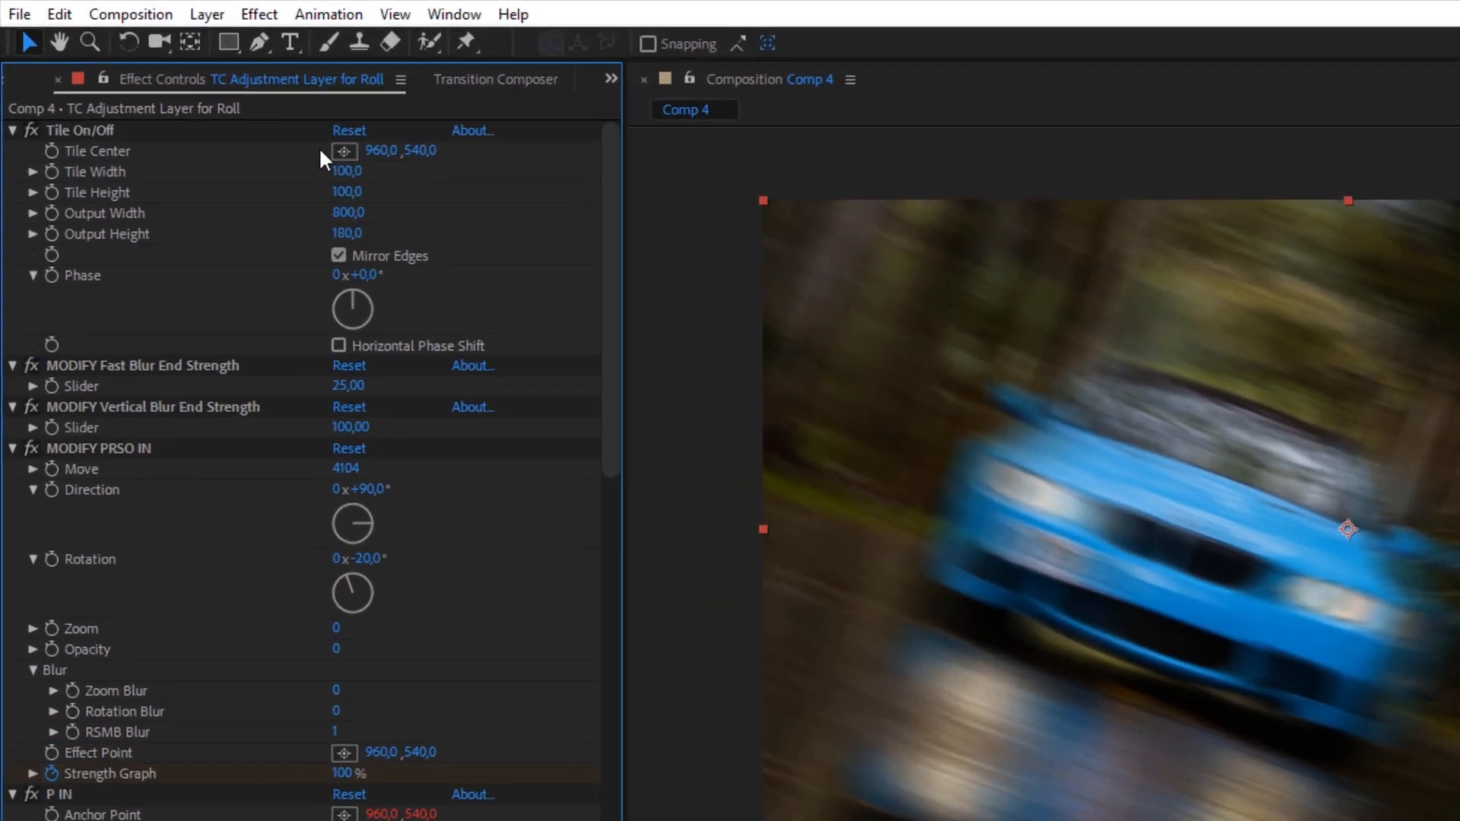
click(13, 448)
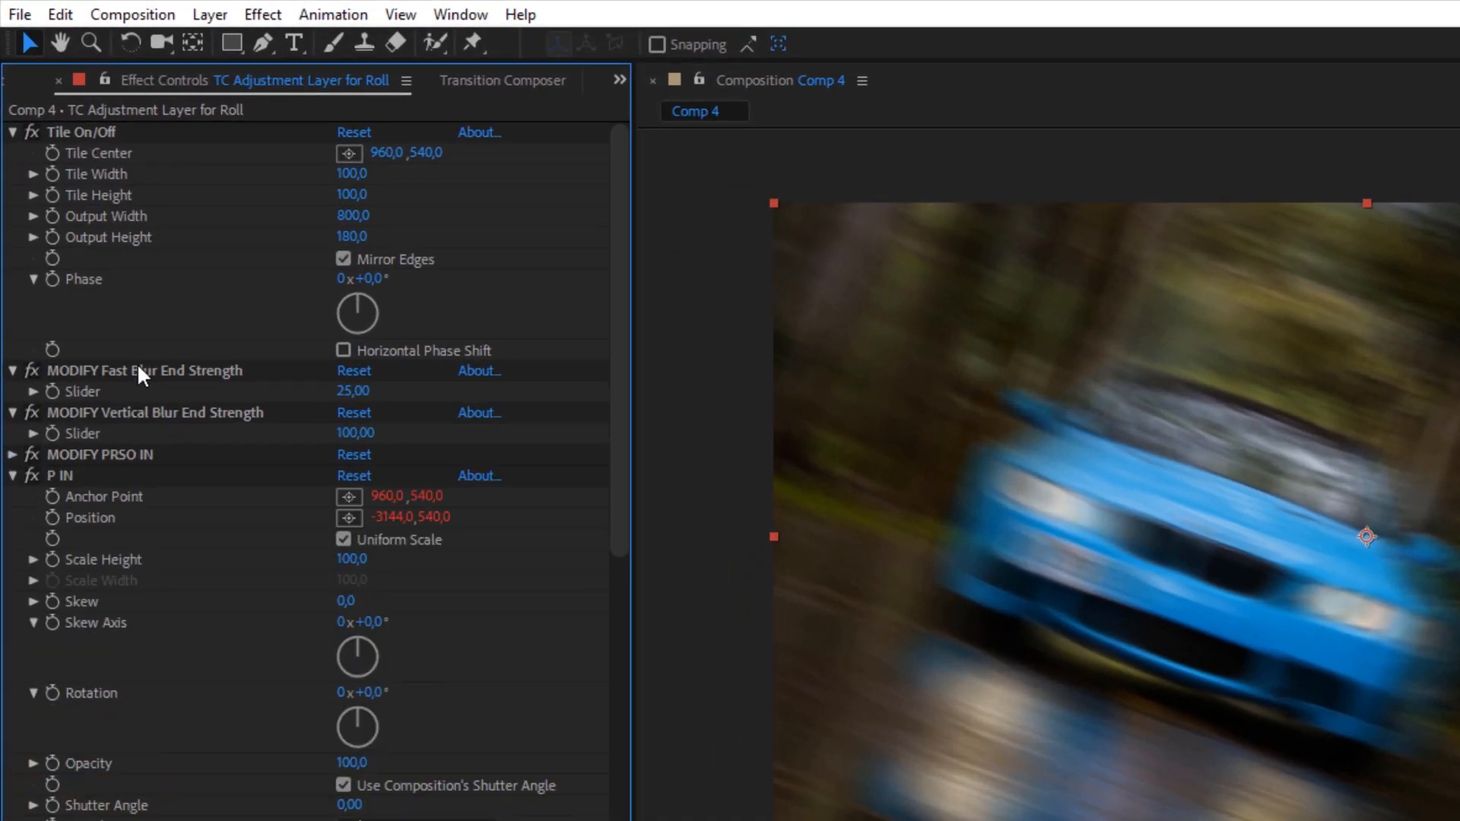